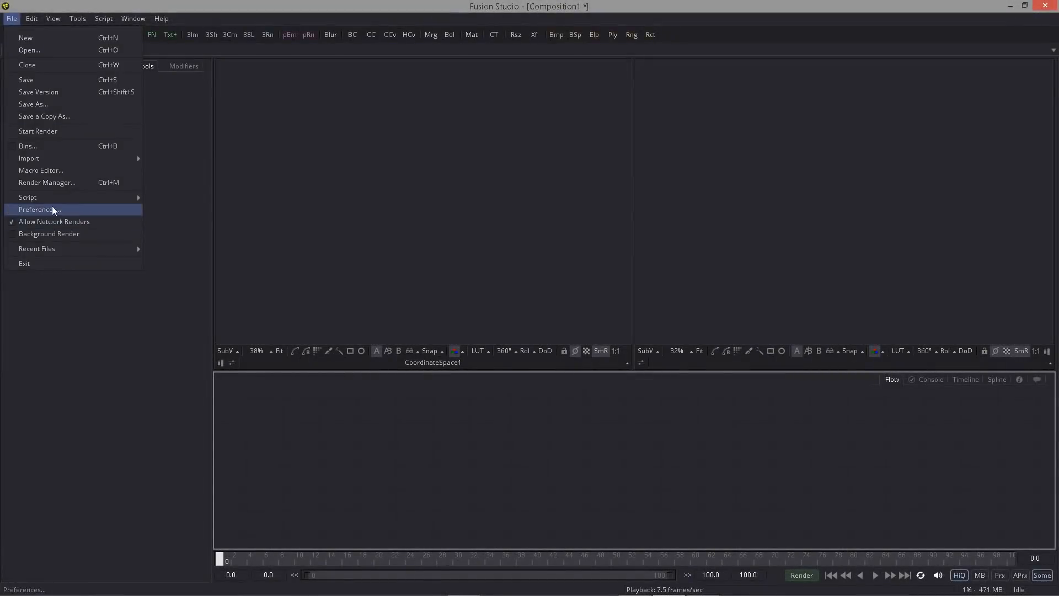
- Add a Background tool and view the masked white background
left_click(37, 209)
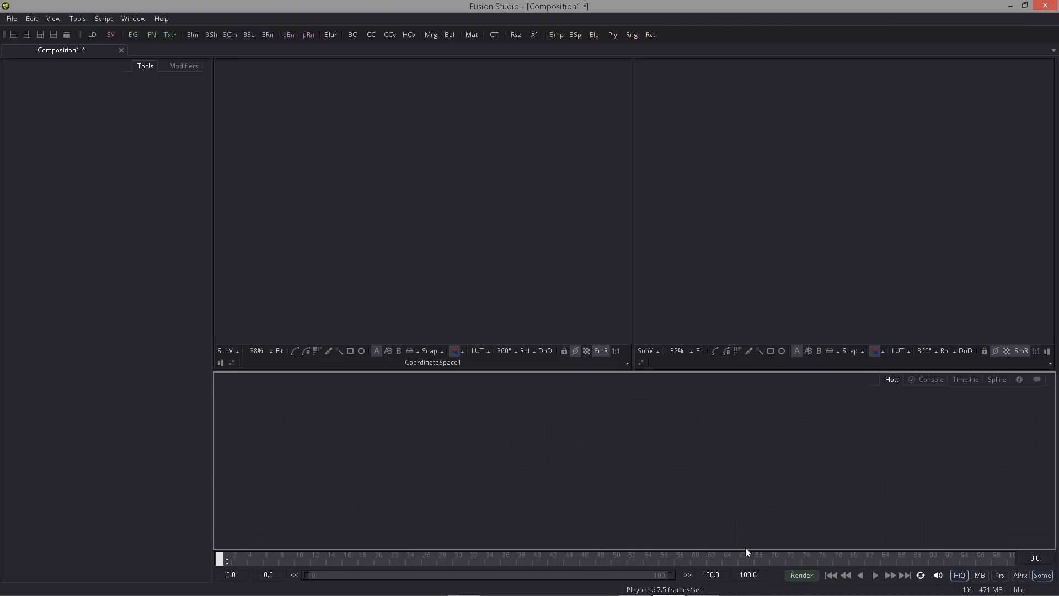
mouse_move(403, 458)
type("bg")
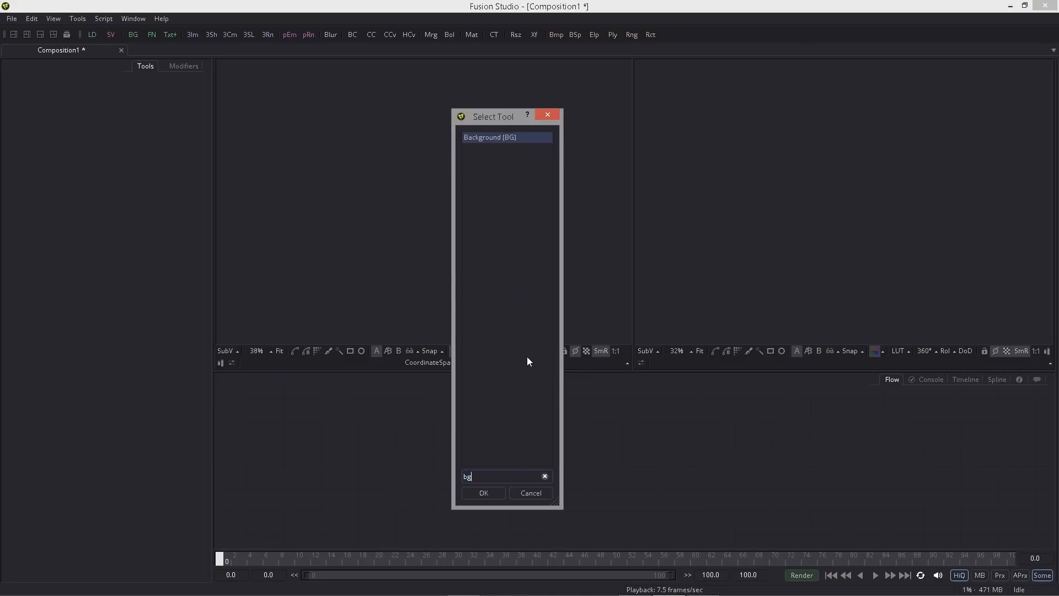
left_click(482, 493)
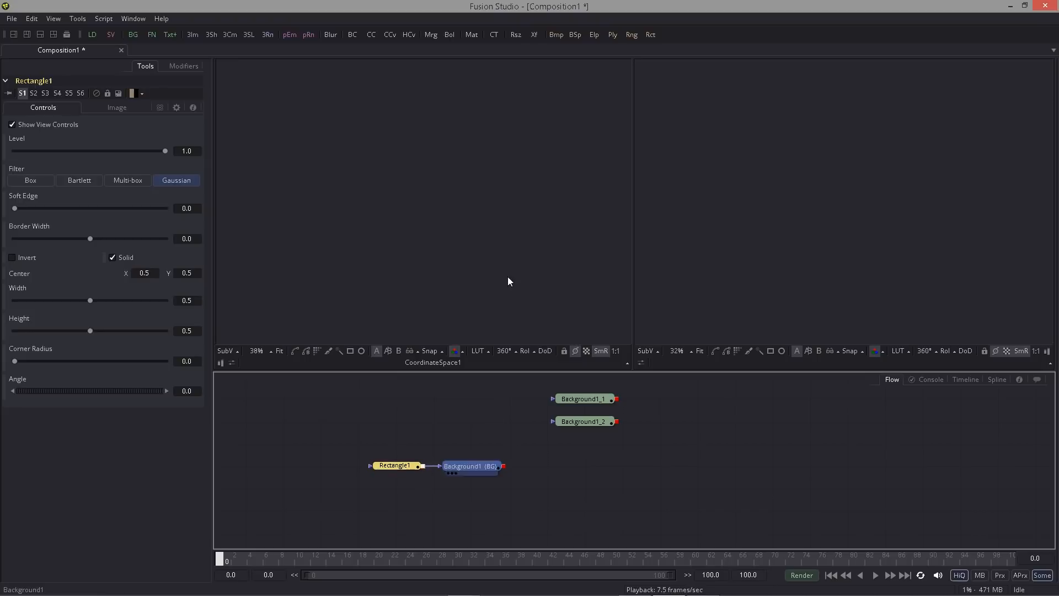
left_click(464, 465)
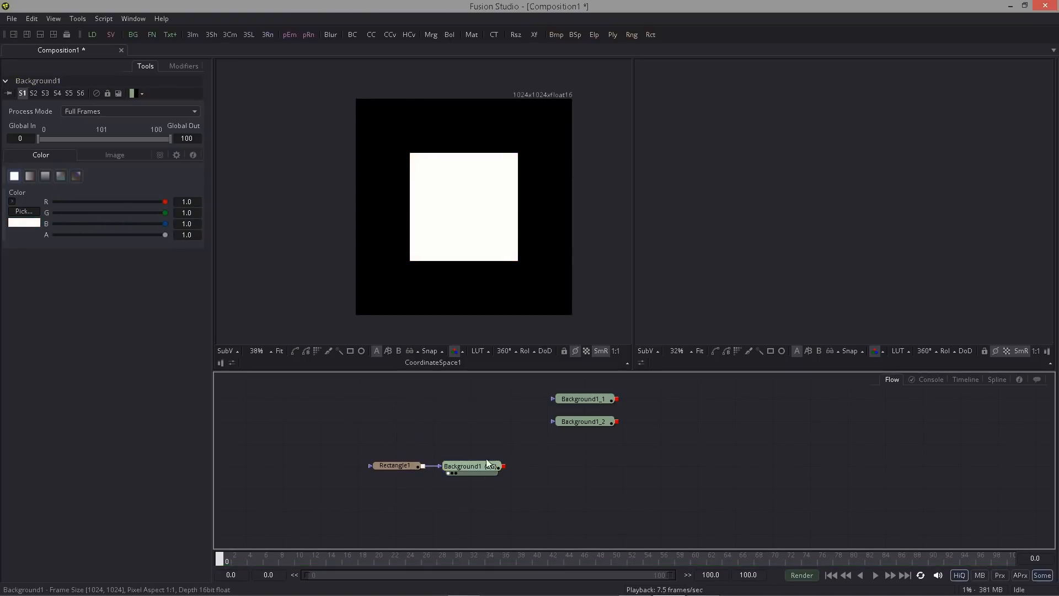
- Reshape the Rectangle mask into a thin line, width ~1.02 and height ~0.006
left_click(396, 465)
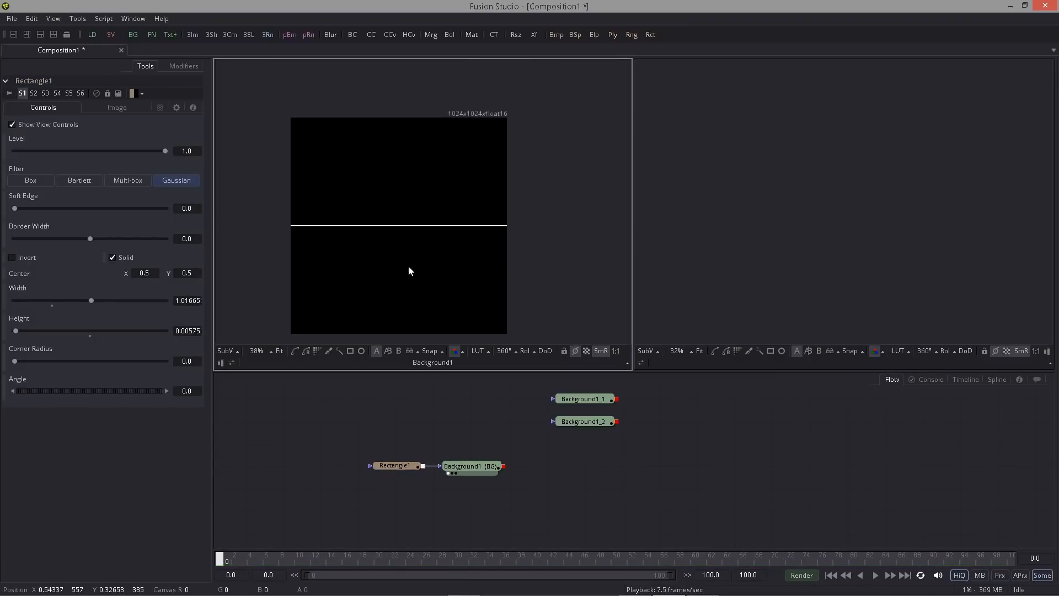
left_click(472, 466)
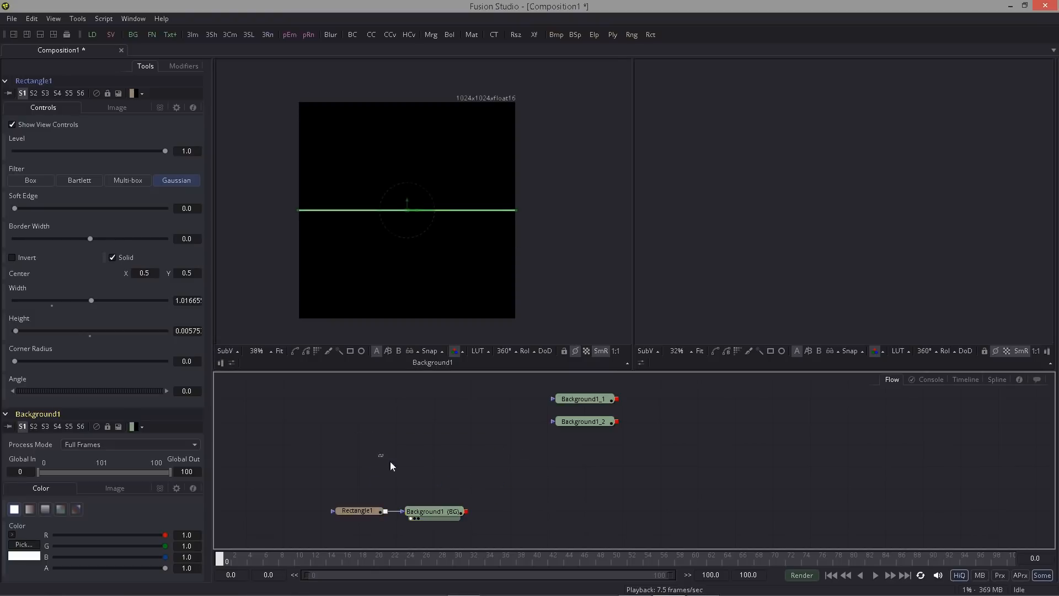
left_click(433, 511)
type("displ")
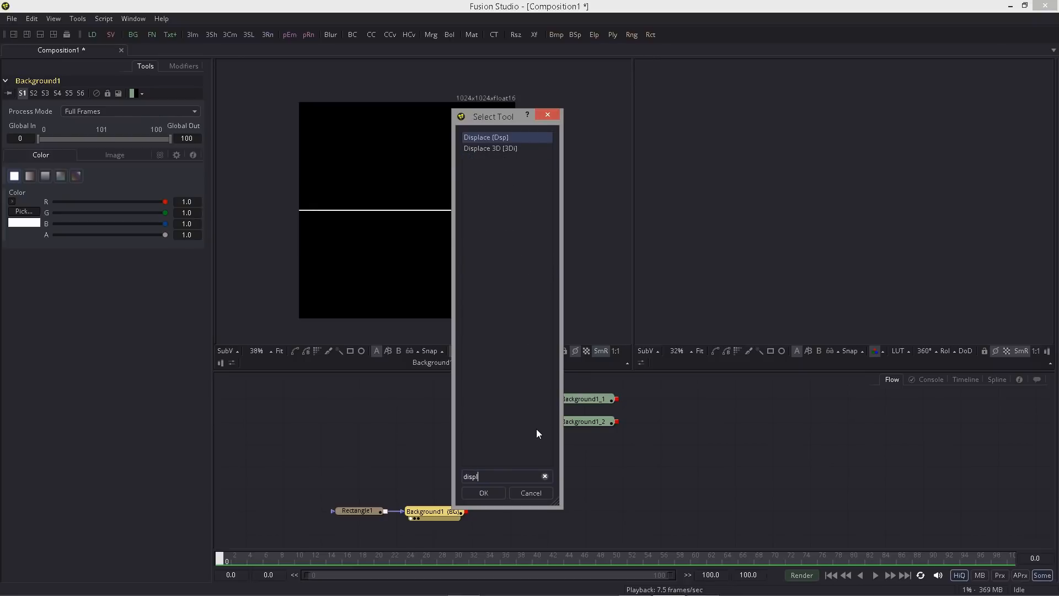
- Add Displace after Background1, driven by Background1_1 as a black-white-black linear gradient
left_click(484, 492)
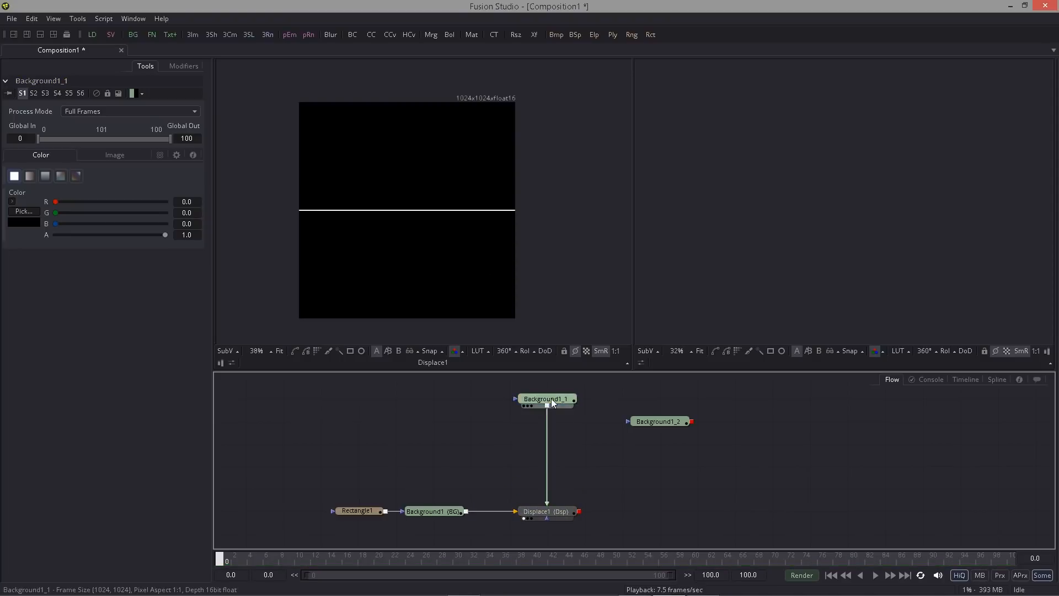
left_click(546, 399)
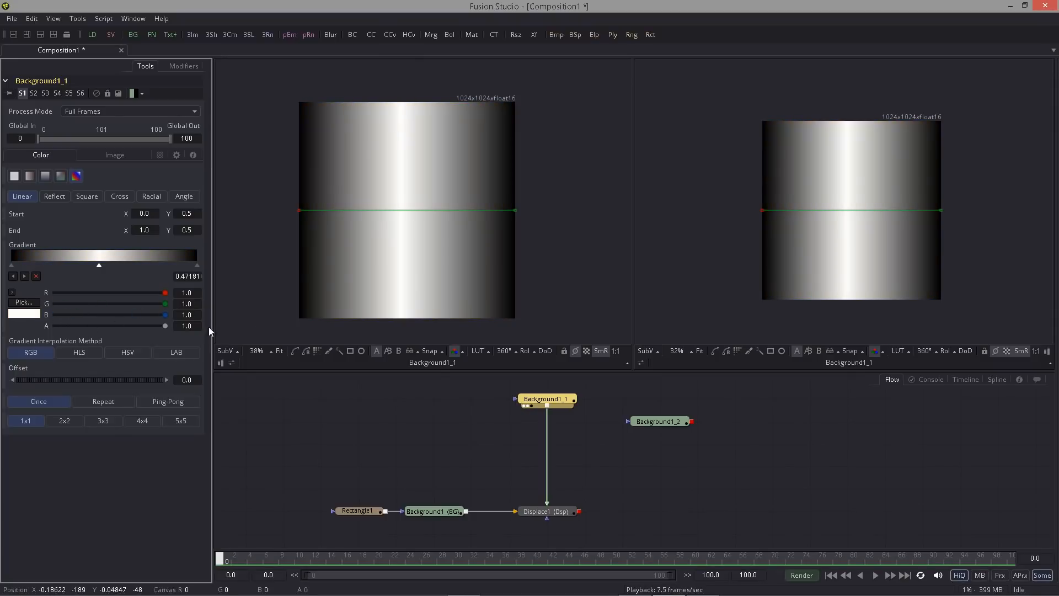
mouse_move(433, 419)
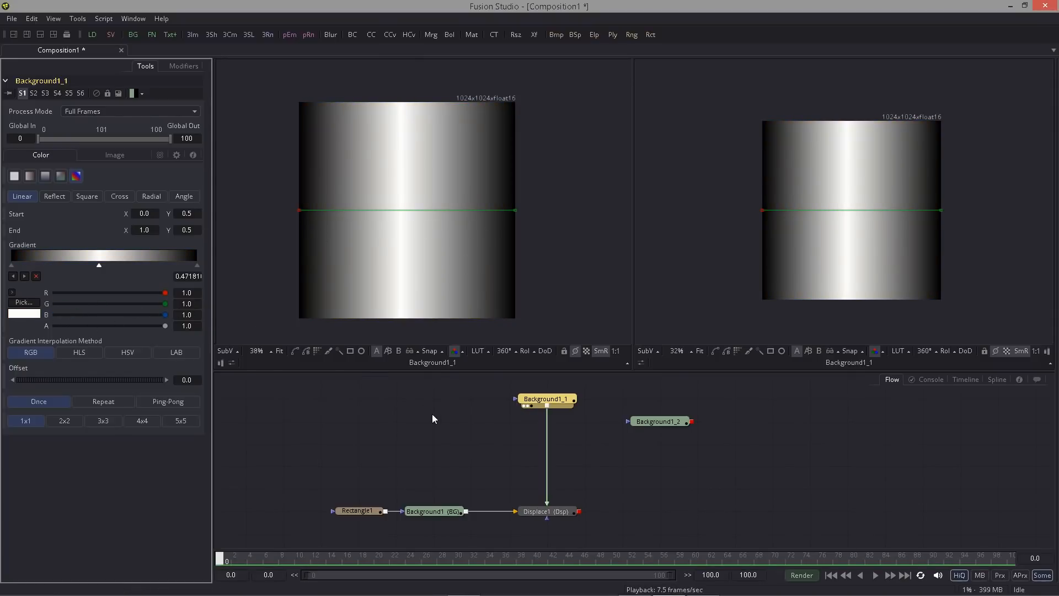
mouse_move(492, 211)
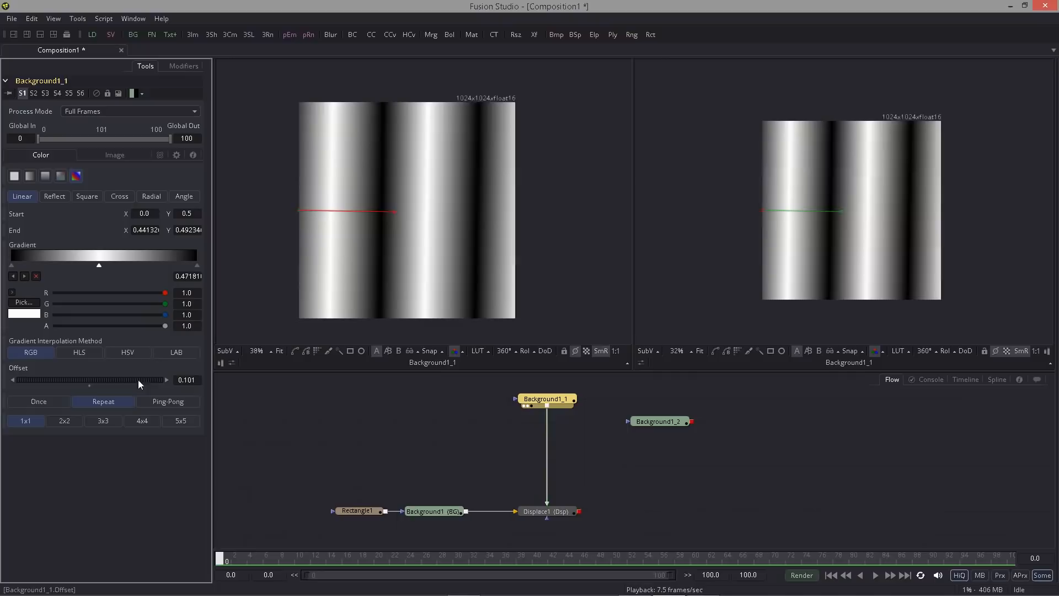
left_click(38, 401)
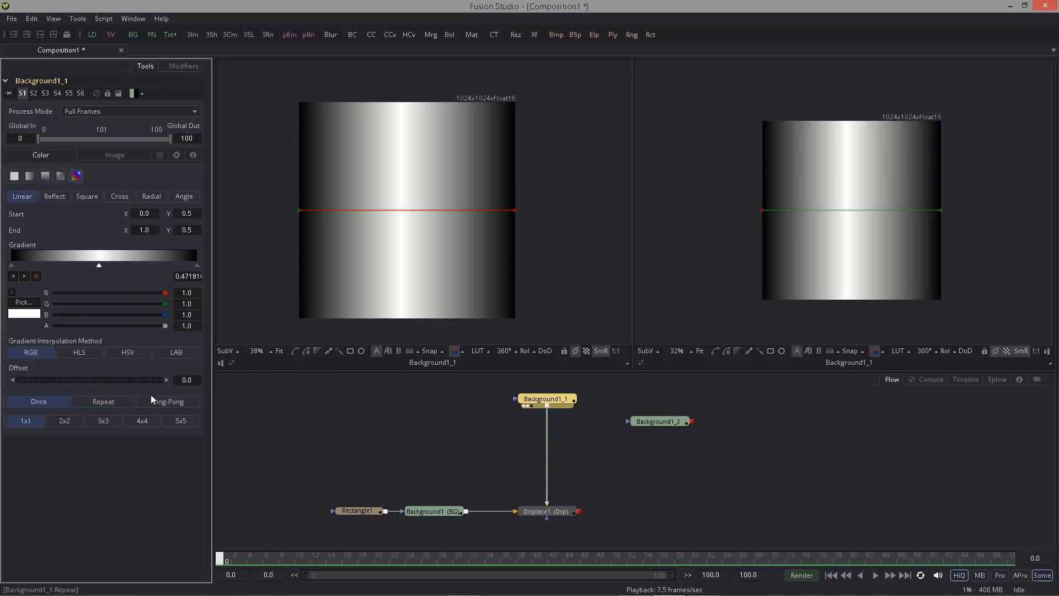
mouse_move(417, 402)
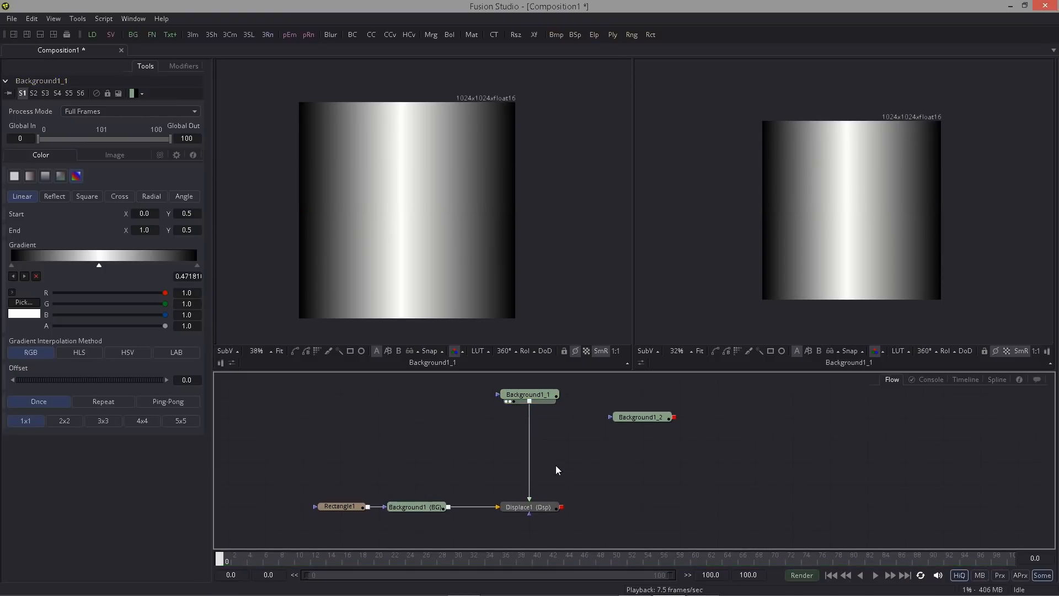
- Switch Displace1 to X Y type and raise Y Refraction to 0.1
left_click(529, 506)
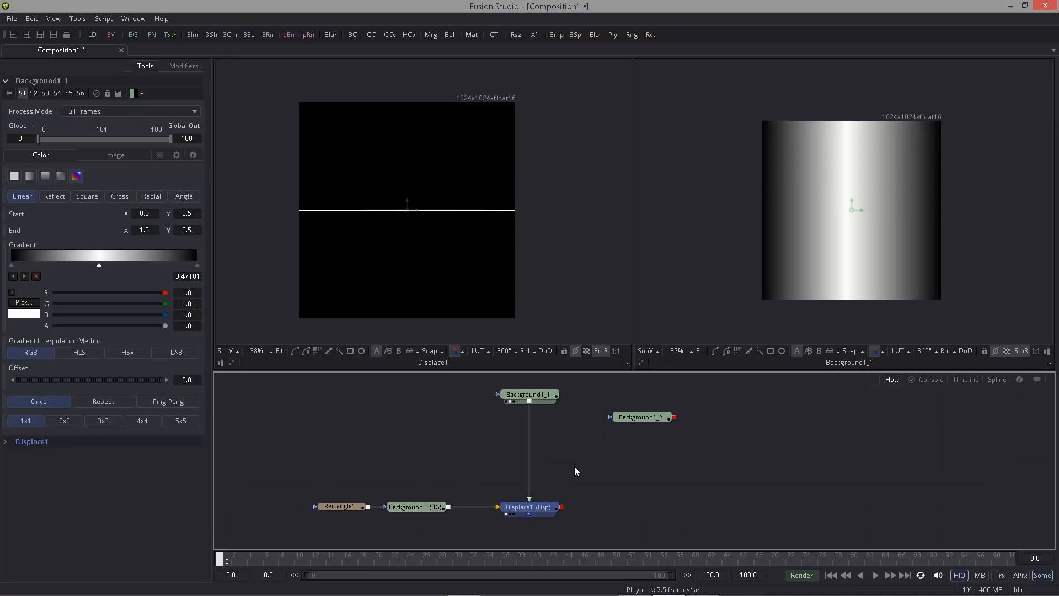
left_click(527, 507)
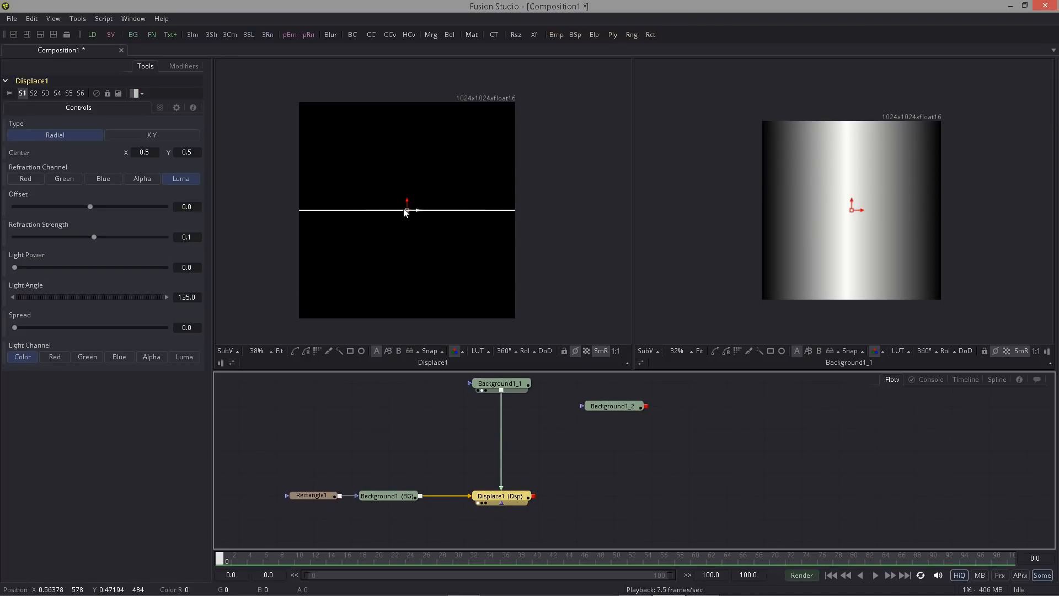
left_click(55, 135)
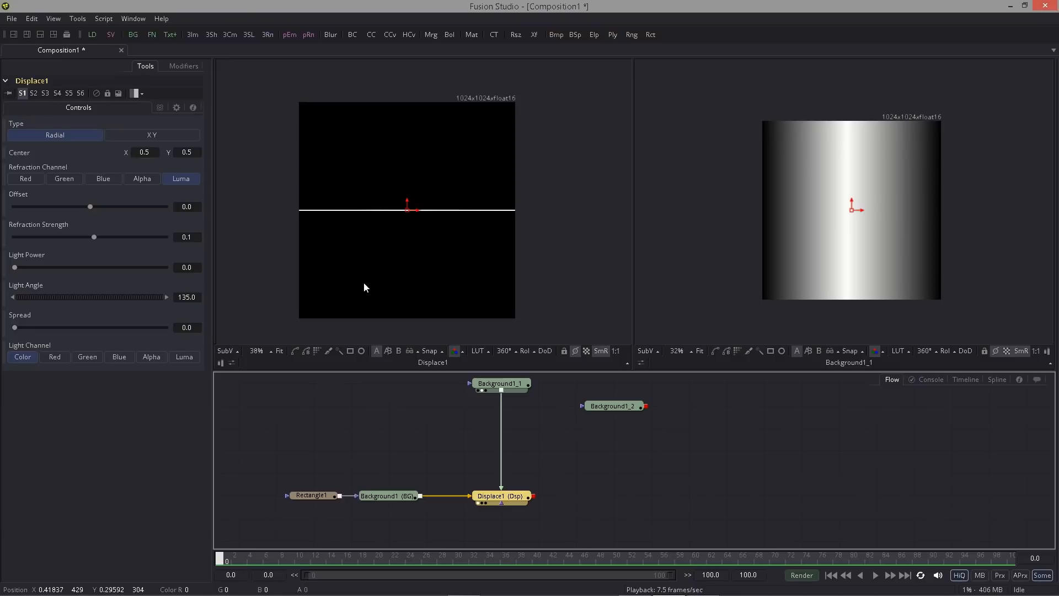
mouse_move(217, 145)
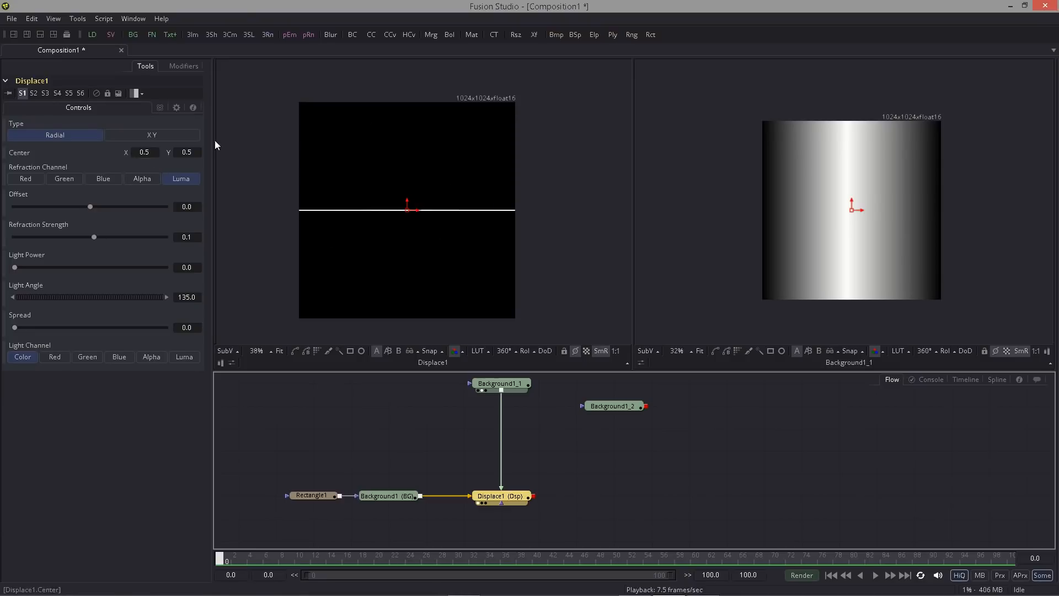
left_click(501, 384)
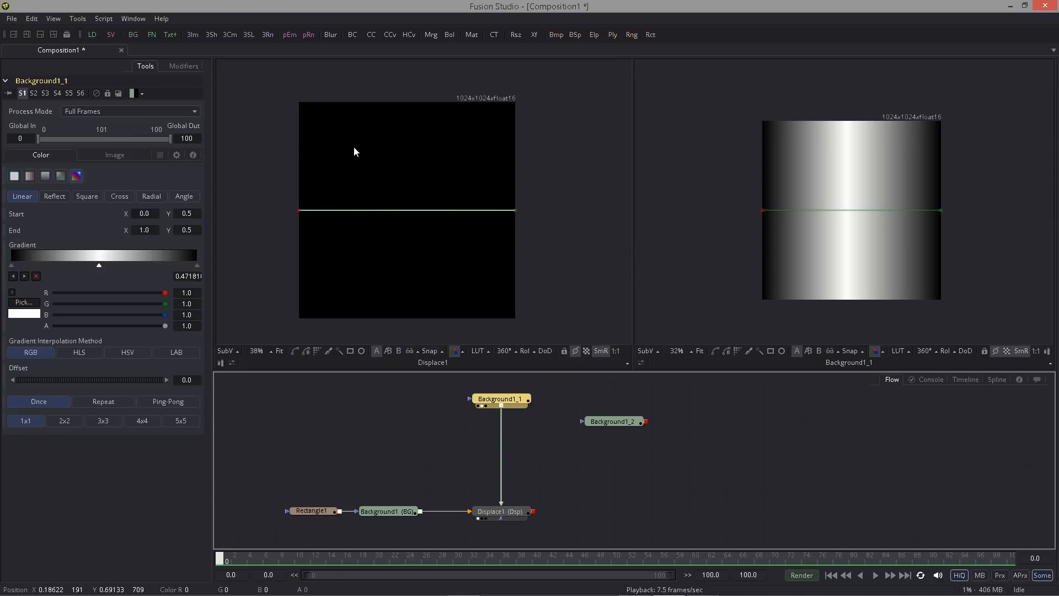
mouse_move(492, 282)
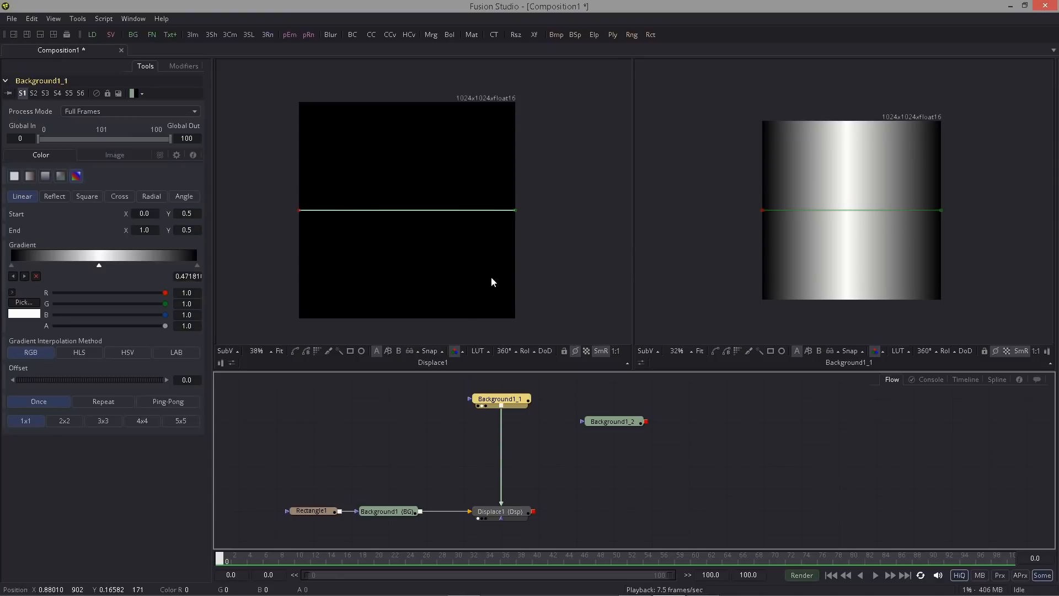
left_click(500, 512)
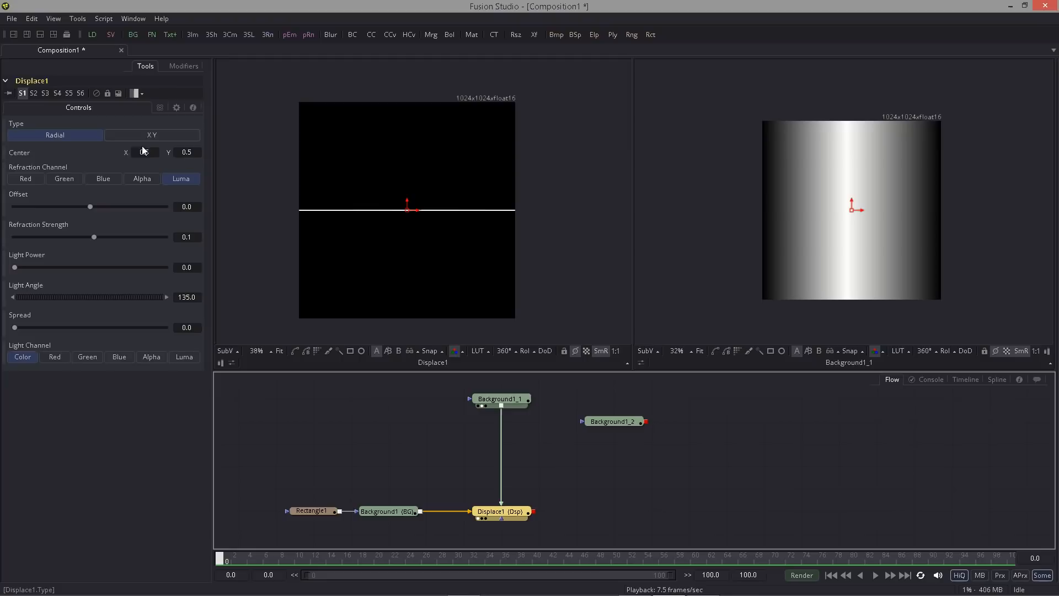
left_click(152, 134)
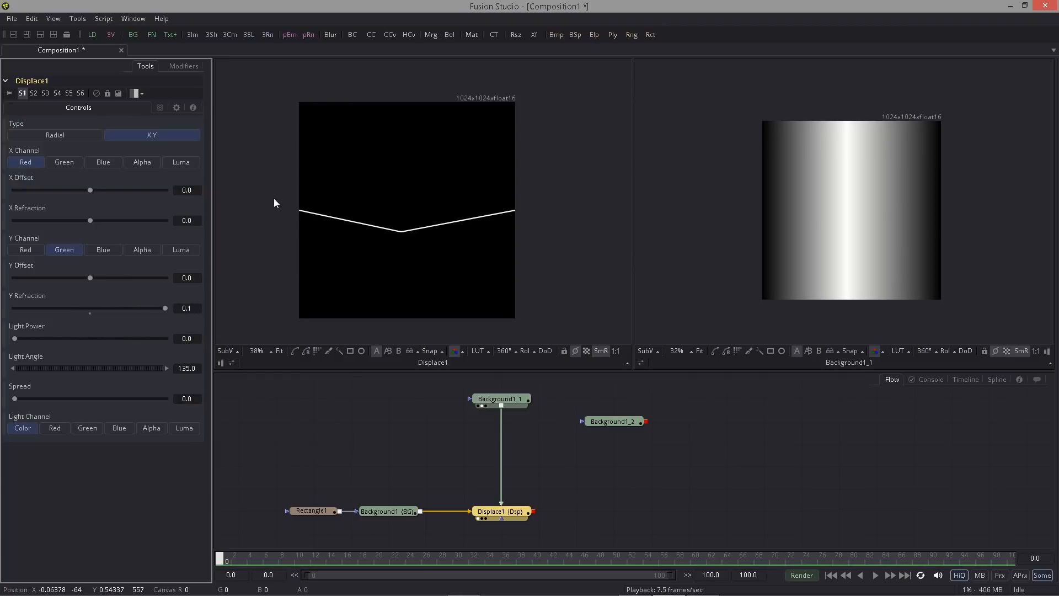
mouse_move(527, 205)
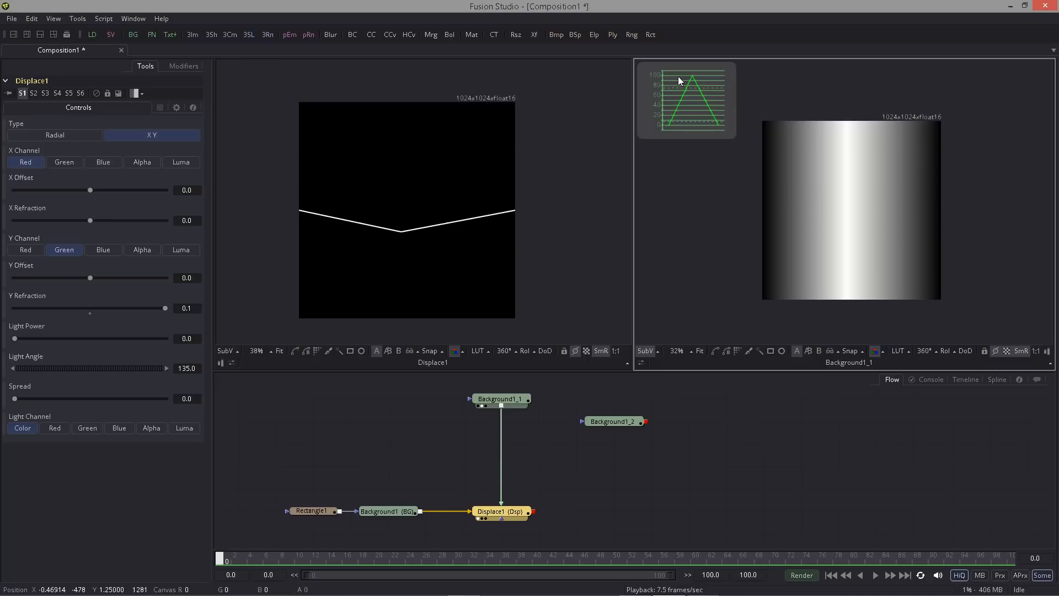
mouse_move(984, 237)
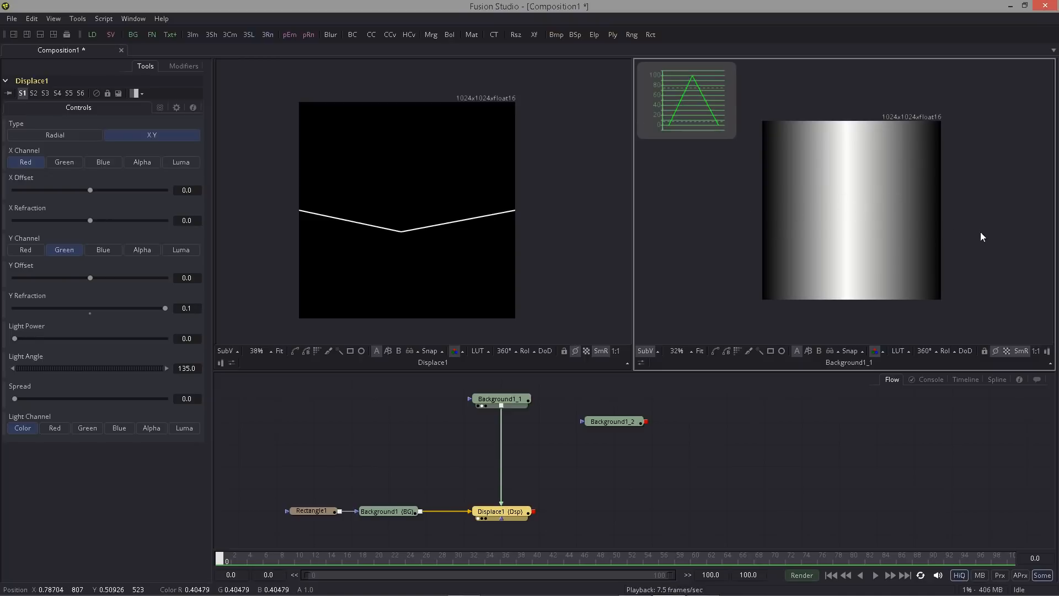
mouse_move(753, 196)
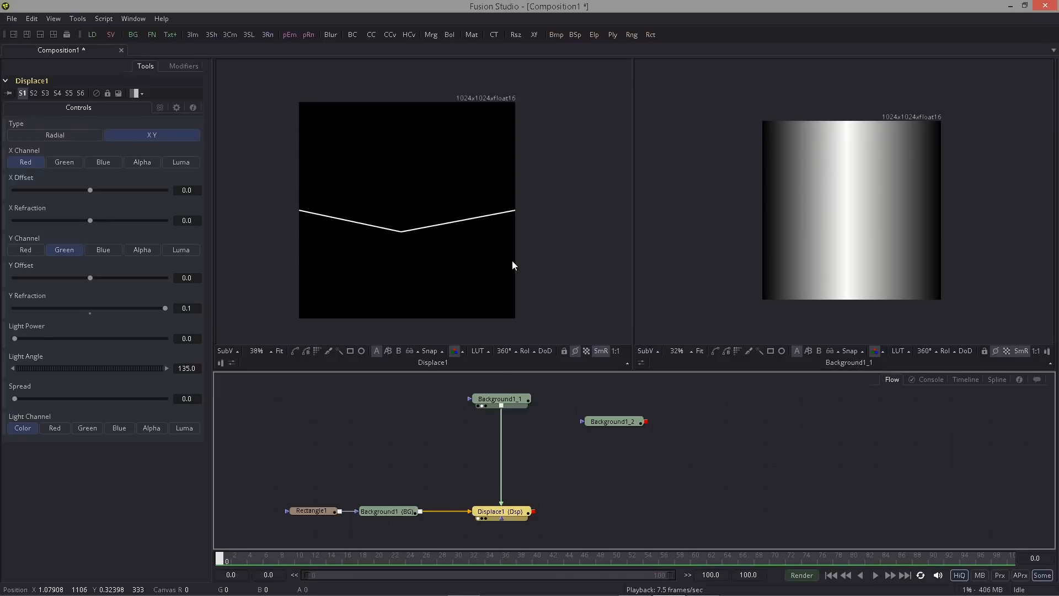
left_click(500, 511)
type("tran")
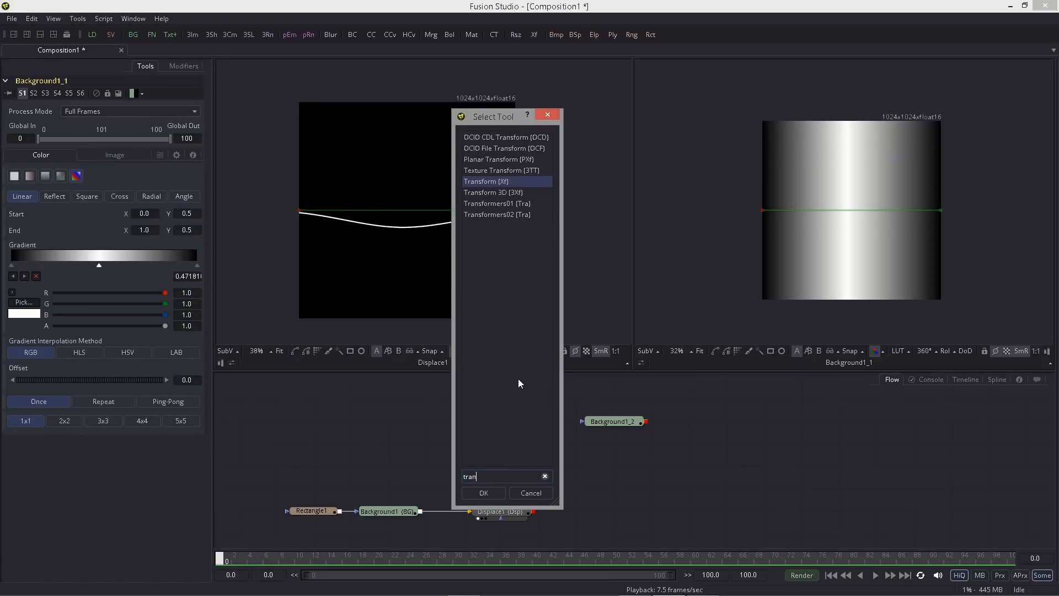
- Add Transform1 to the gradient with Wrap edges and Size 0.2
left_click(482, 493)
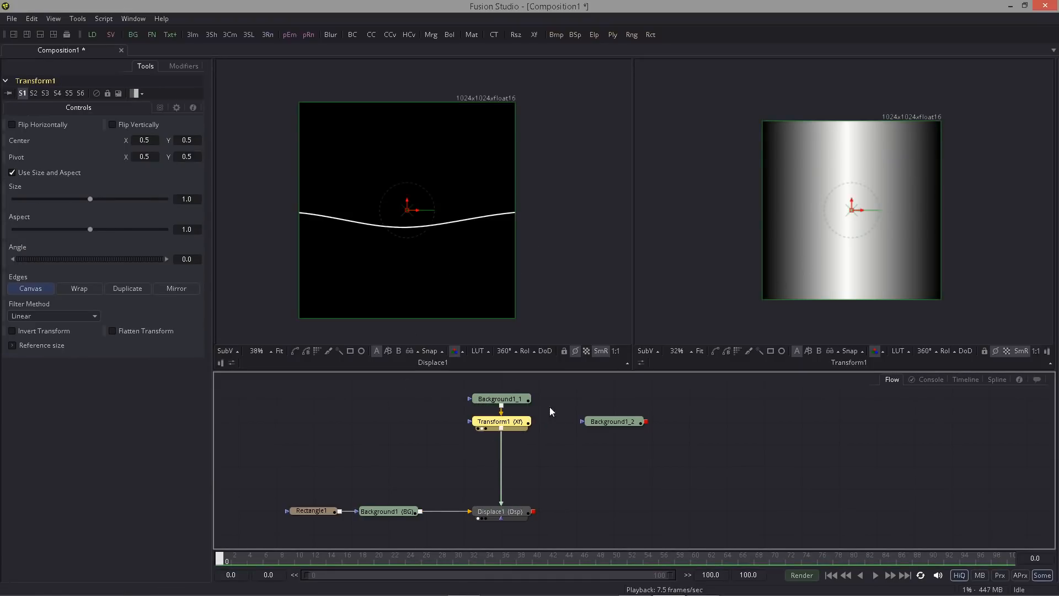
left_click_drag(91, 198, 71, 199)
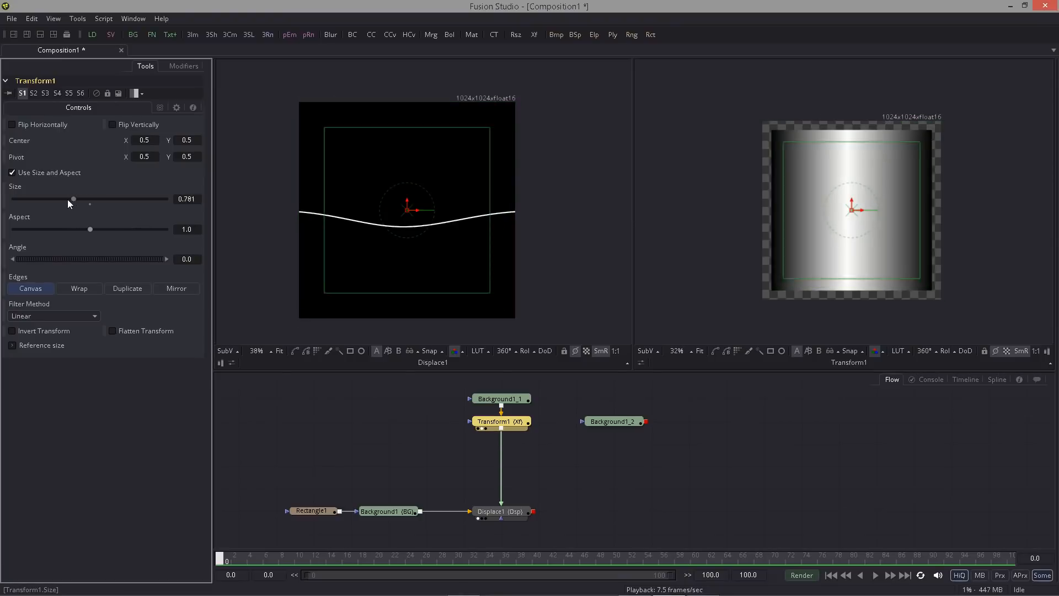
left_click_drag(71, 199, 45, 199)
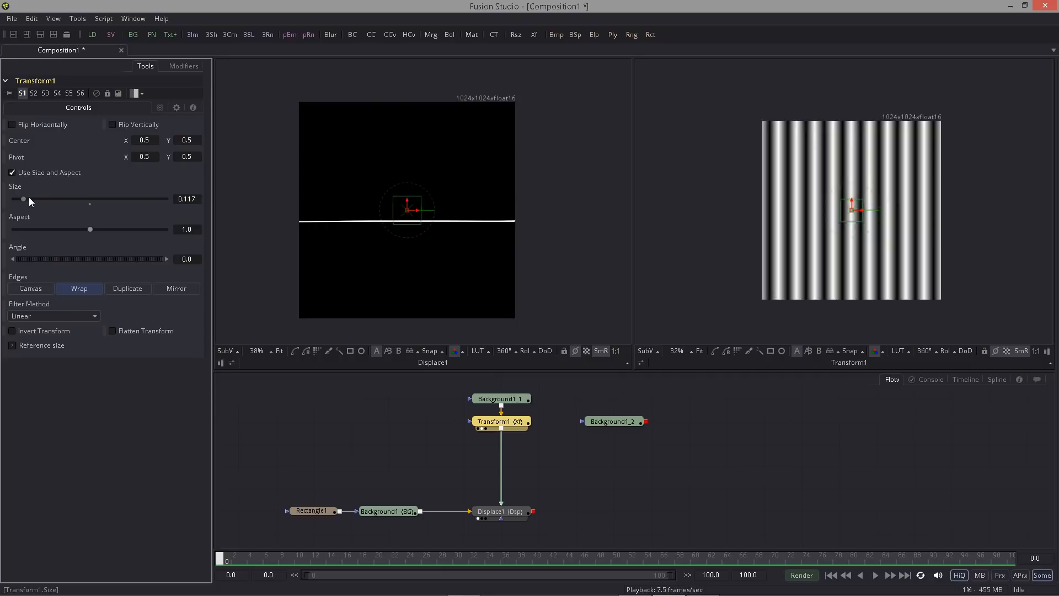
left_click_drag(23, 198, 30, 198)
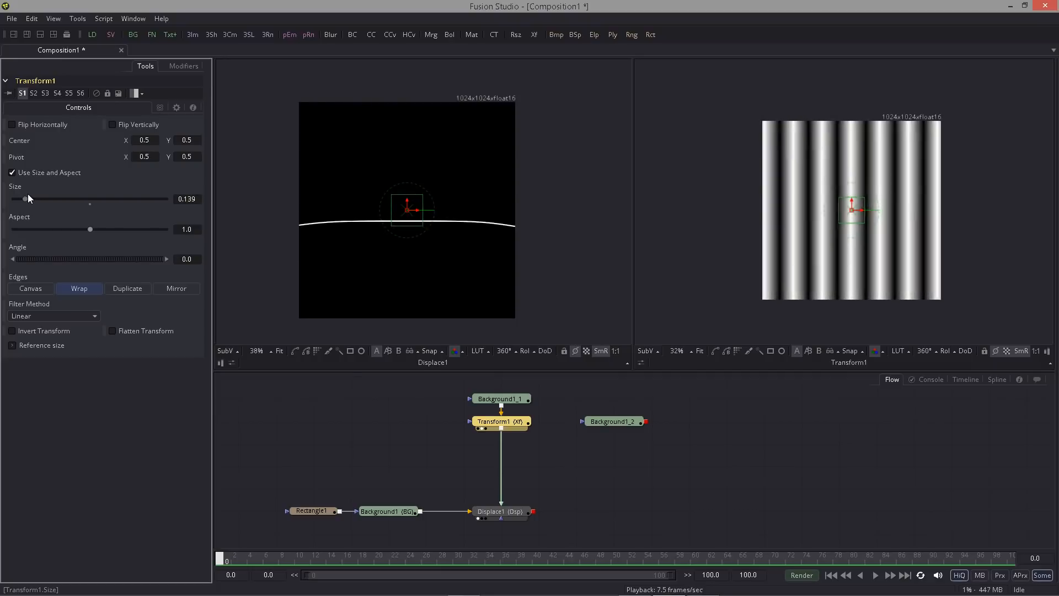
triple_click(187, 198)
type("0.1")
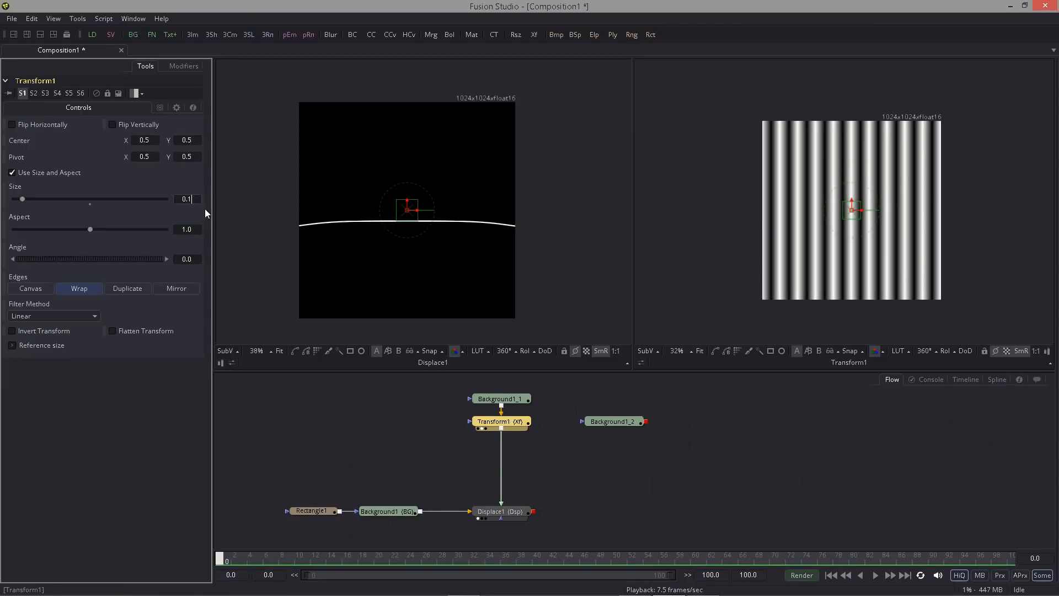
type("0.2")
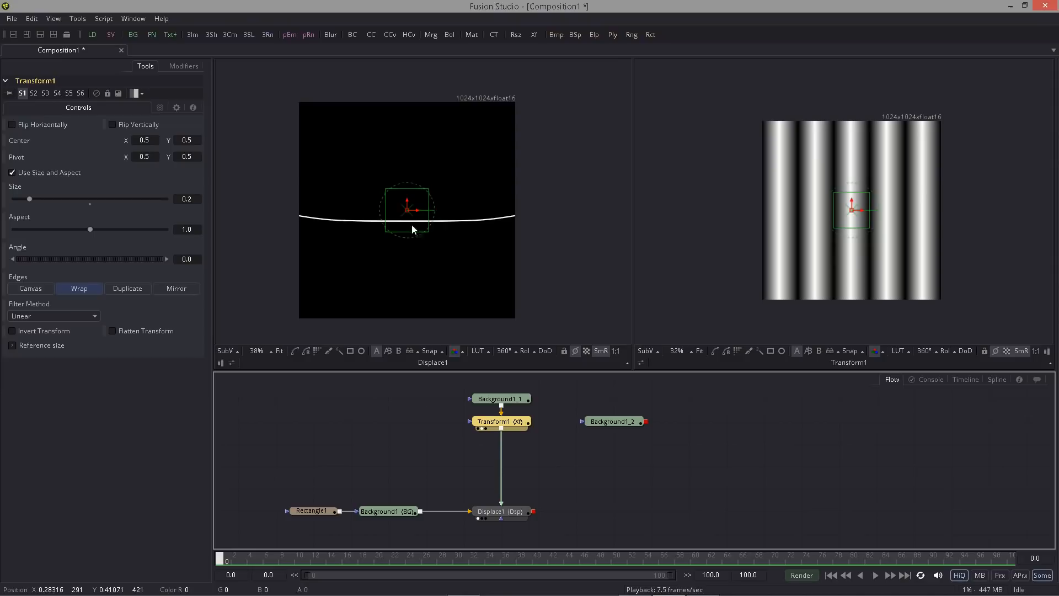
mouse_move(512, 233)
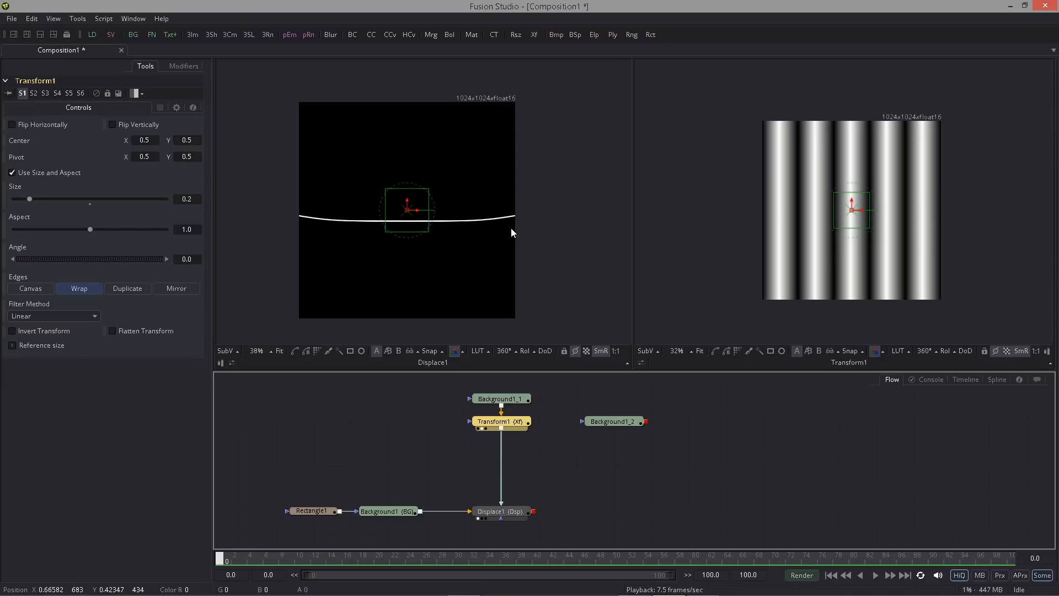
left_click(500, 512)
type("co")
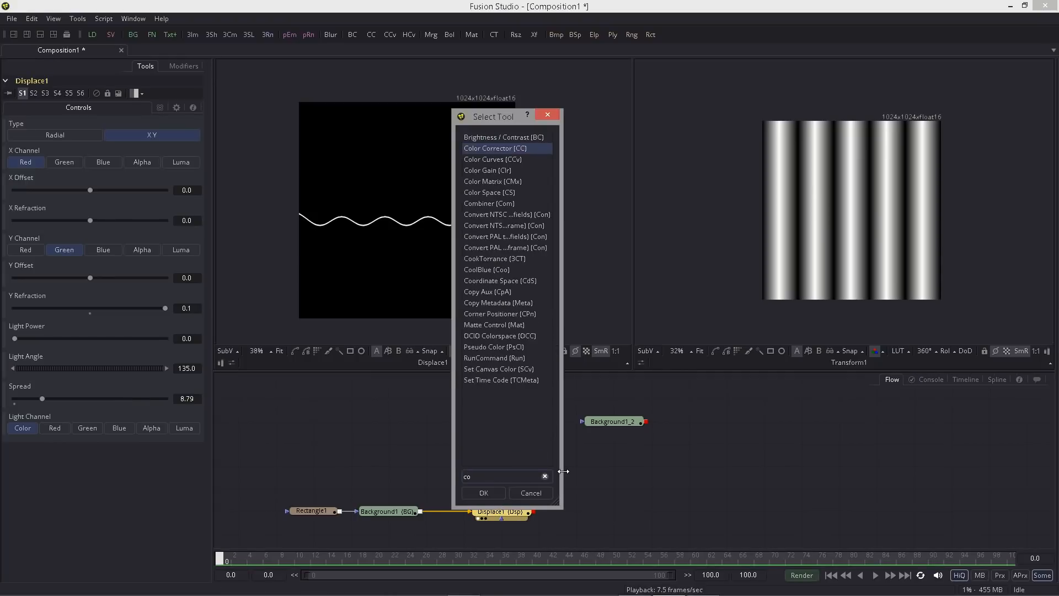
- Add Coordinate Space after Displace1 with Shape set to Polar to Rectangular
left_click(483, 492)
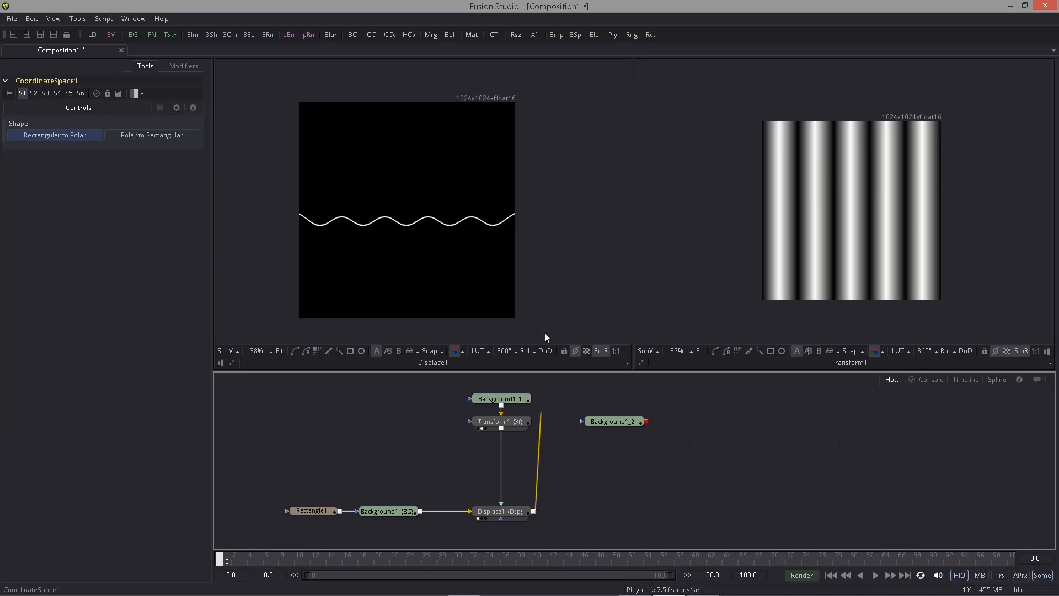
left_click(152, 135)
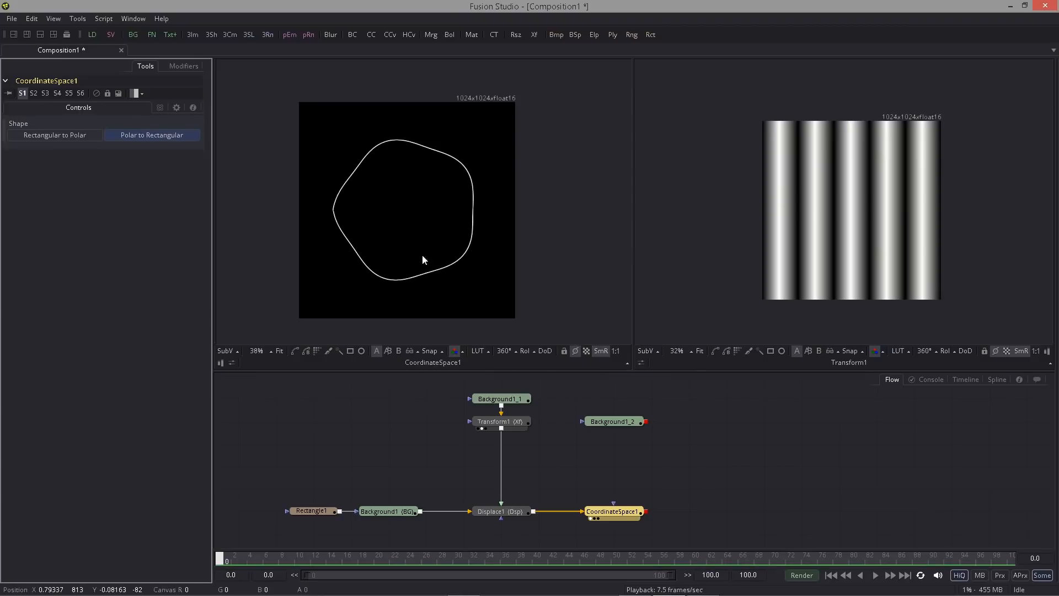
scroll("up", 3)
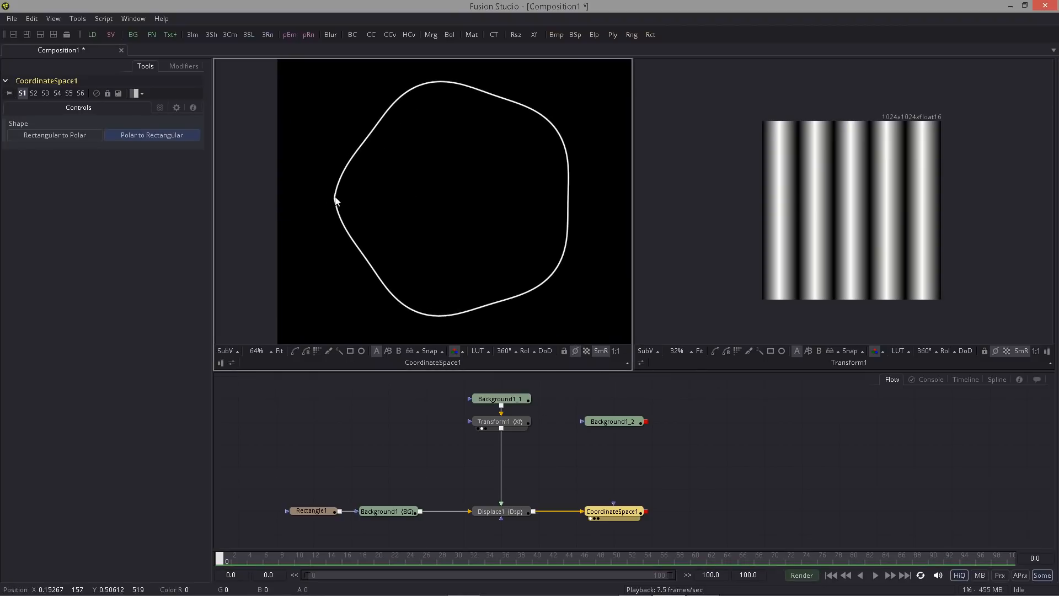
mouse_move(338, 209)
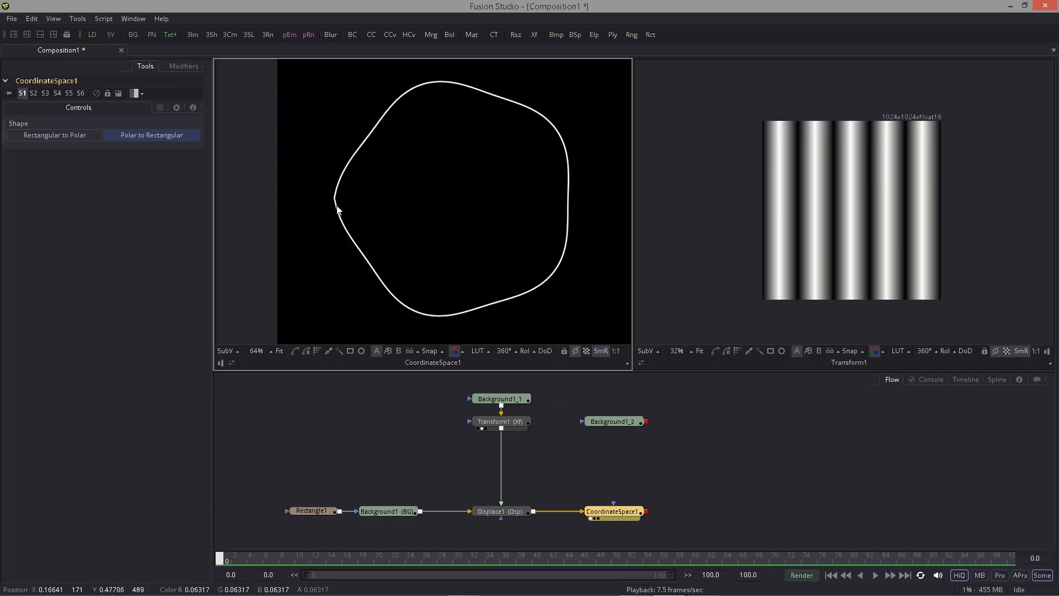
mouse_move(347, 537)
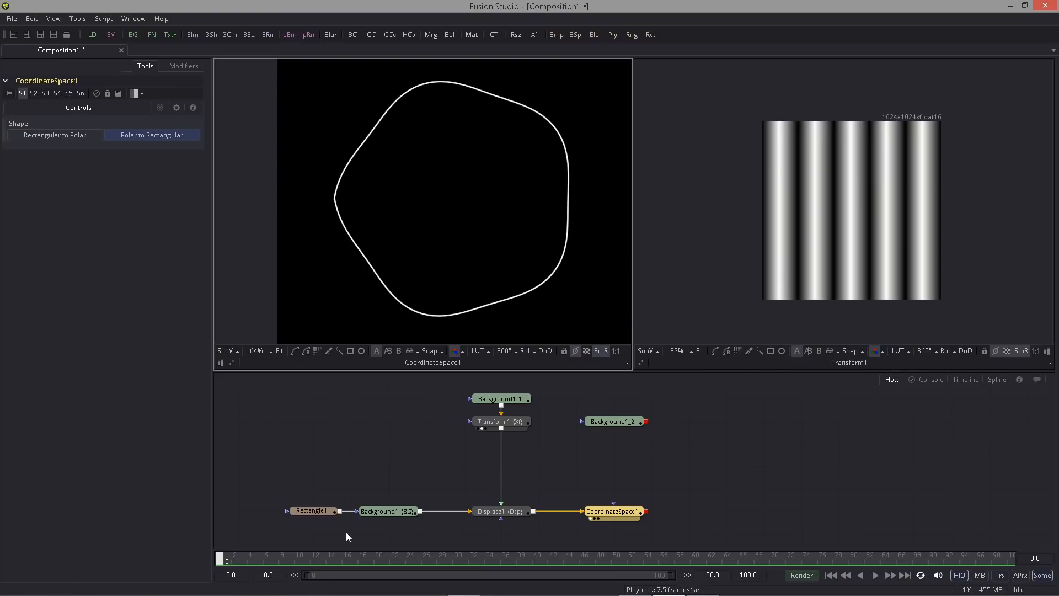
left_click(499, 421)
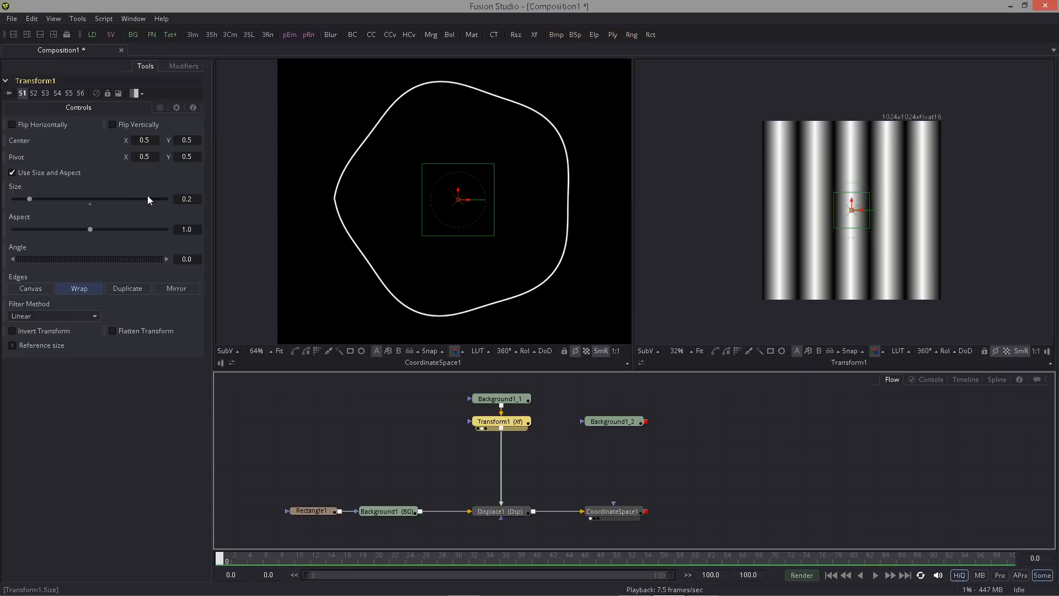
mouse_move(22, 142)
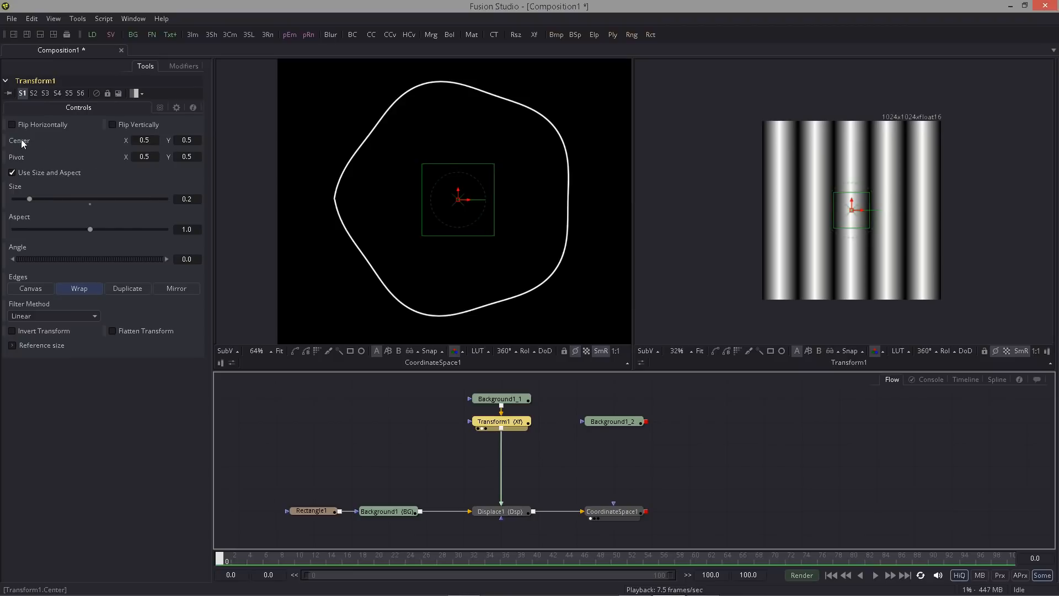
mouse_move(39, 148)
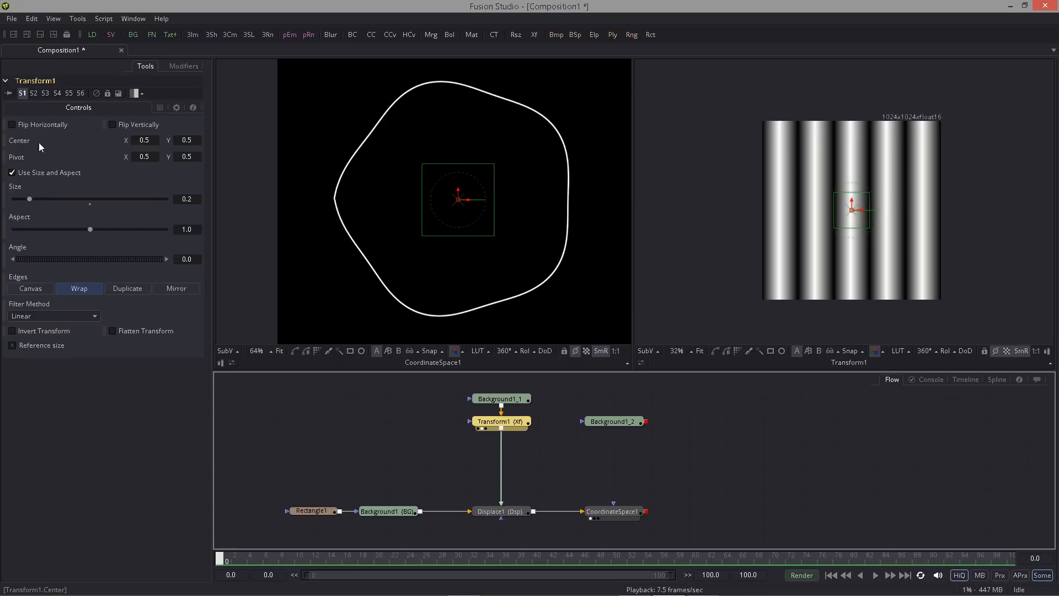
- Give Transform1's Center the expression Point(time/80, 0.5)
right_click(37, 147)
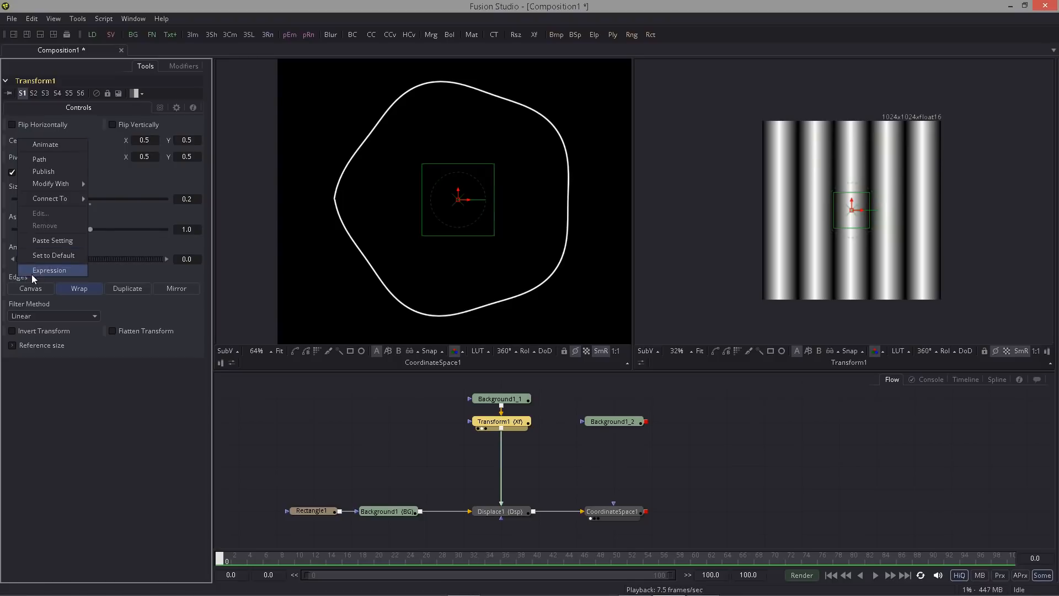
left_click(48, 270)
type("tr")
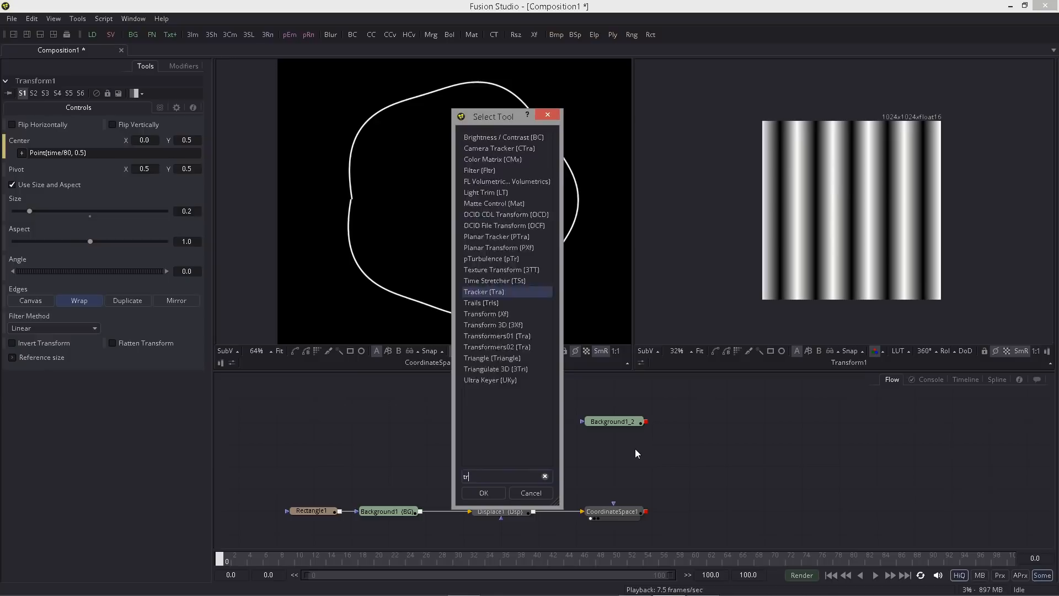
- Add Transform2 off Displace1 and raise Displace1 Spread to 4.13
left_click(483, 493)
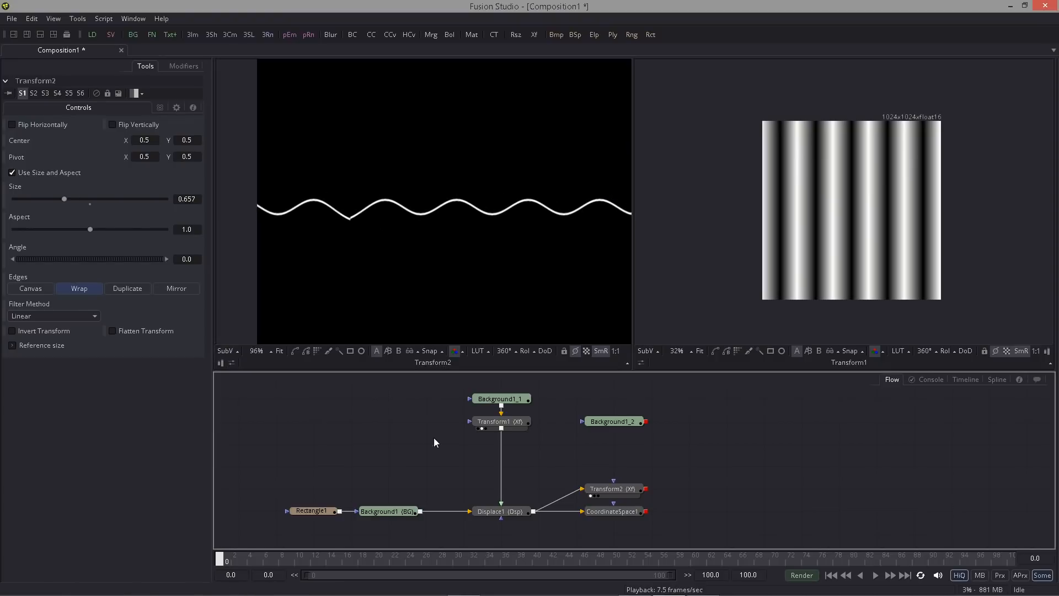
left_click(501, 511)
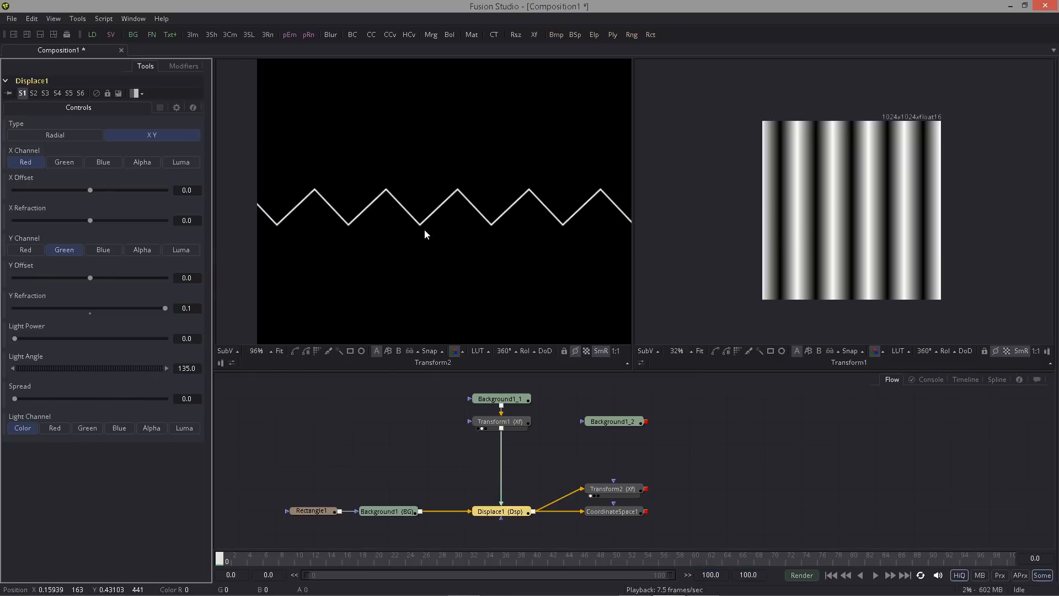
left_click(500, 511)
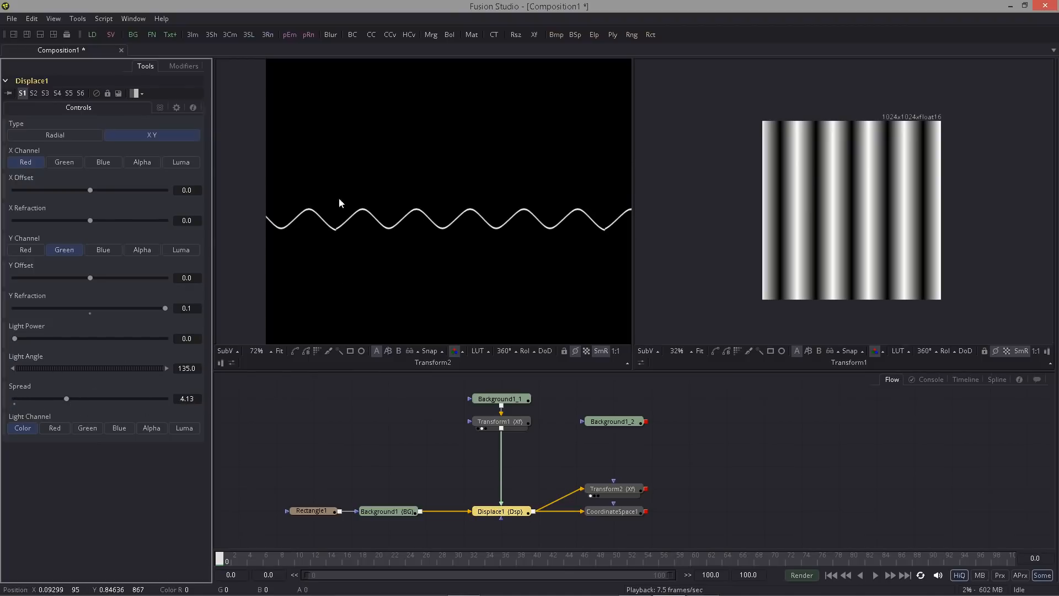
left_click(500, 511)
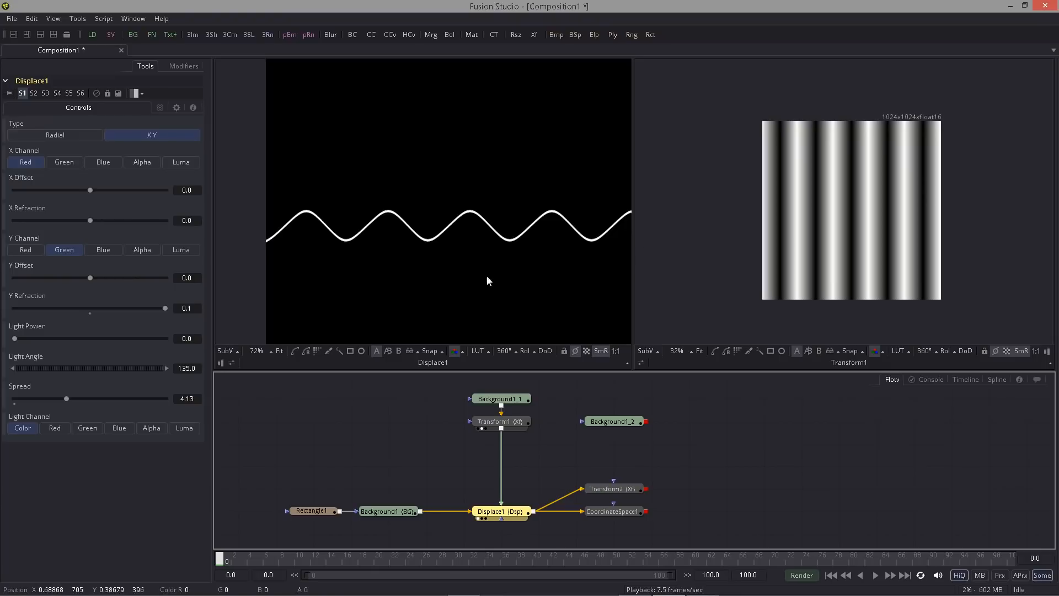
scroll("down", 3)
type("bl")
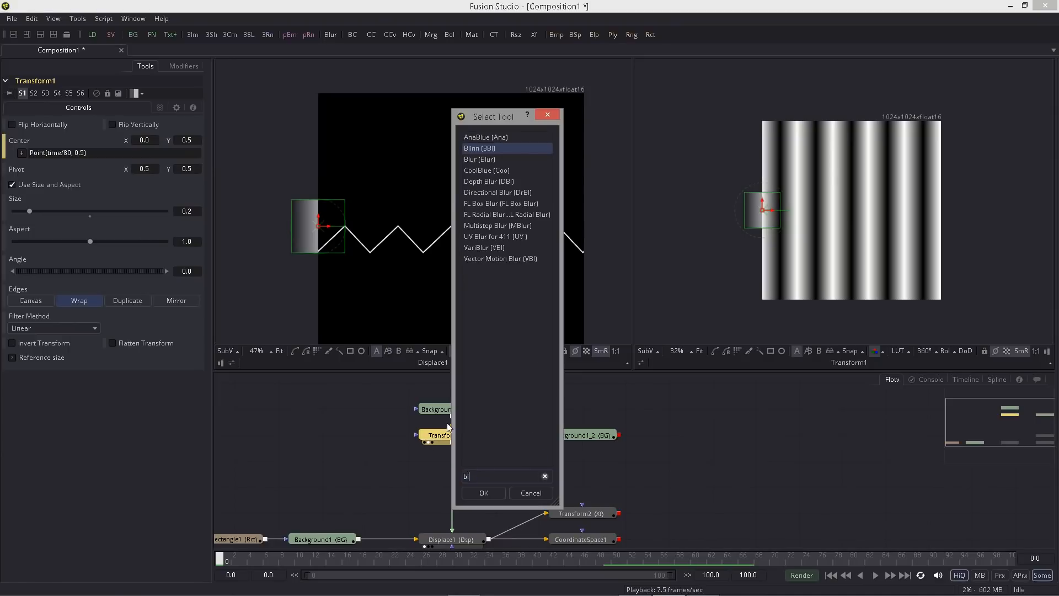
- Insert Blur1 between Transform1 and Displace1 with Blur Size 30
left_click(482, 493)
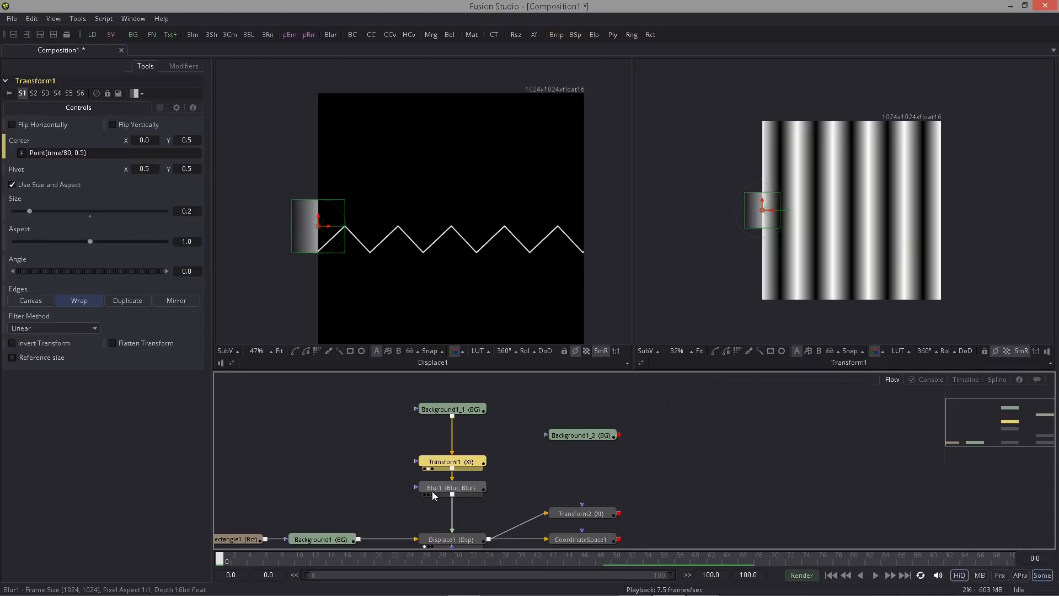
left_click(451, 488)
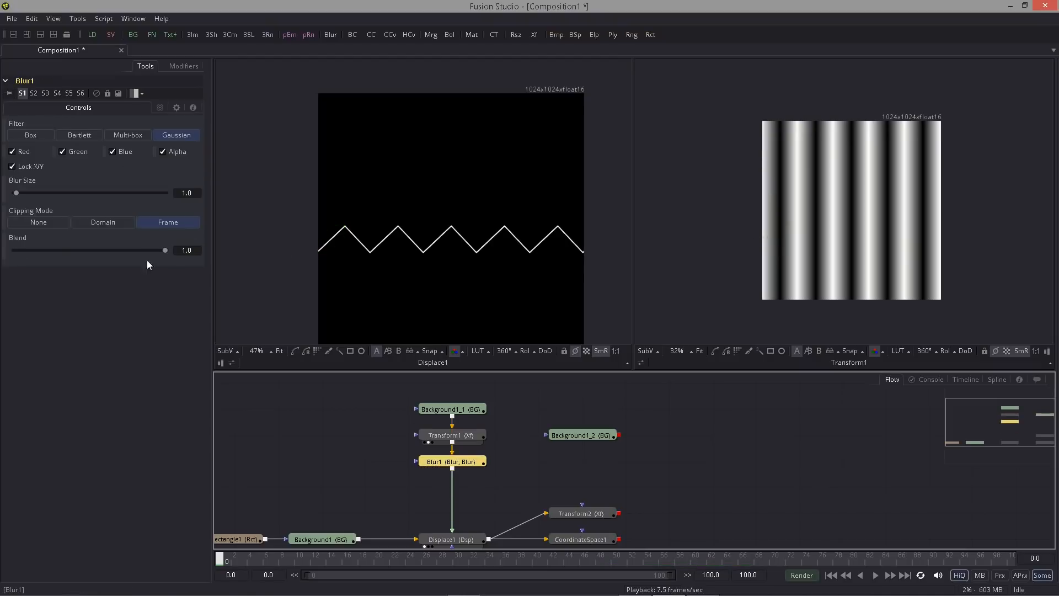
left_click_drag(16, 192, 44, 193)
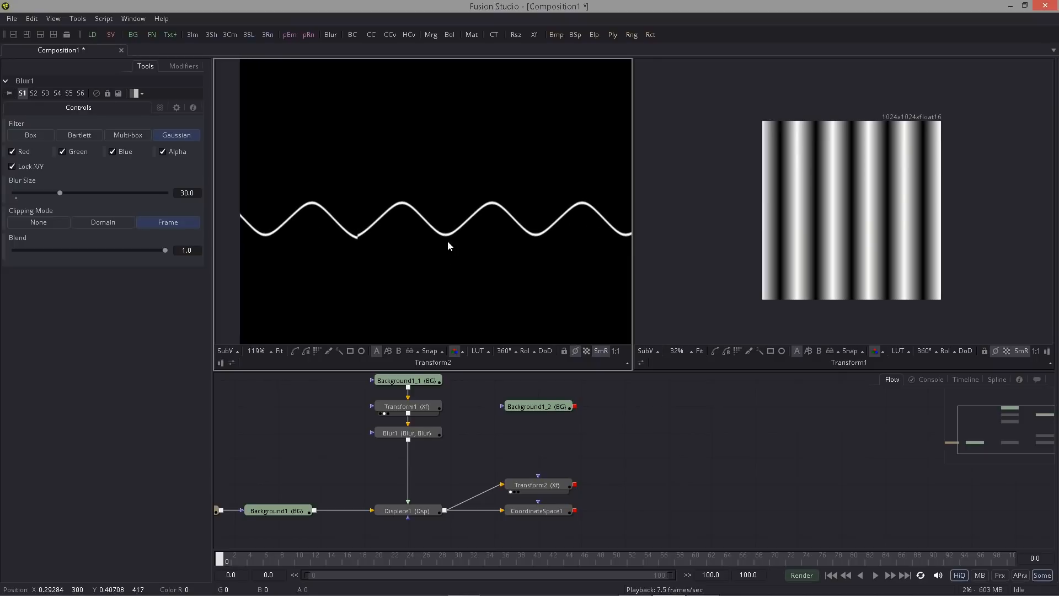
left_click(407, 433)
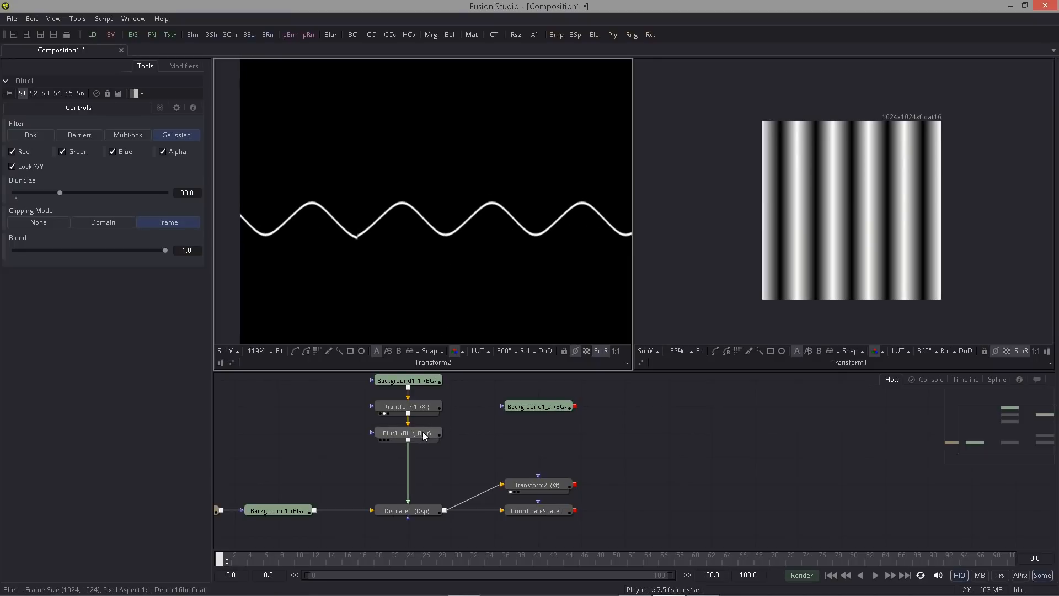
left_click(408, 433)
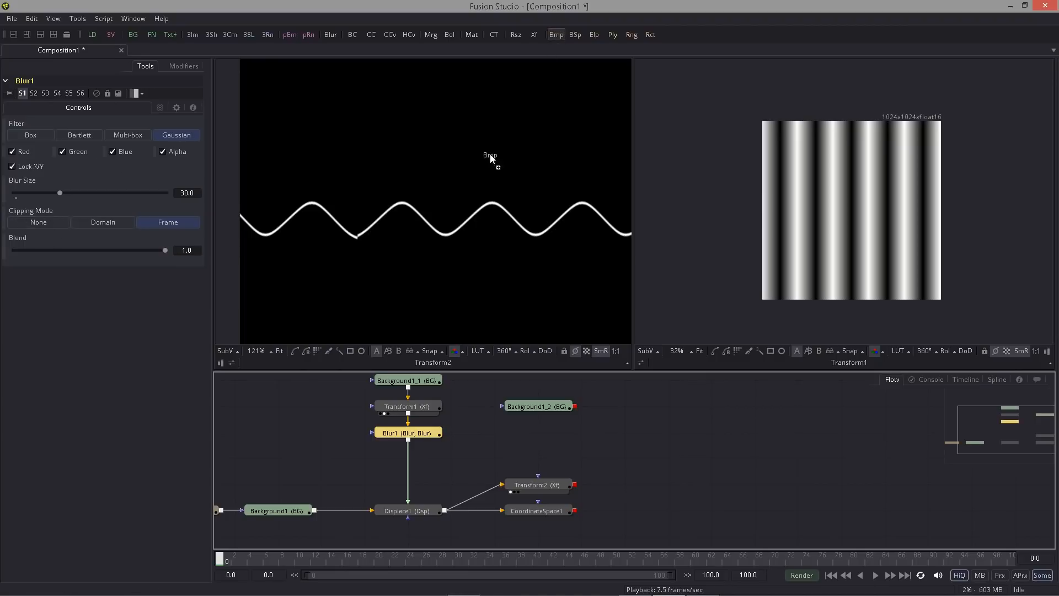
- Delete the unused Bitmap1 mask node from the flow
left_click(556, 34)
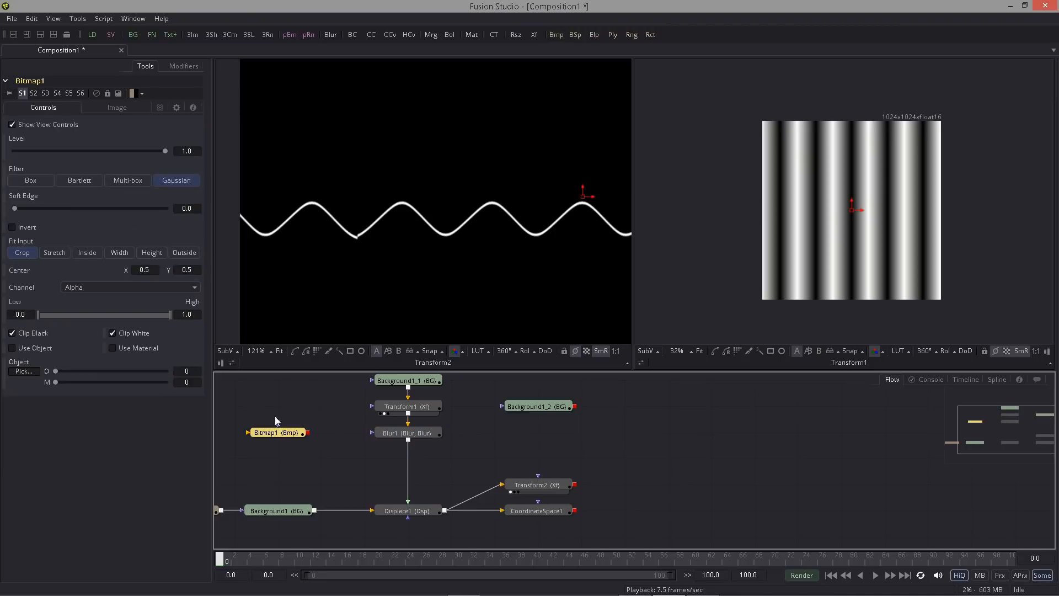
mouse_move(280, 380)
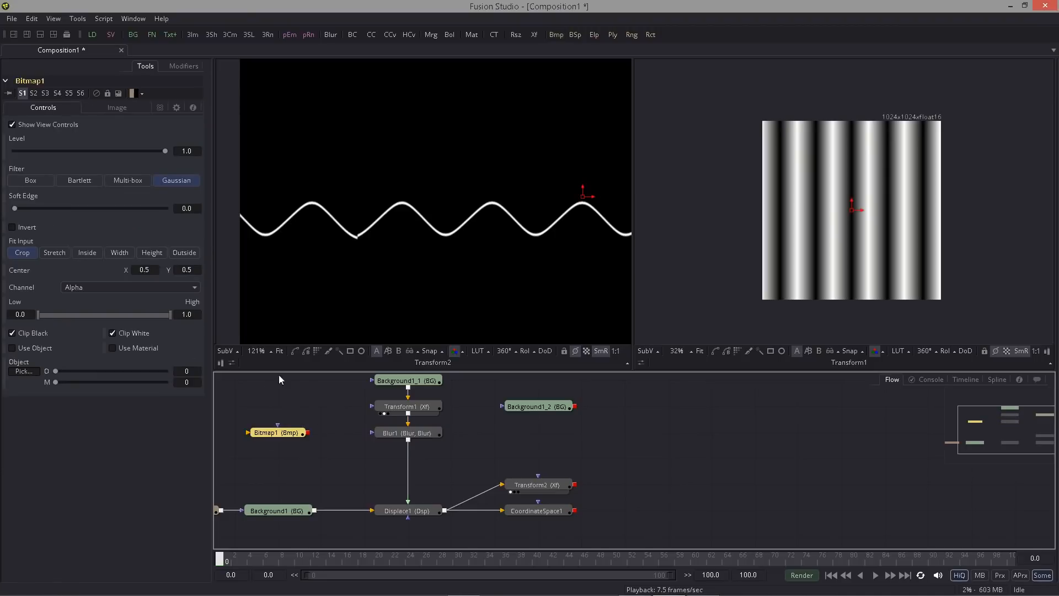
left_click(117, 108)
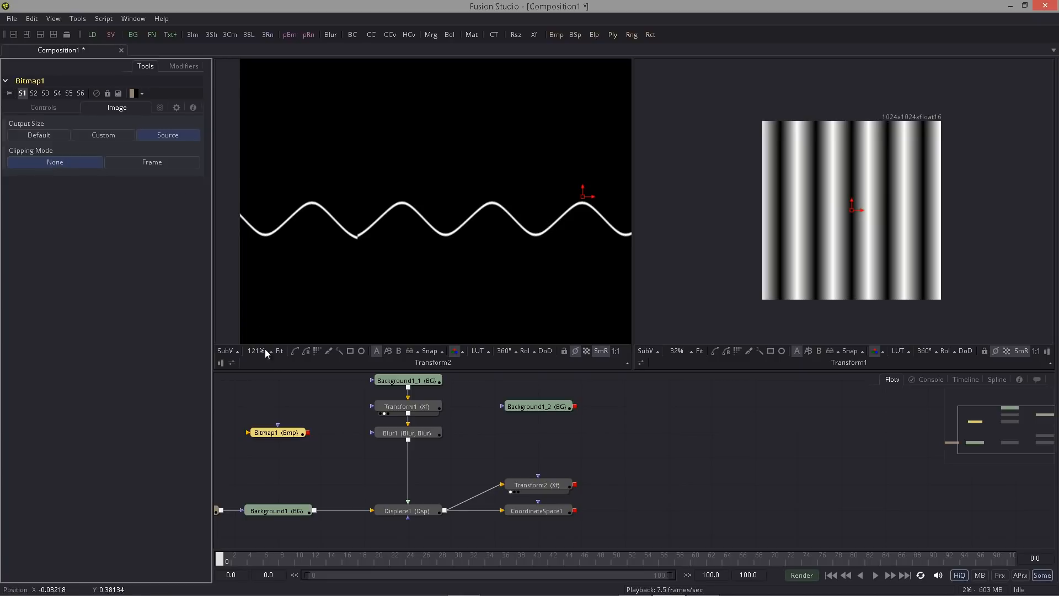
left_click(407, 433)
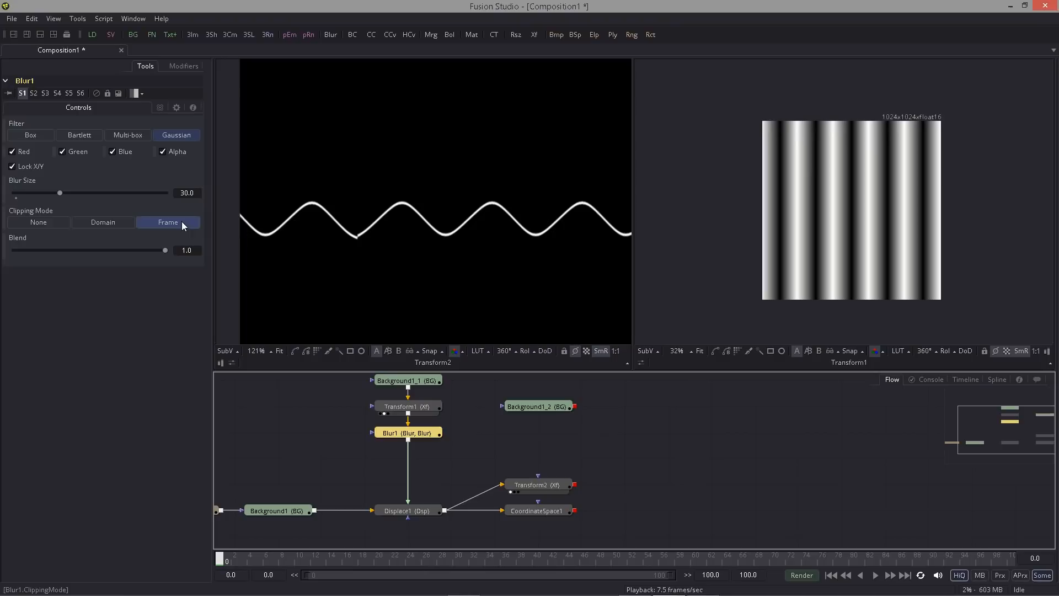
- Set Blur1's Clipping Mode to Domain
left_click(407, 510)
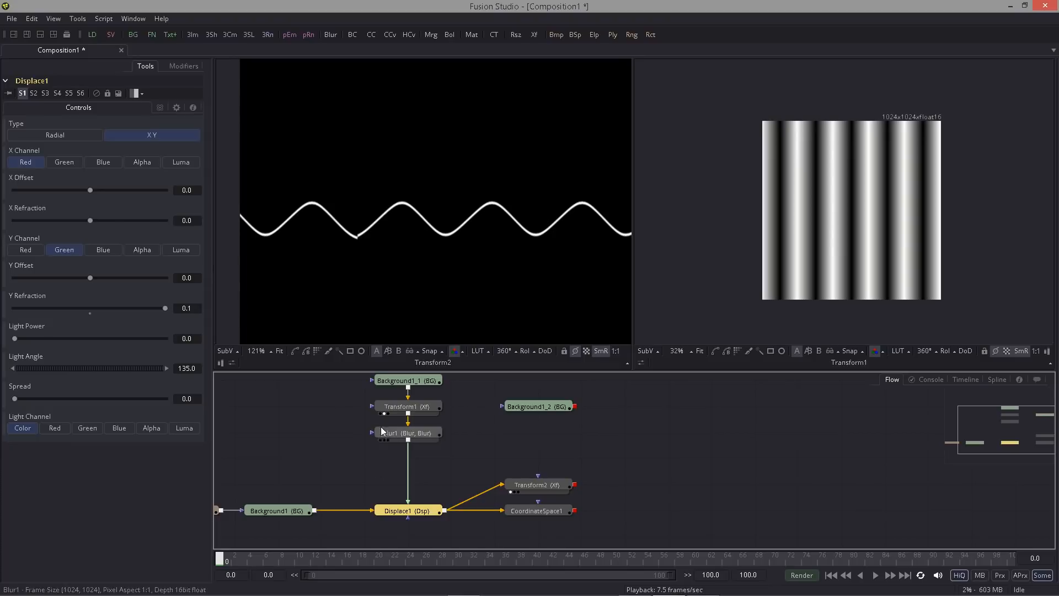
left_click(408, 433)
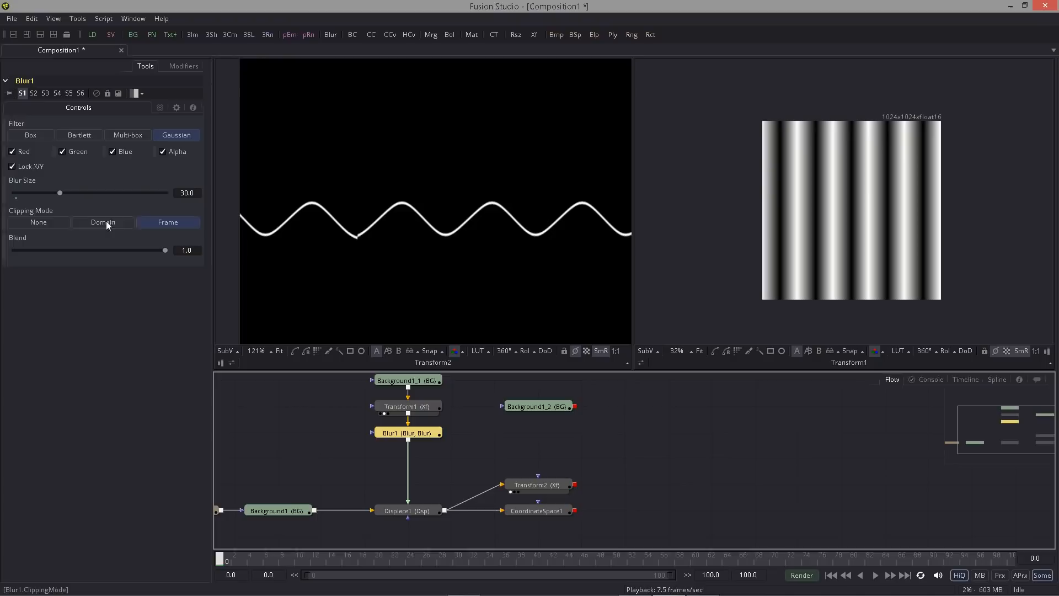
left_click(537, 484)
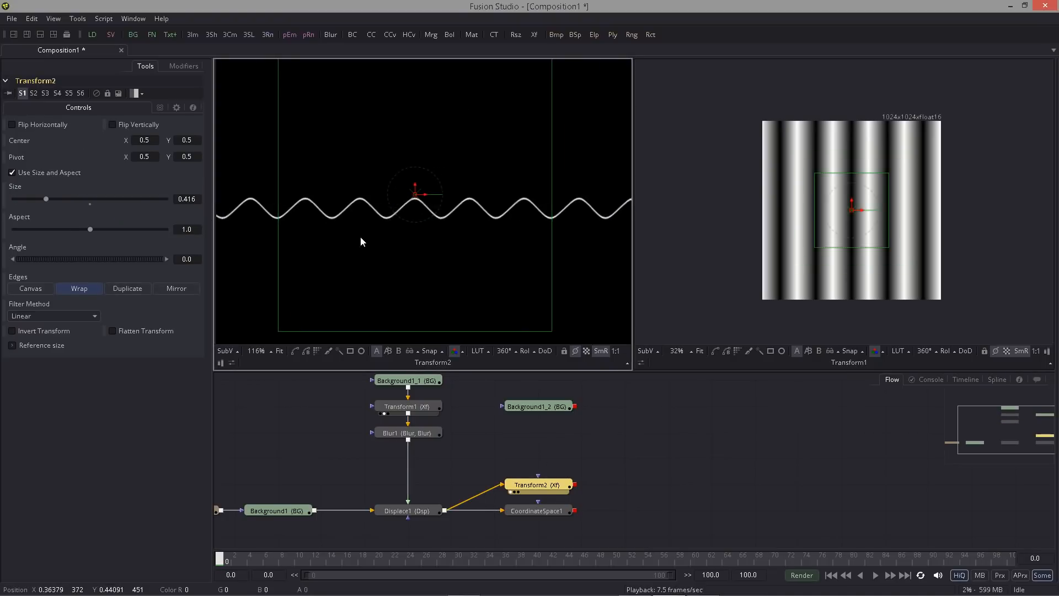
- View CoordinateSpace1, play the timeline, and lower Transform1 Size to 0.1
left_click(536, 510)
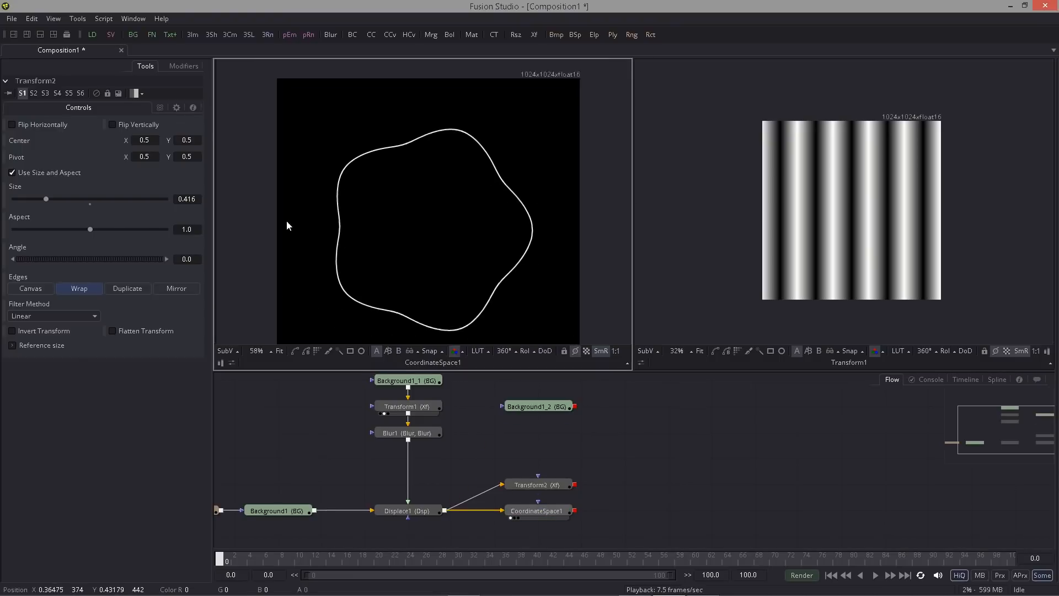
left_click(874, 575)
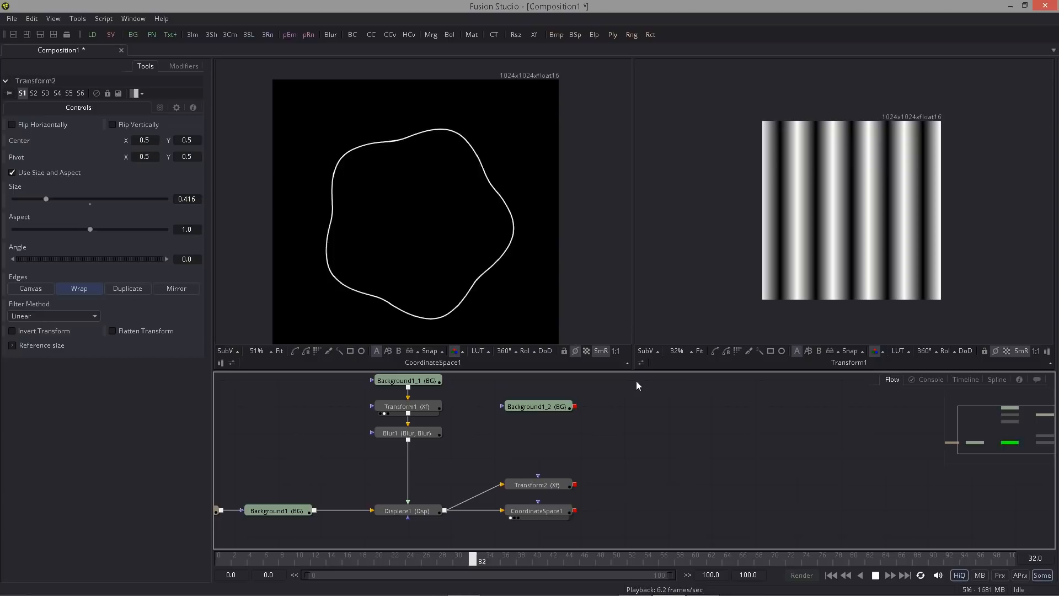
left_click(408, 406)
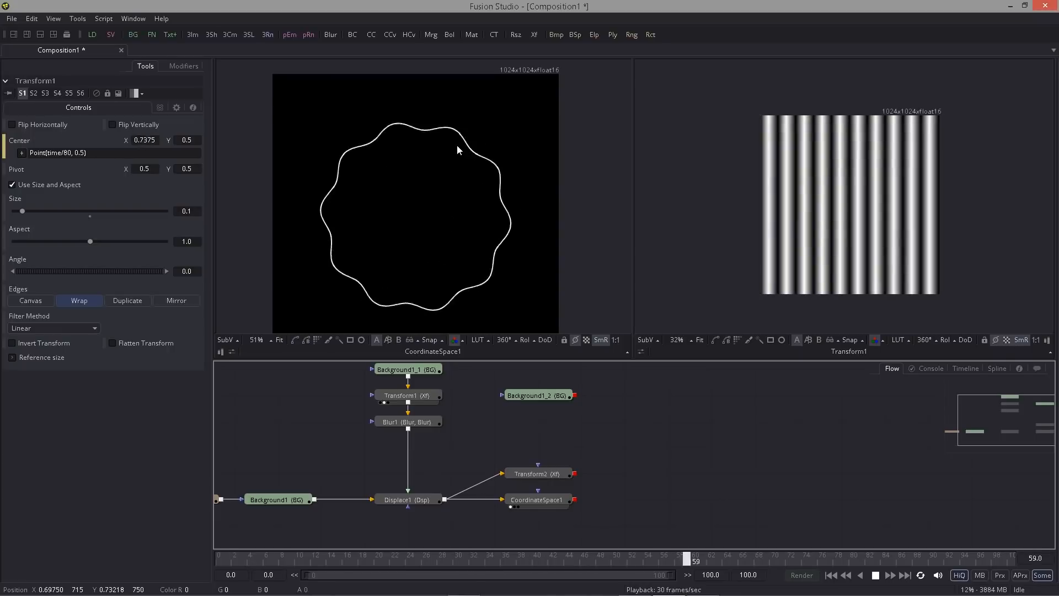
left_click(356, 560)
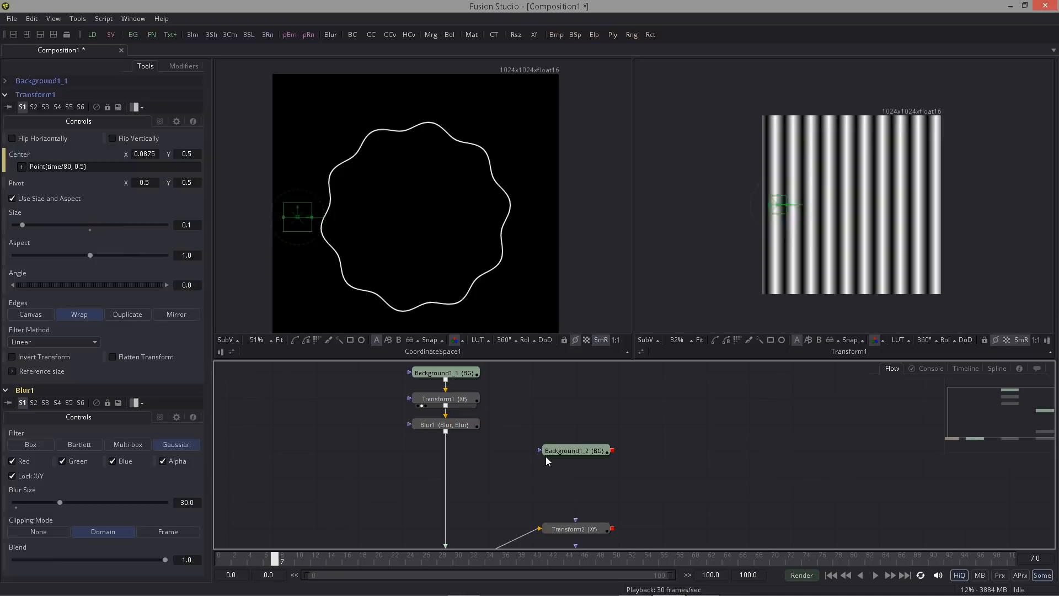
- Mask Background1_2 with a rectangle, make it mid grey (0.5), and connect it into Blur1
left_click(575, 450)
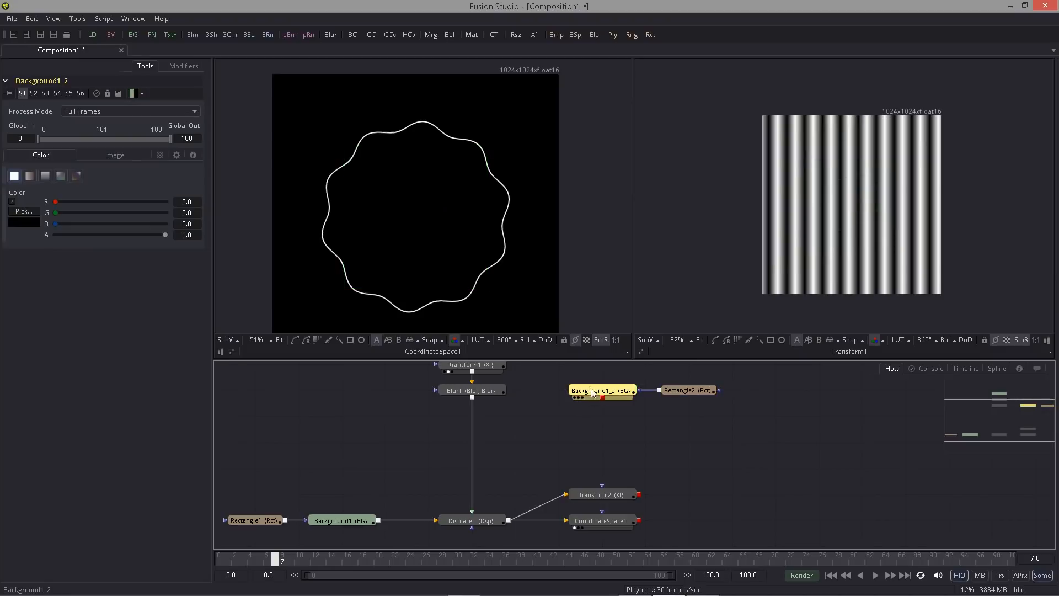
left_click(471, 390)
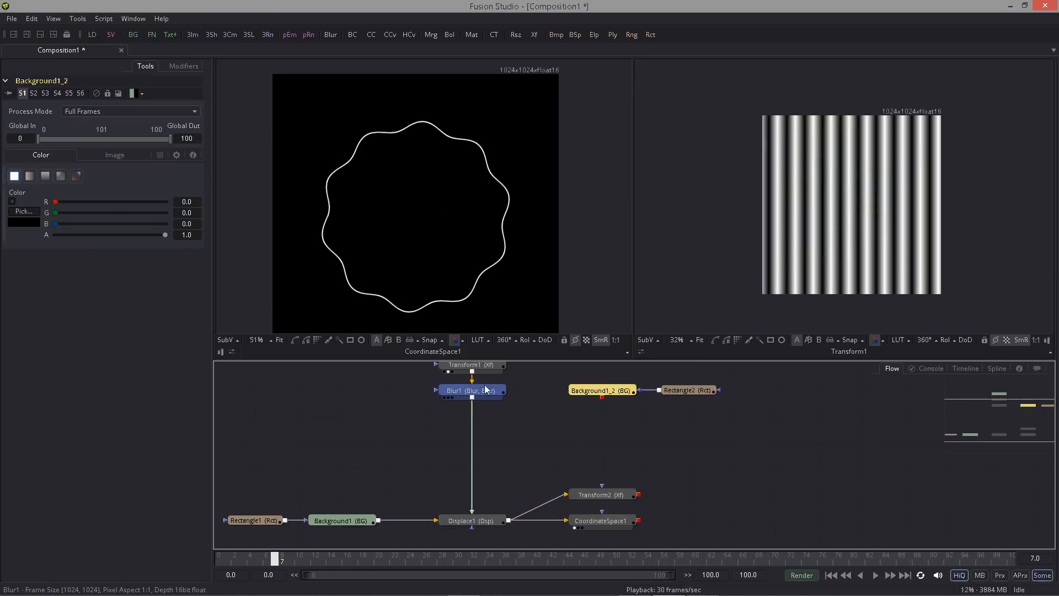
left_click(471, 390)
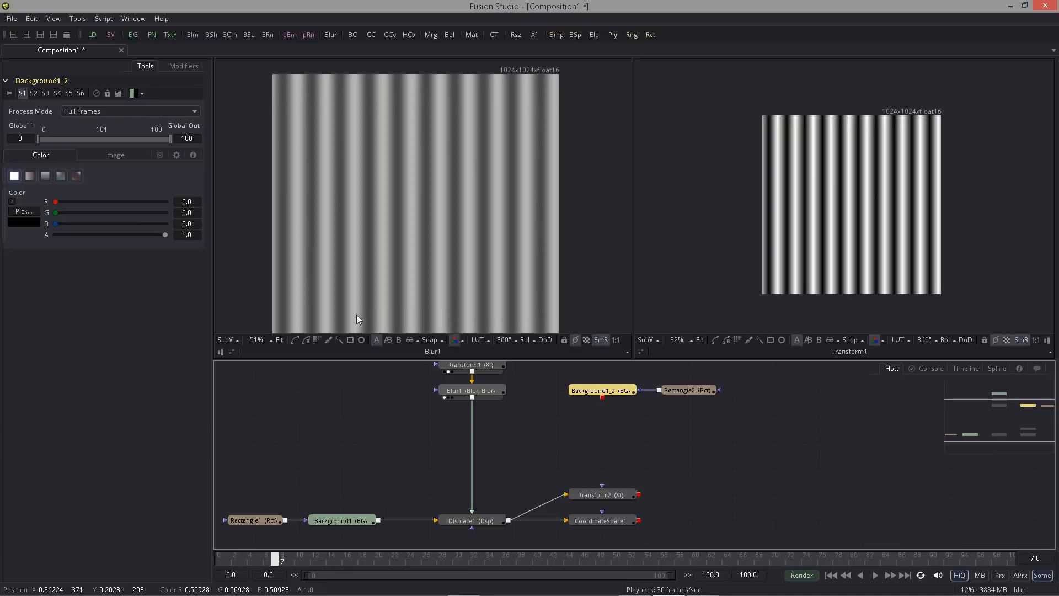
left_click(471, 520)
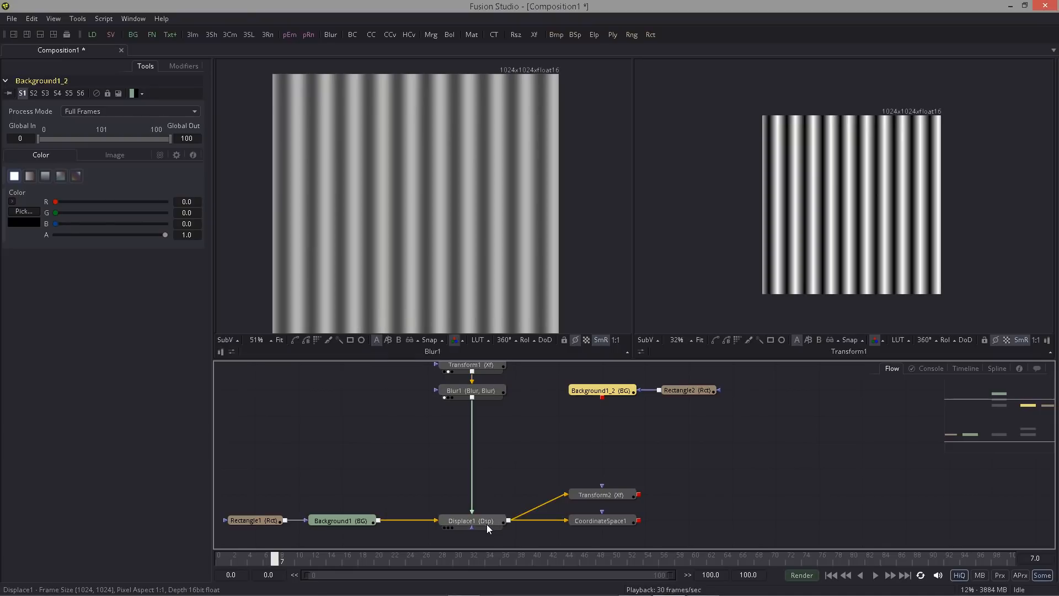
mouse_move(484, 530)
type("0.5")
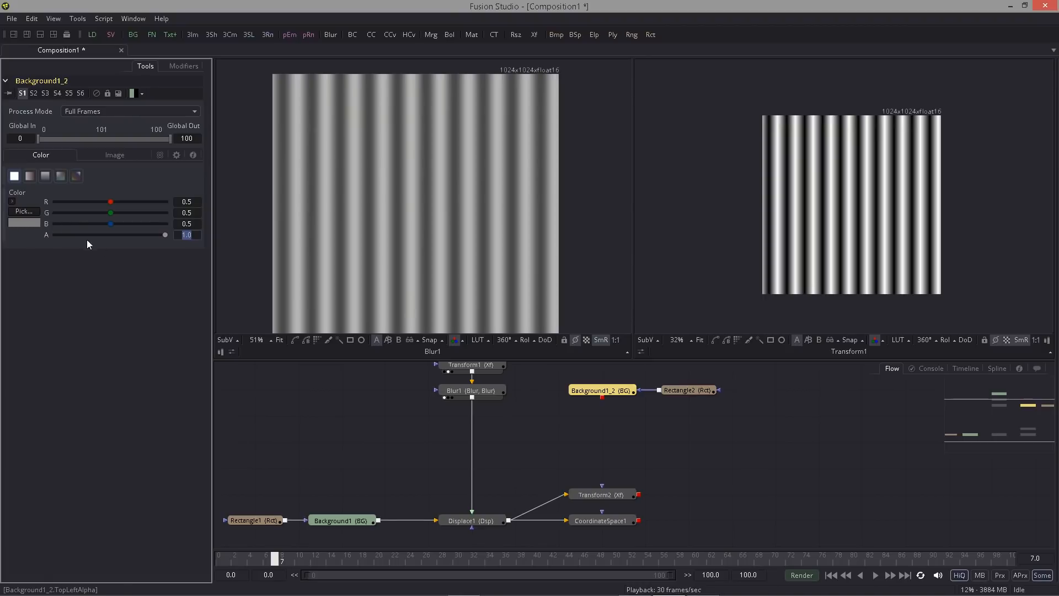
mouse_move(446, 262)
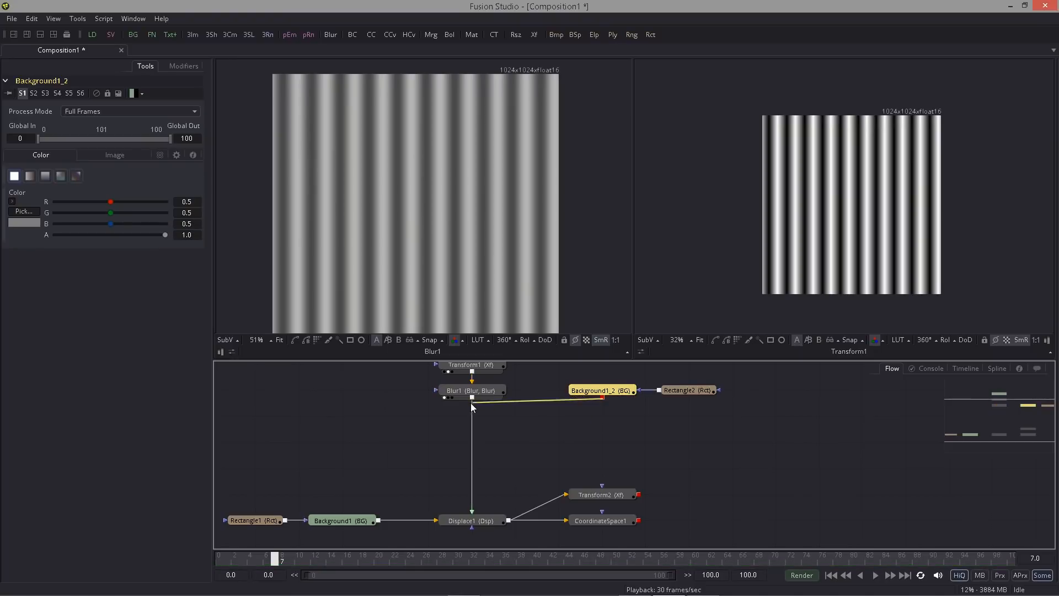
left_click(557, 387)
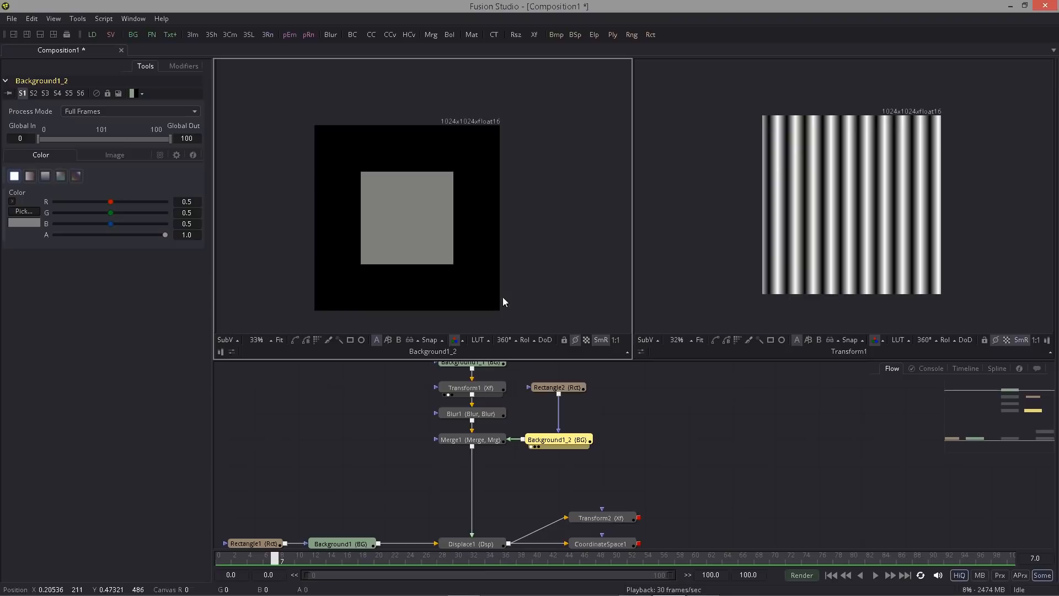
- Reshape Rectangle2 into a tall soft-edged strip and reposition it near centre
left_click(556, 387)
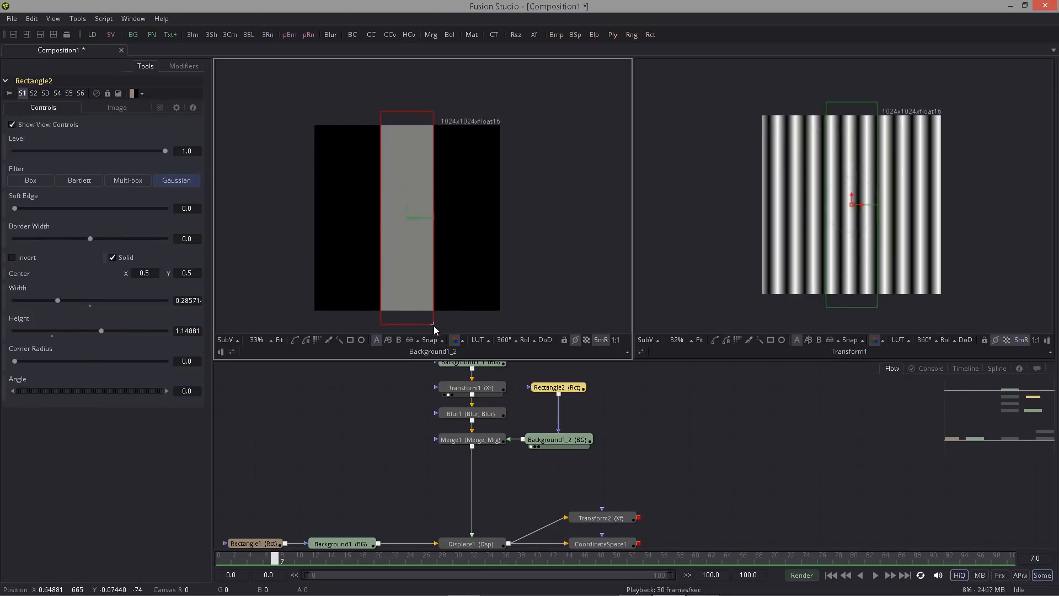
left_click(471, 440)
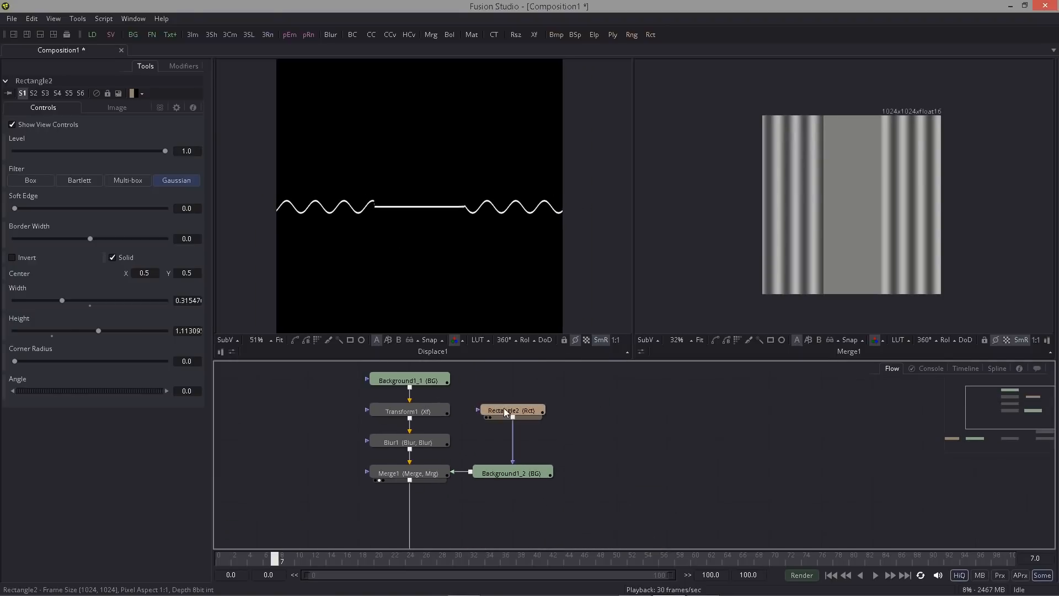
left_click(512, 410)
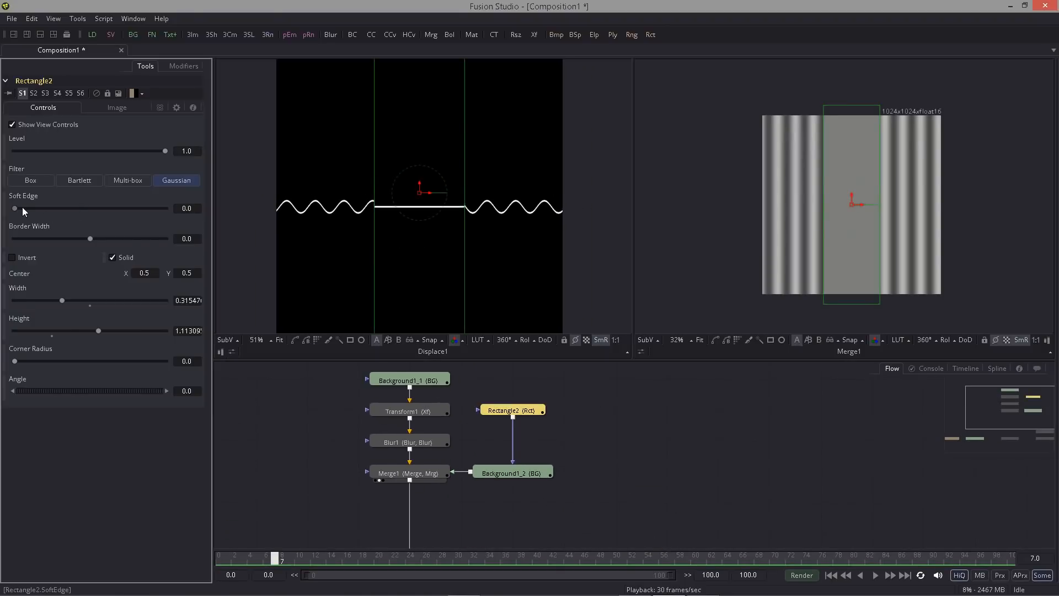
left_click_drag(15, 208, 55, 208)
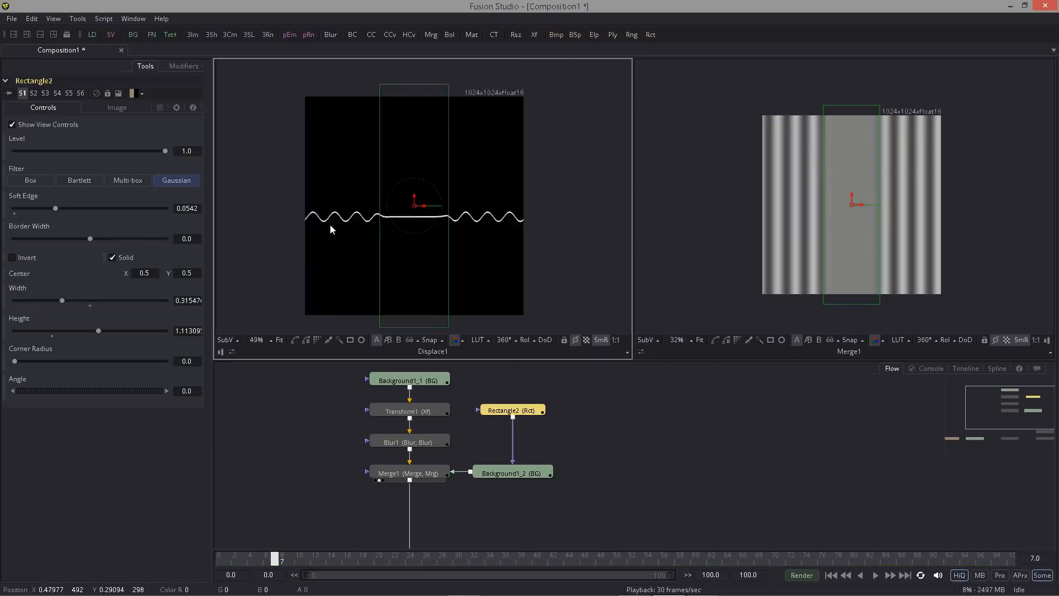
left_click_drag(415, 202, 453, 215)
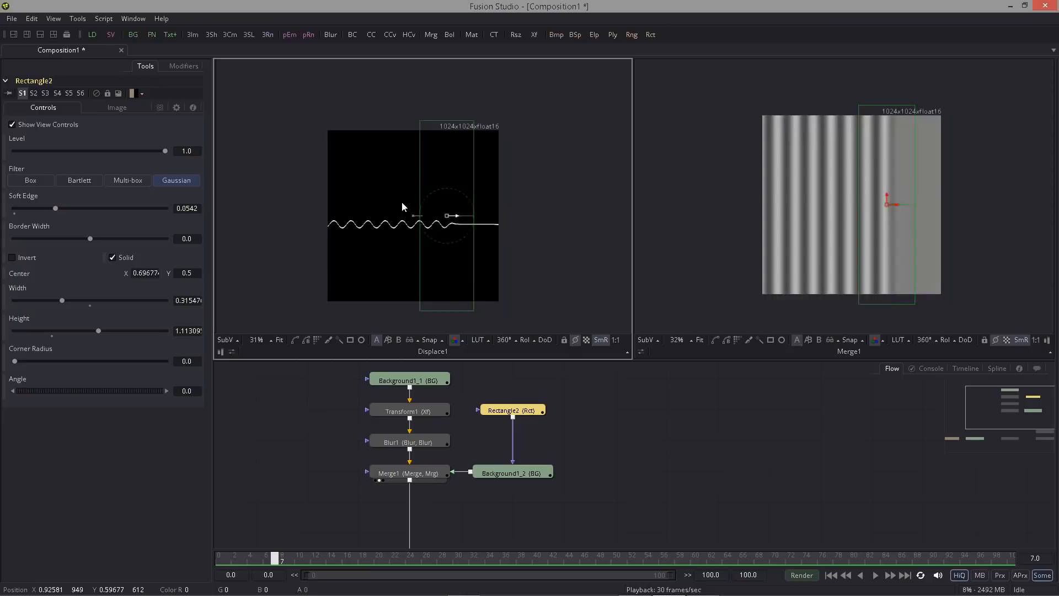
left_click_drag(447, 214, 415, 215)
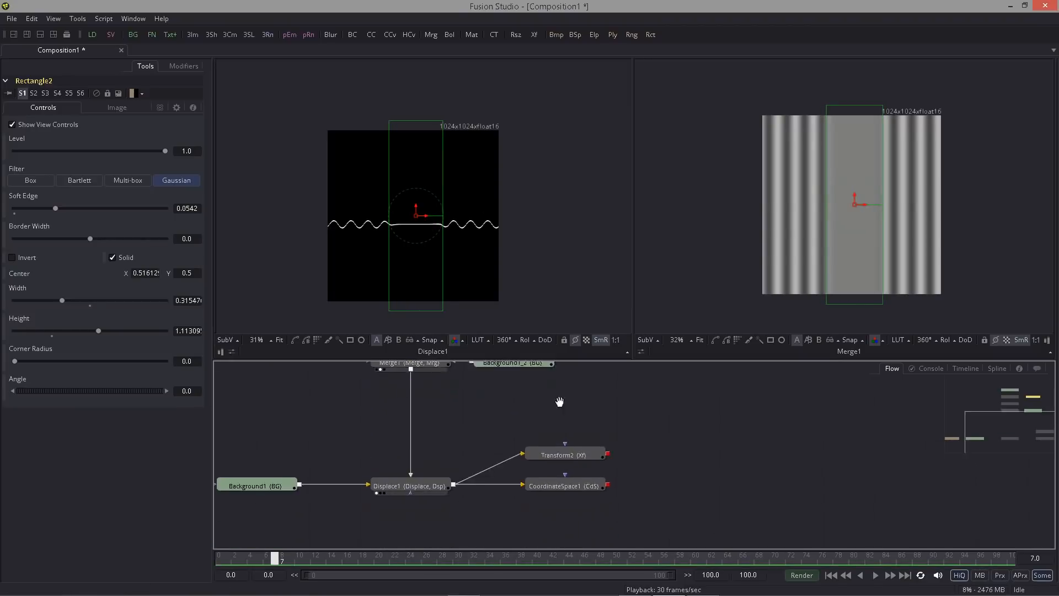
- View CoordinateSpace1, recentre the flattened section on the ring, and play the loop
left_click(566, 486)
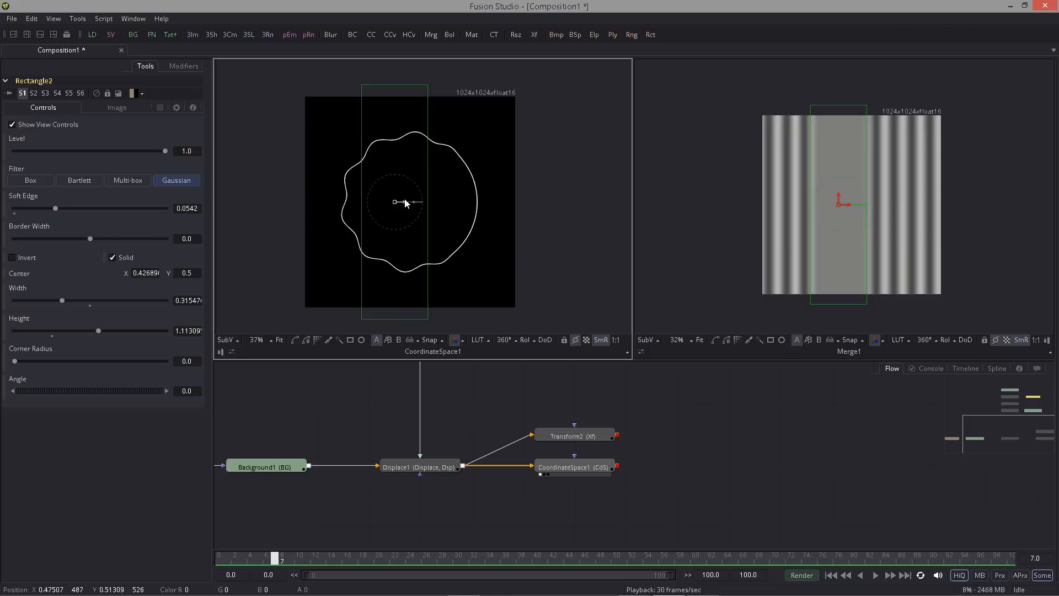
left_click_drag(396, 202, 422, 200)
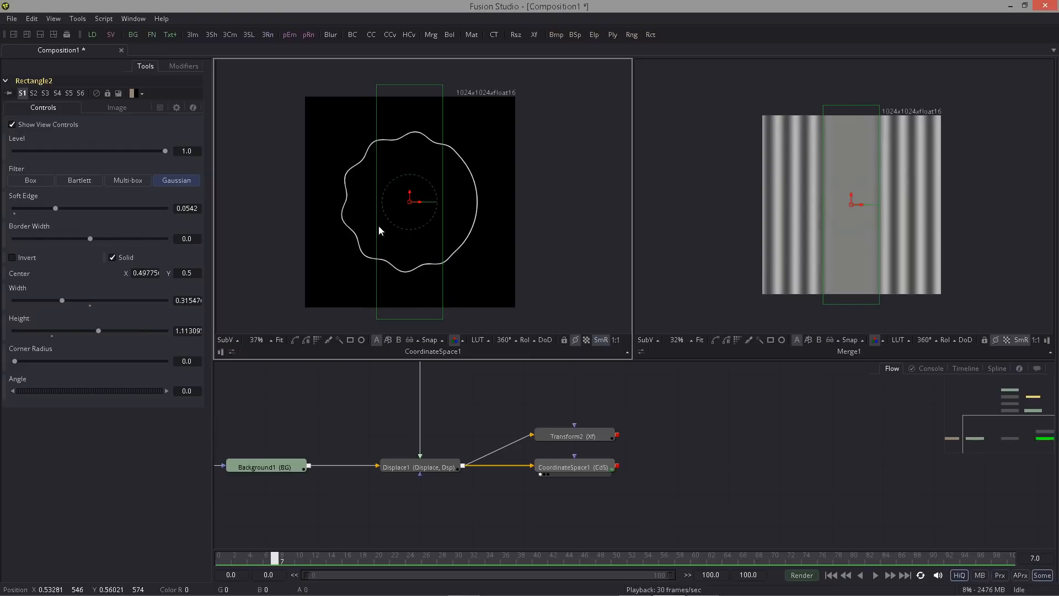
left_click(874, 575)
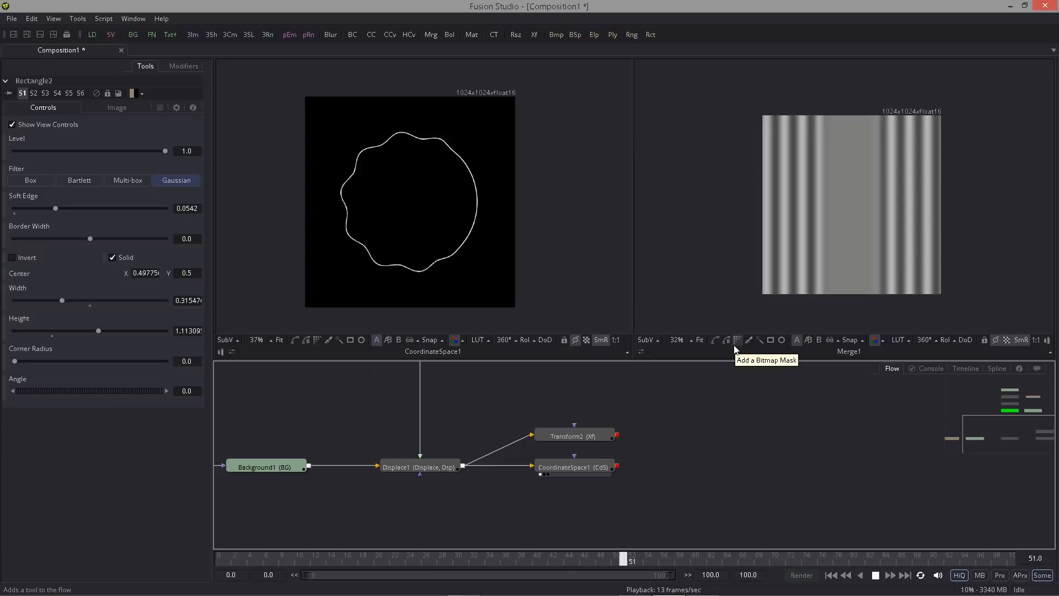
left_click(574, 435)
type("dupl")
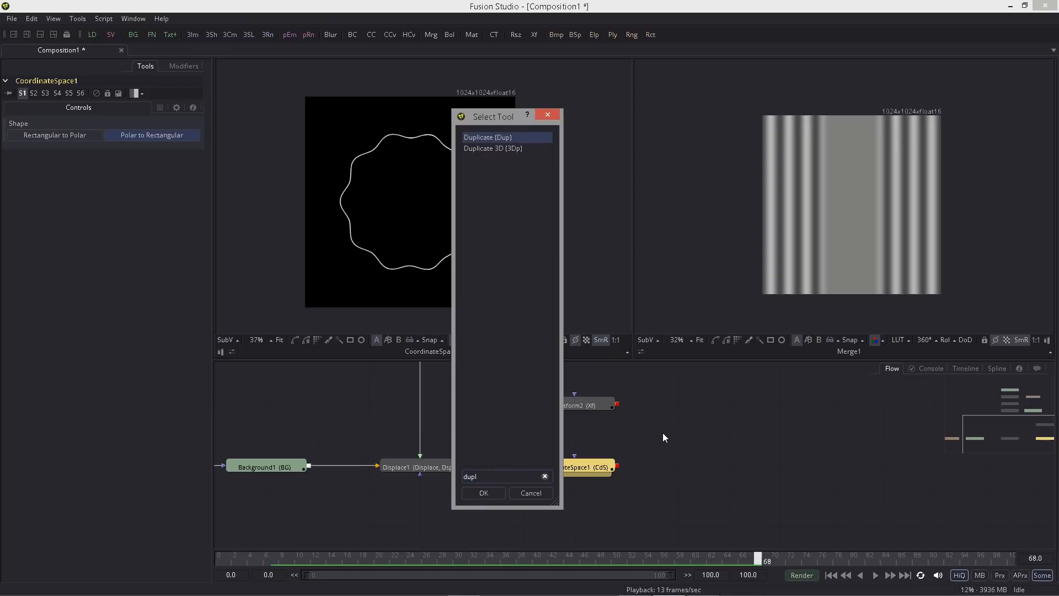
- Insert a Duplicate tool after CoordinateSpace1 with 2 copies and a 3-frame Time Offset
left_click(482, 493)
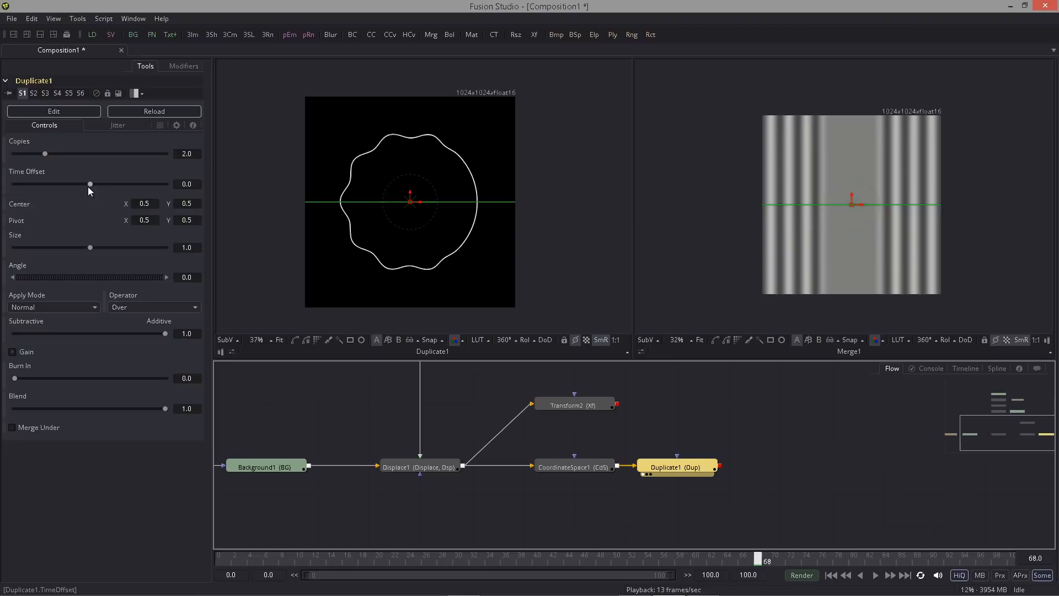
left_click_drag(90, 184, 118, 184)
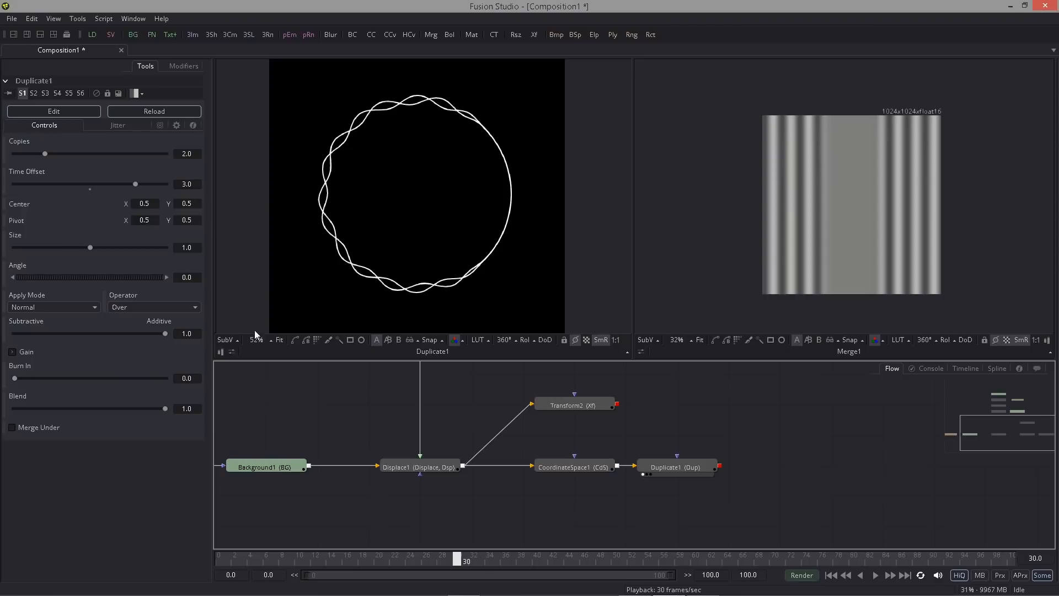
left_click(220, 560)
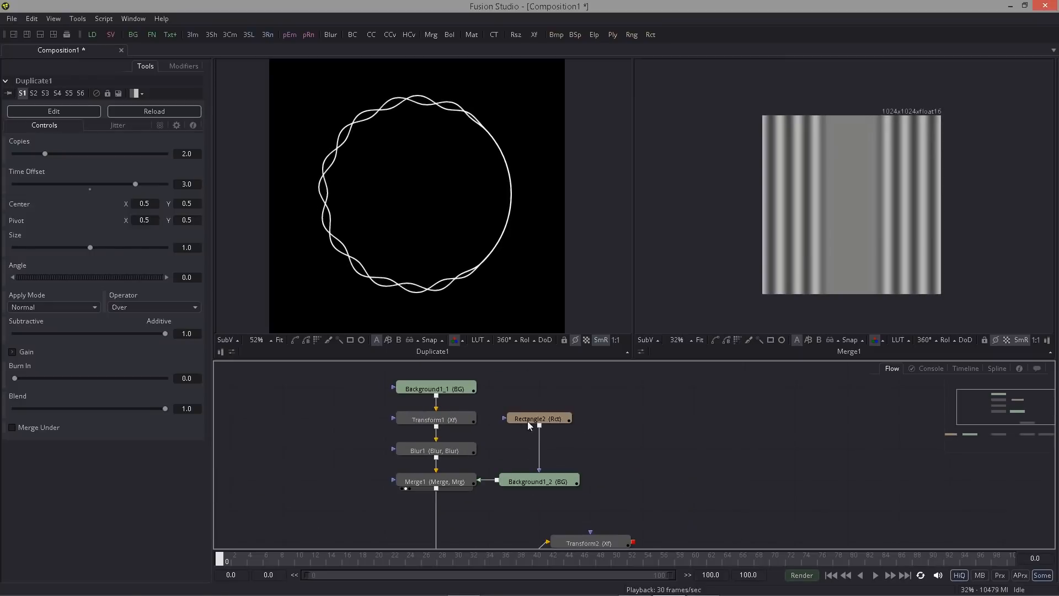
left_click(435, 418)
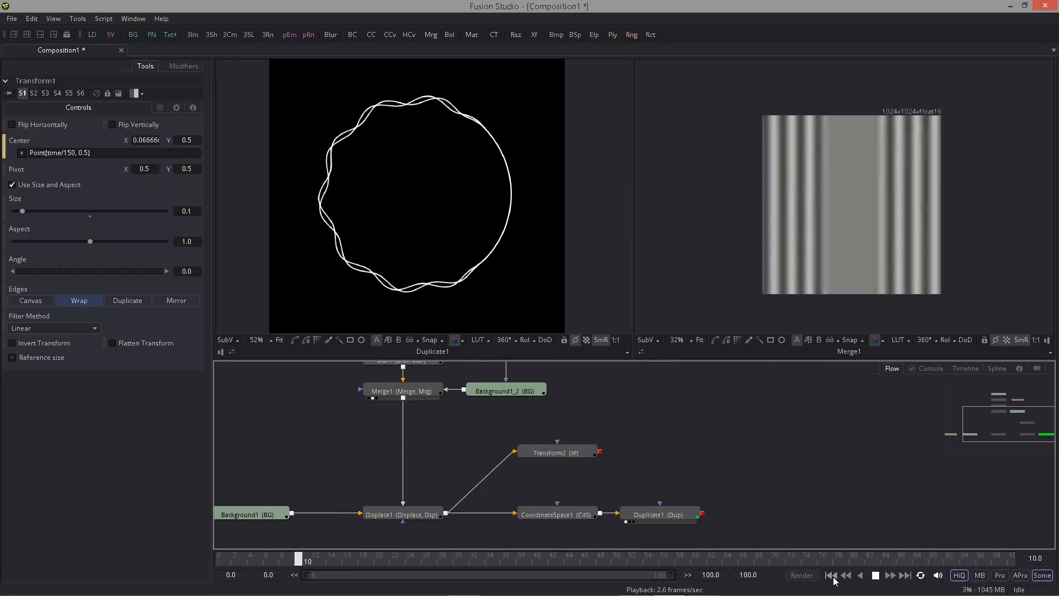
- Shrink Duplicate1's Size slightly and nudge its Center X so the lines separate
left_click(891, 575)
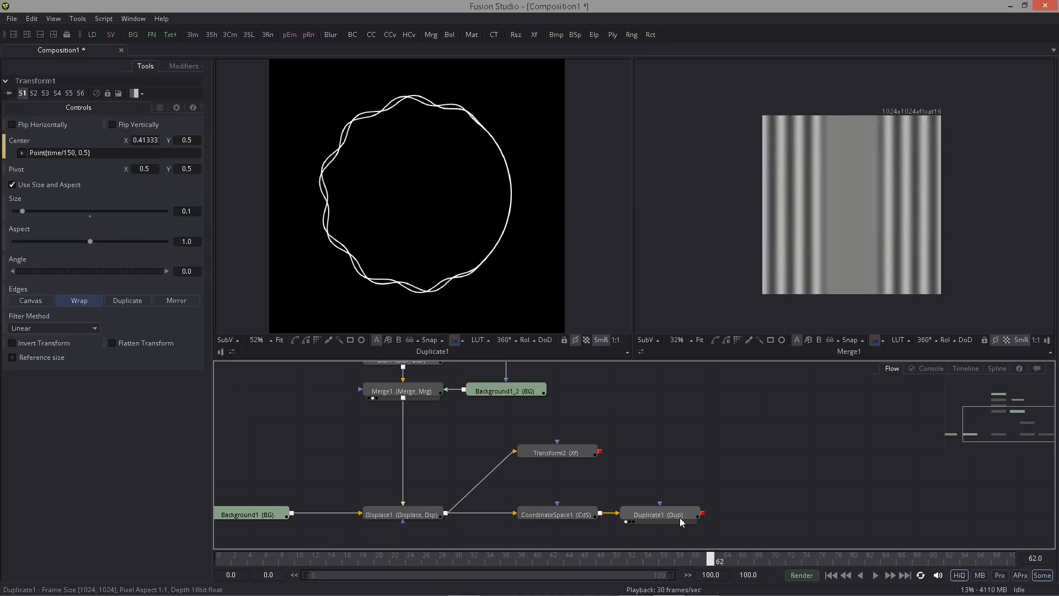
left_click(657, 514)
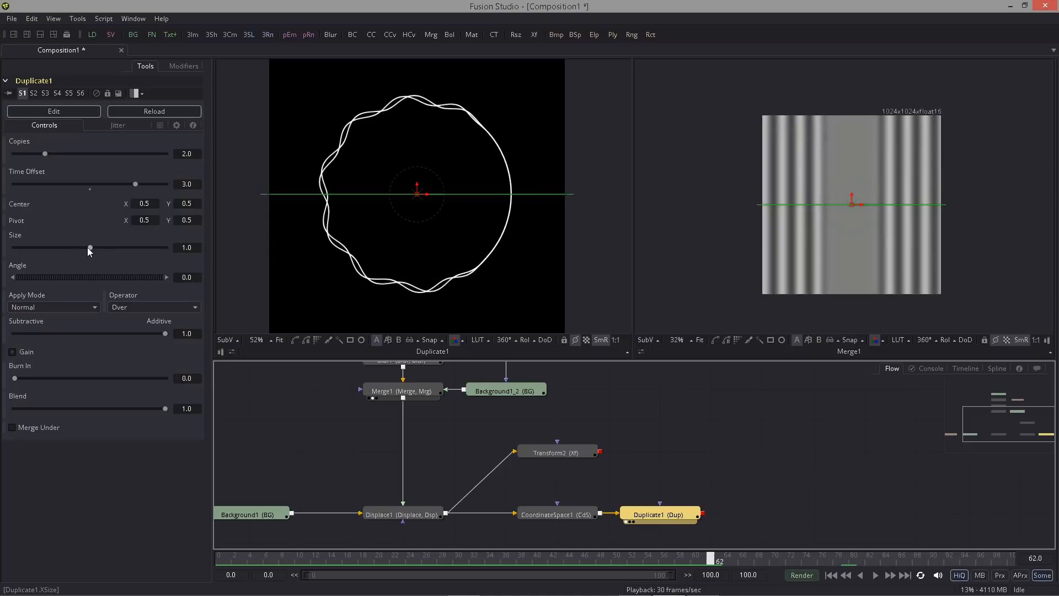
left_click_drag(90, 247, 86, 248)
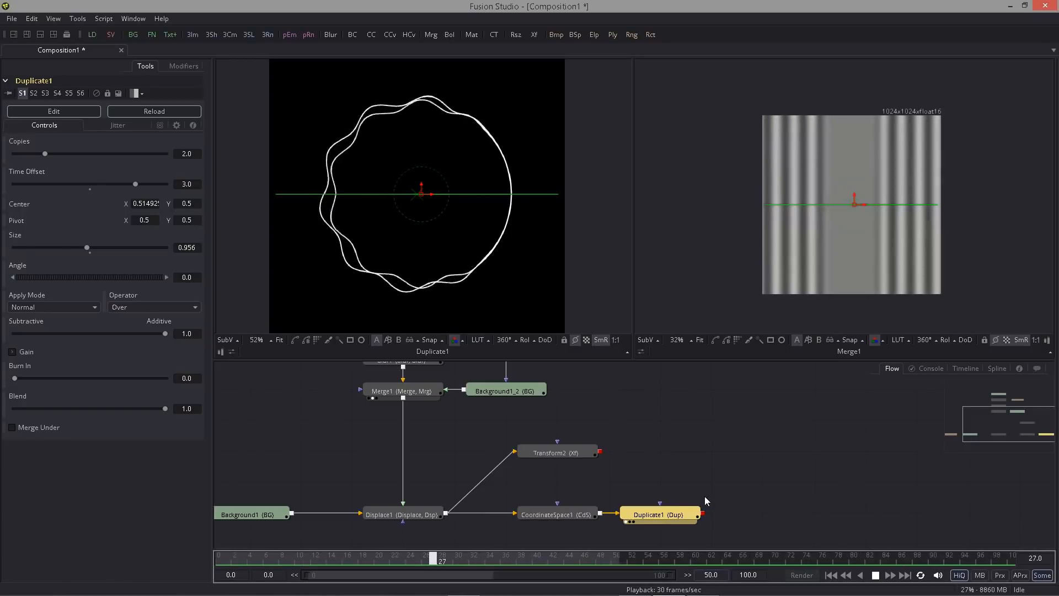
left_click(427, 559)
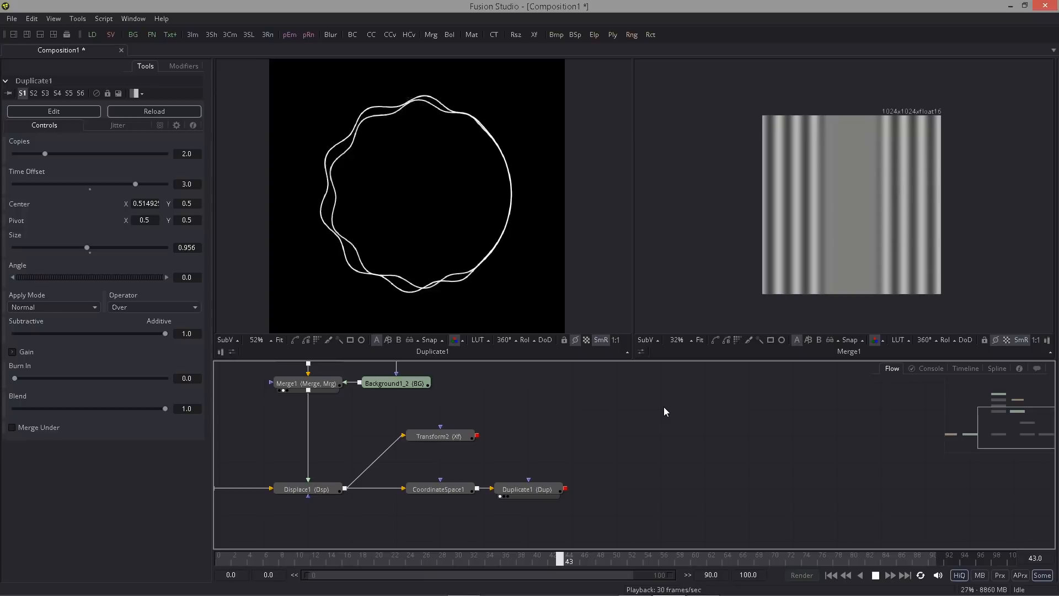
left_click(379, 558)
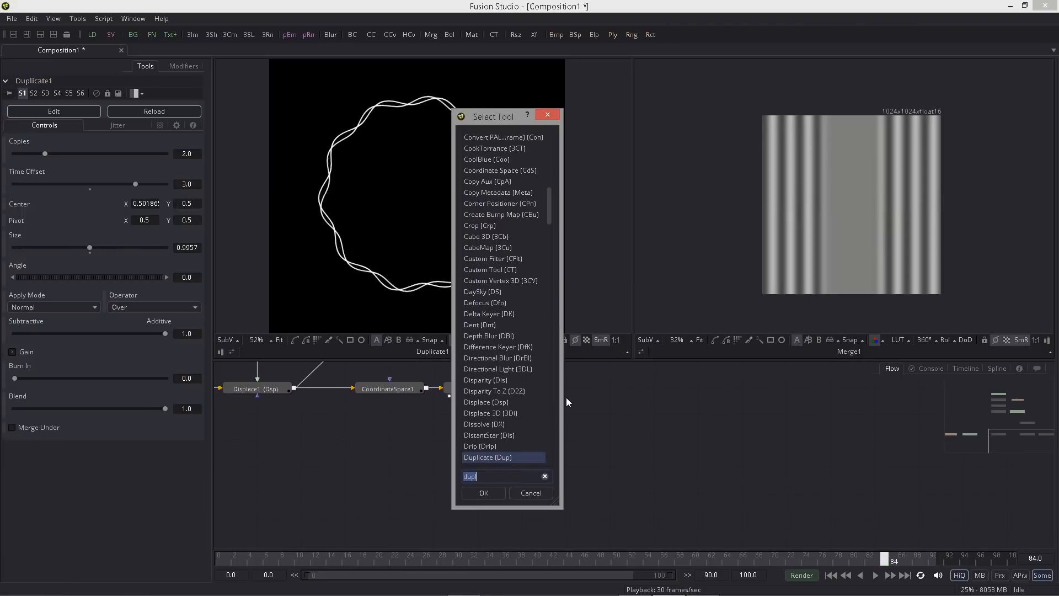
- Add pRender, set the emitter Region to Line, and set pRender Output Mode to 2D
type("pren")
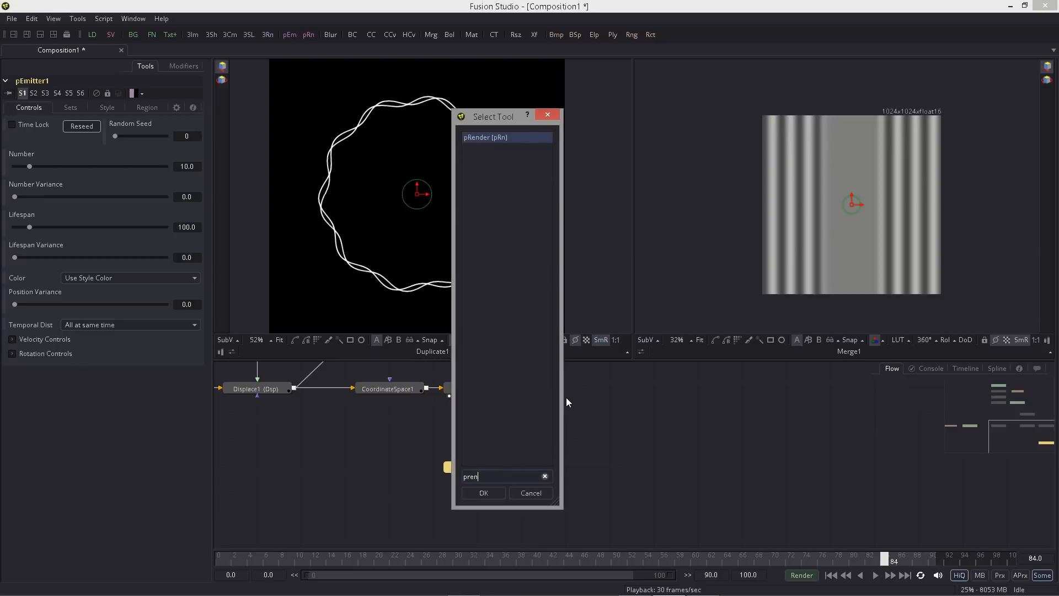
left_click(483, 493)
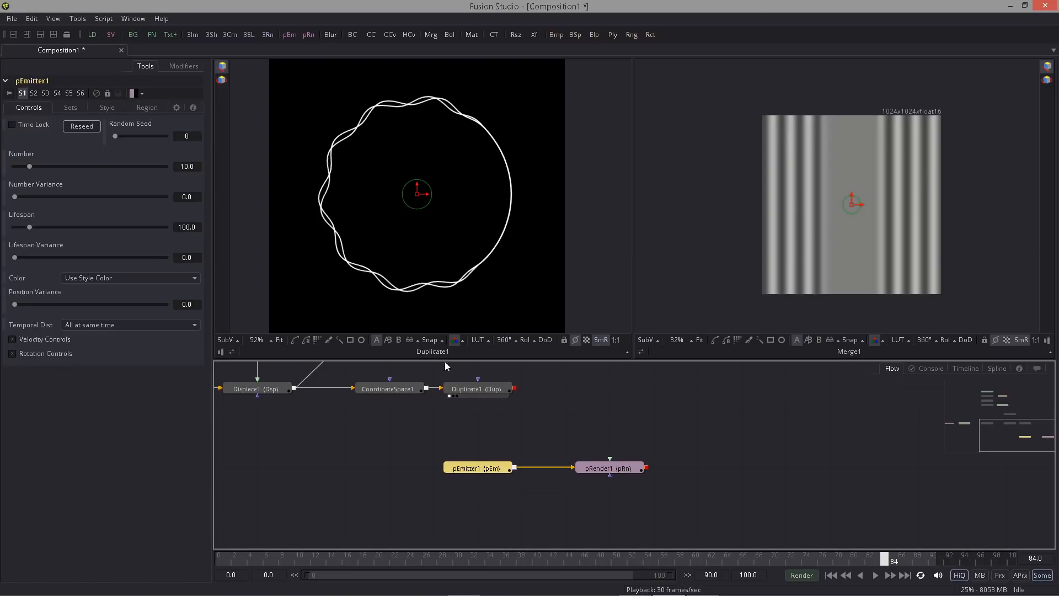
left_click(146, 108)
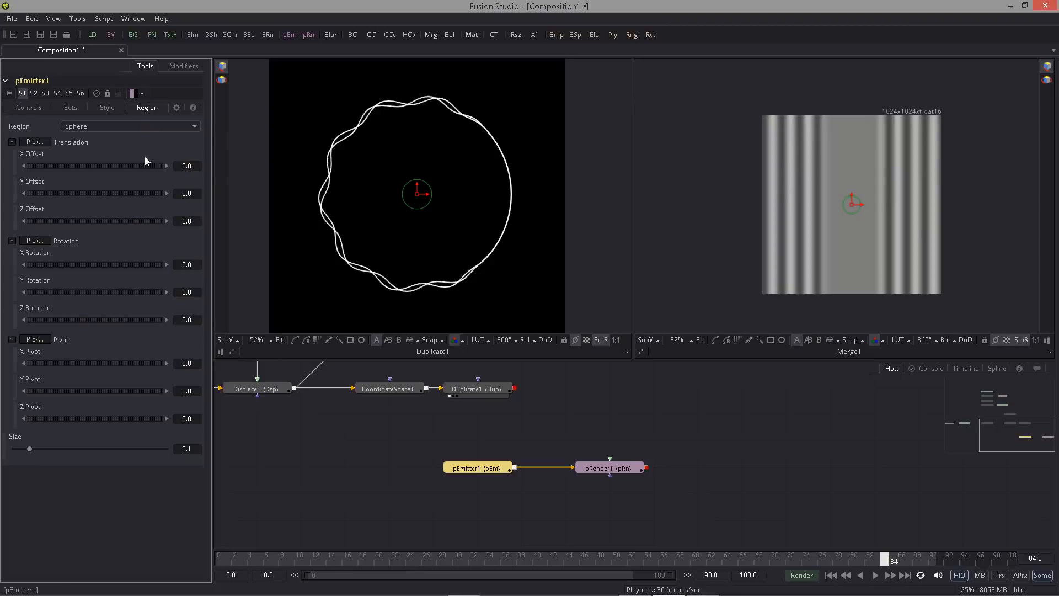
left_click(128, 125)
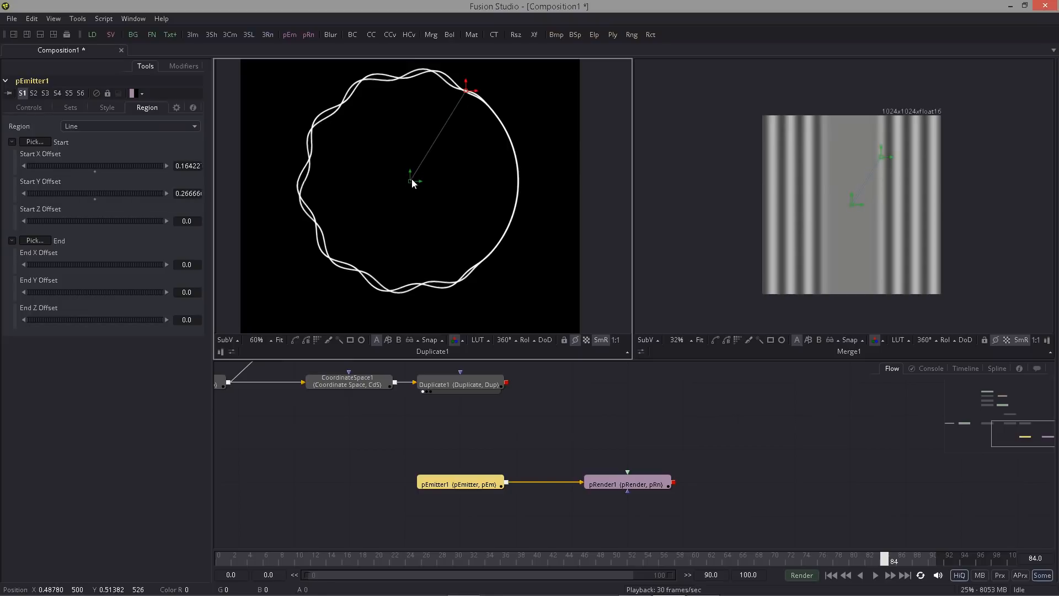
left_click(625, 484)
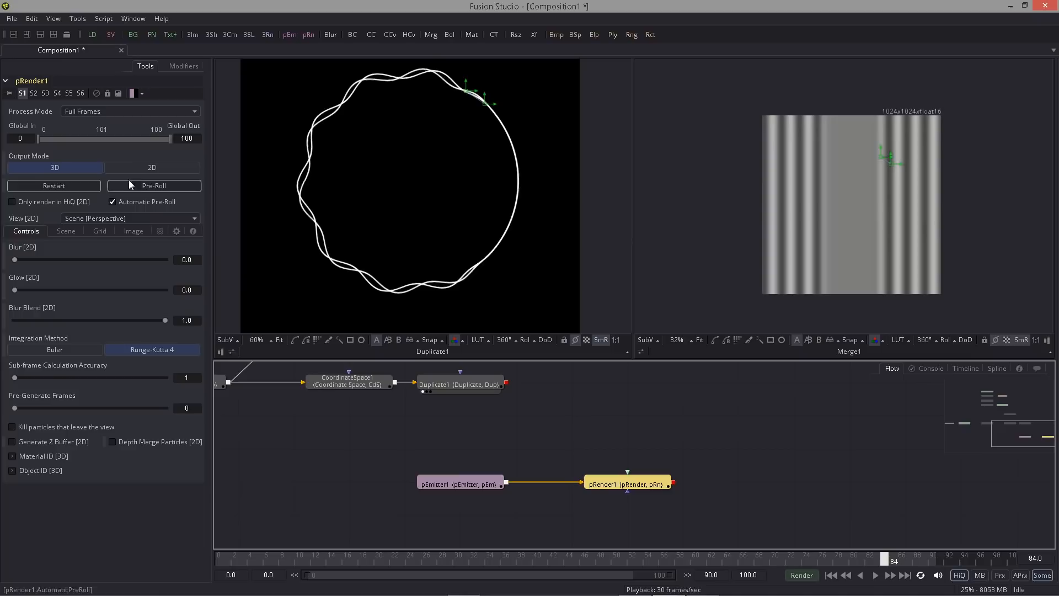
left_click(152, 167)
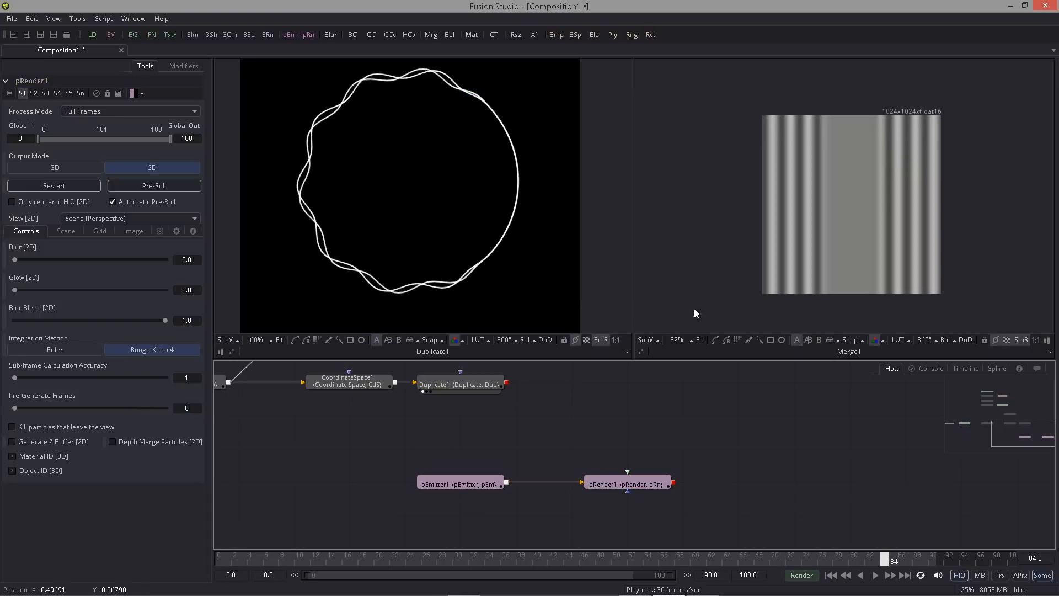
left_click(627, 484)
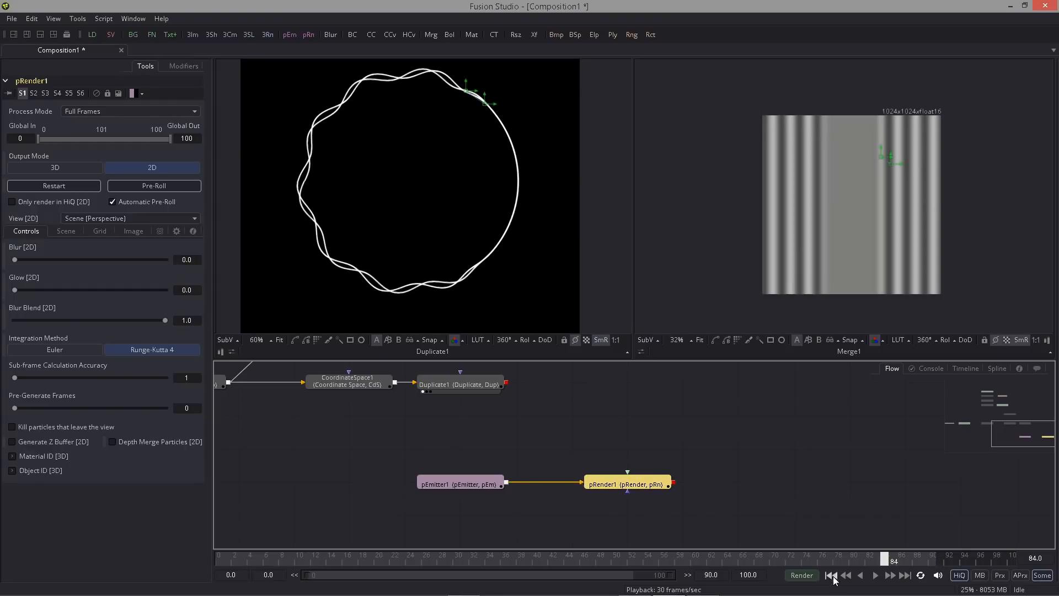
- Make pEmitter emit 2 small NGon Circle particles per frame with high Size Variance
left_click(801, 575)
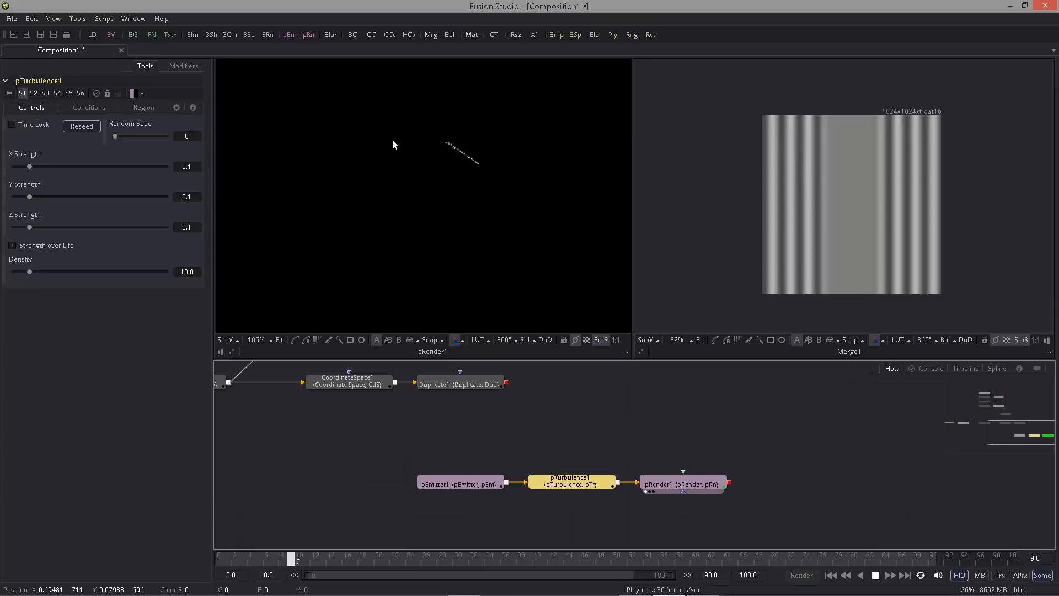
left_click(460, 483)
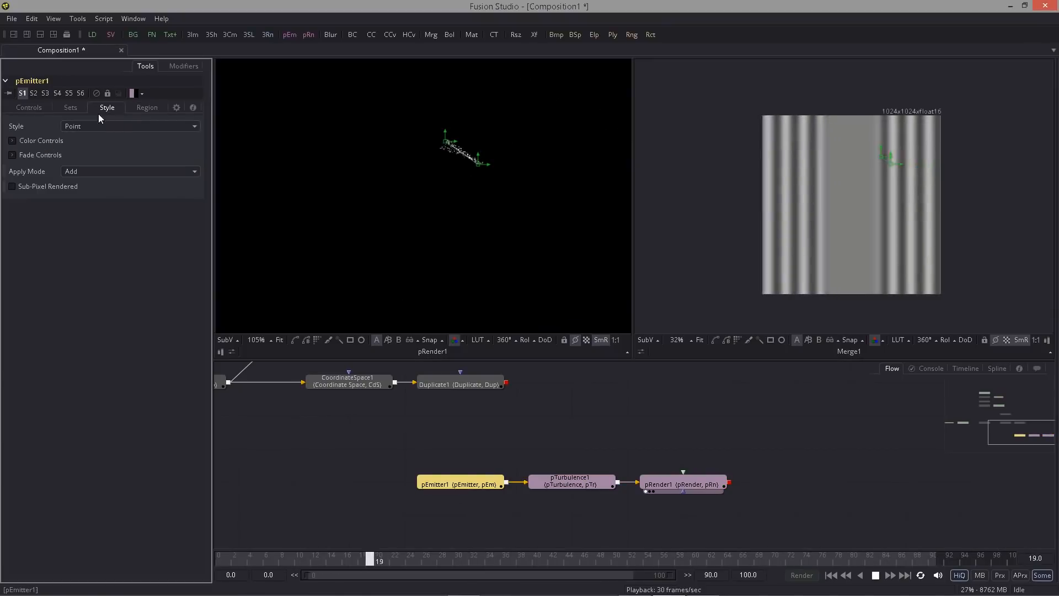
left_click(129, 125)
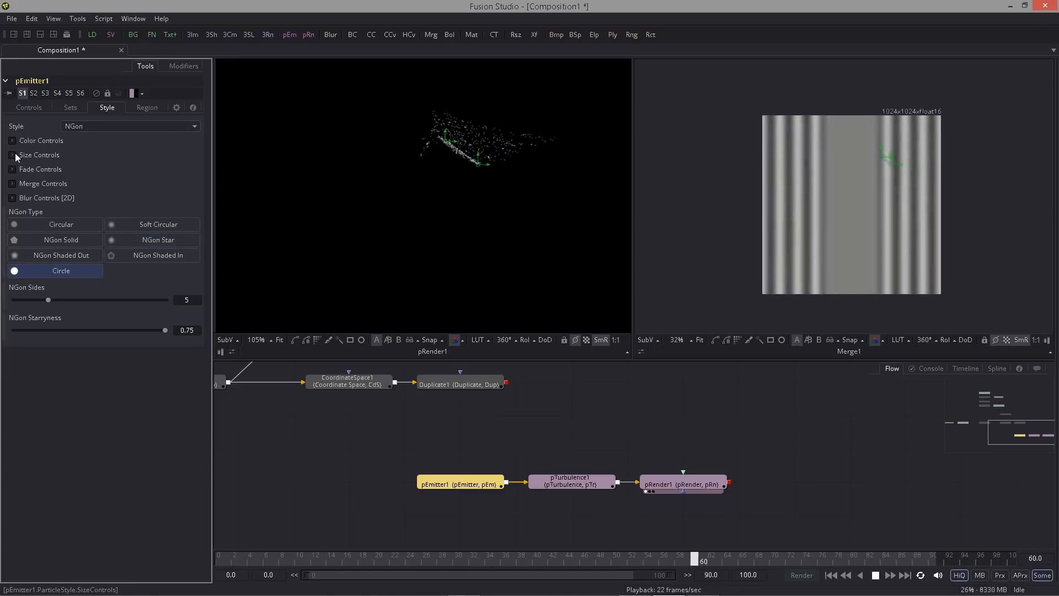
left_click(11, 155)
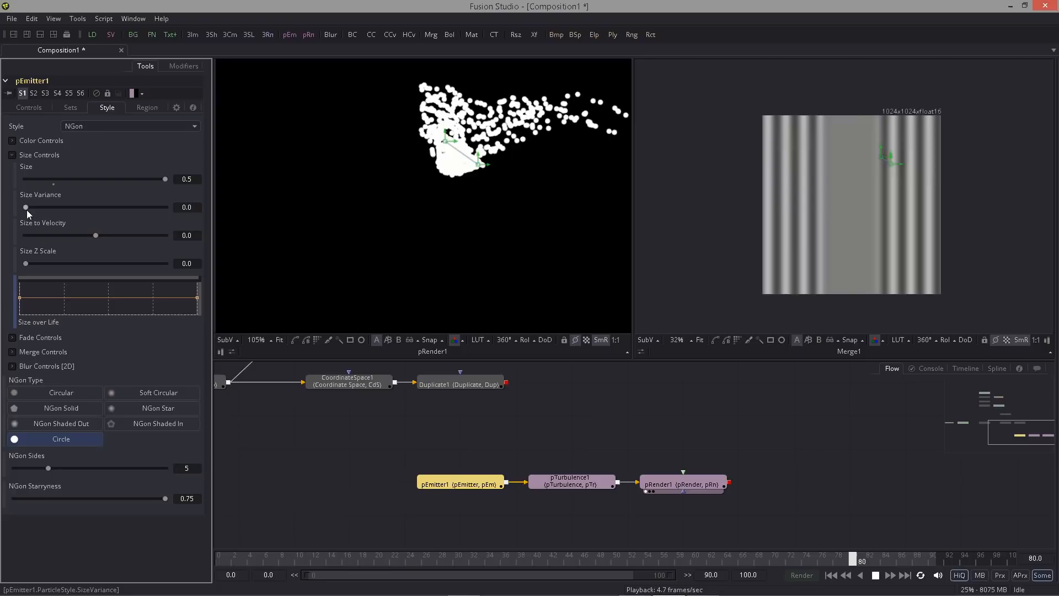
left_click_drag(25, 207, 103, 208)
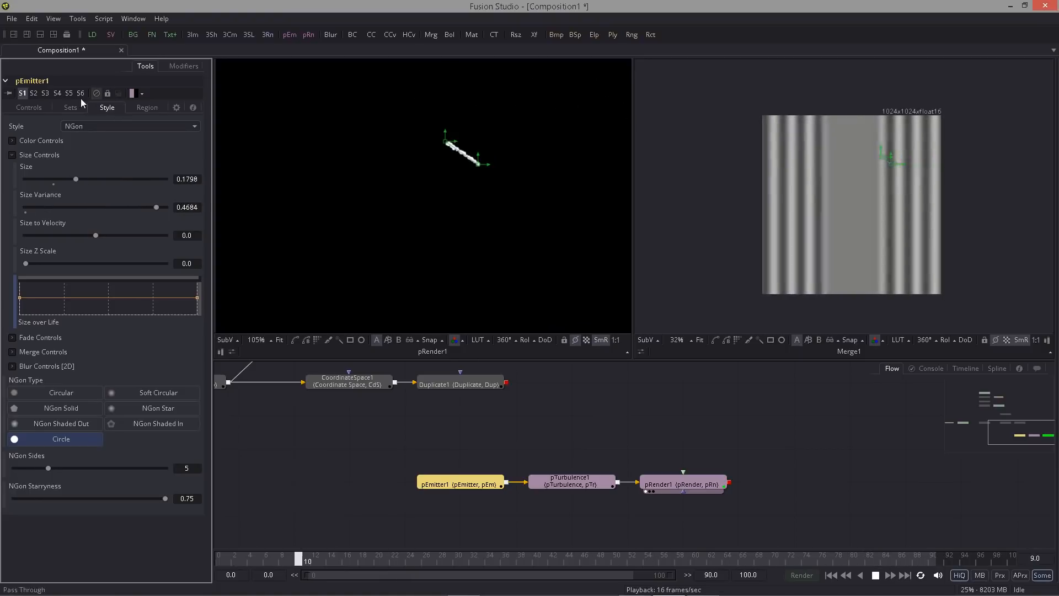
left_click(28, 108)
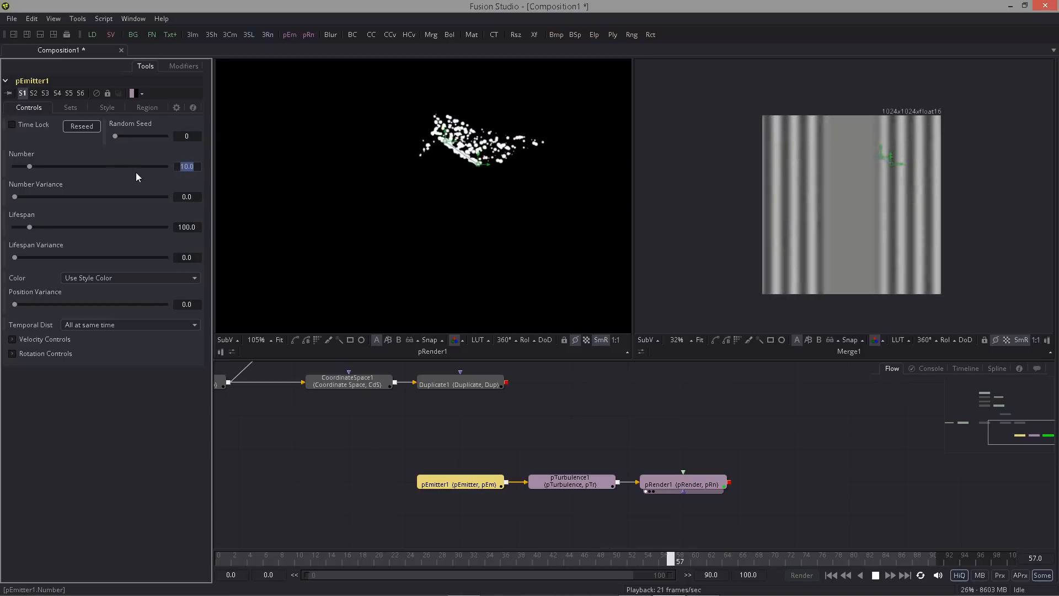
left_click_drag(29, 166, 15, 166)
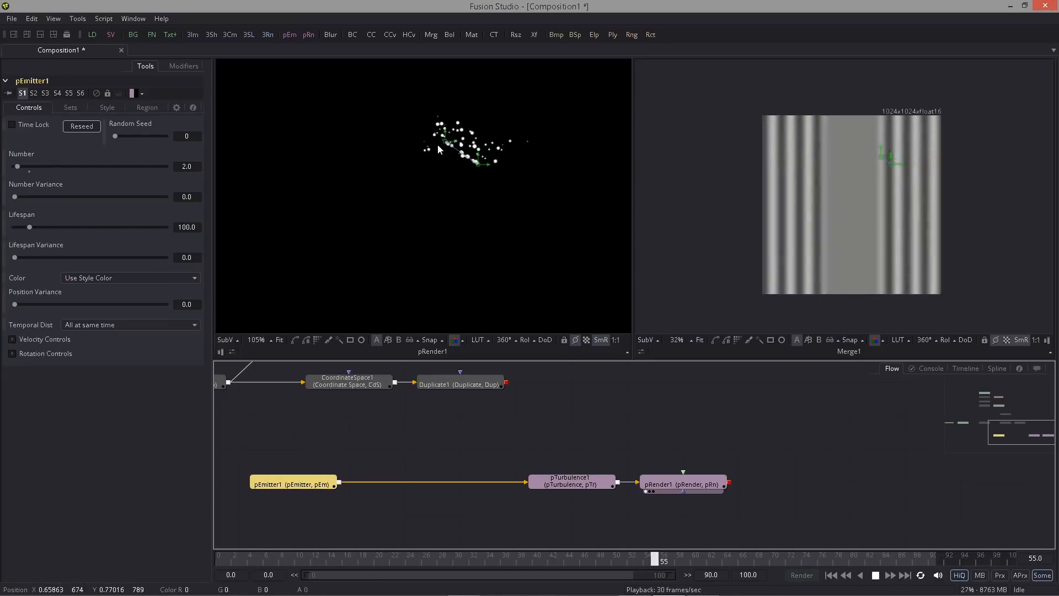
left_click(394, 560)
type("pv")
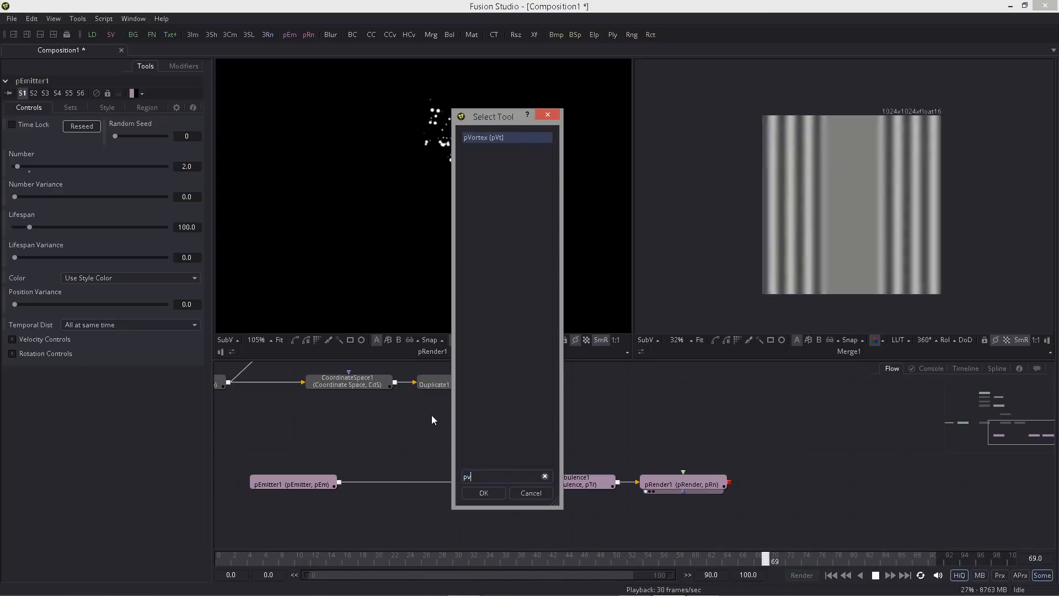
- Insert pVortex1 and add an expression to pEmitter1's Number parameter
left_click(483, 493)
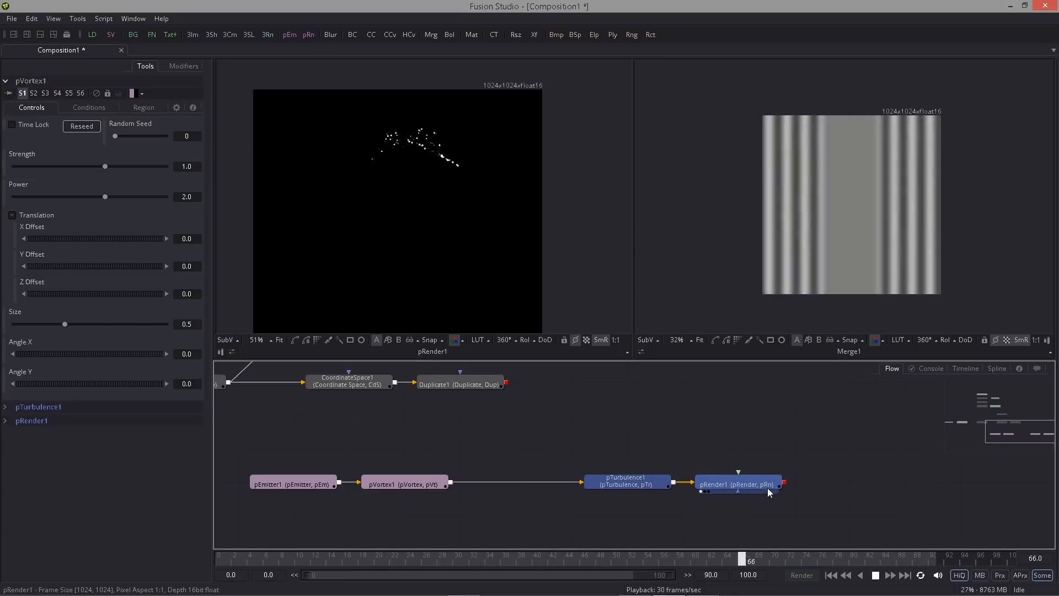
left_click(737, 484)
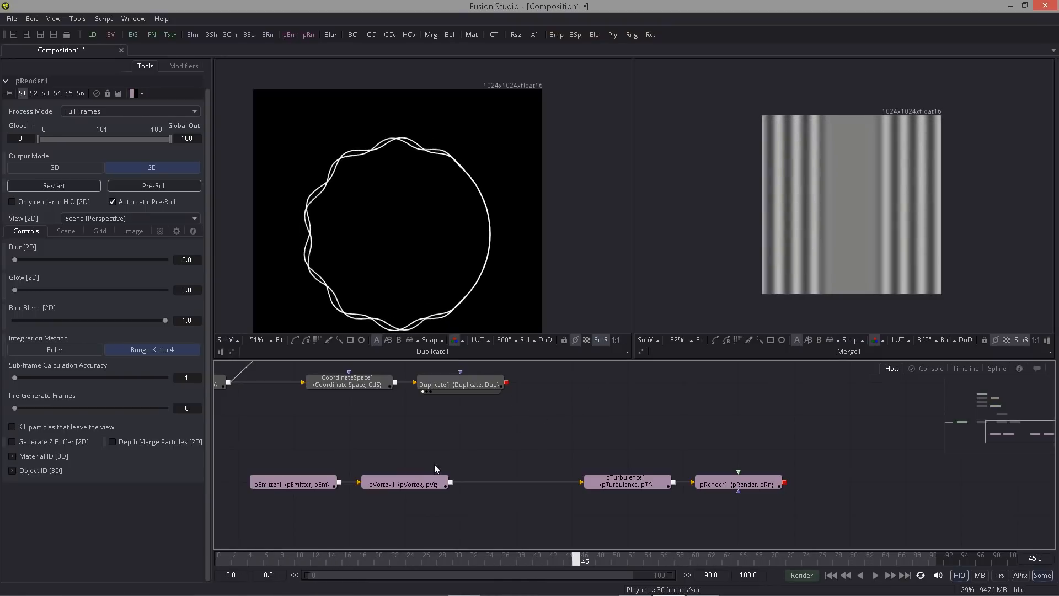
left_click(294, 482)
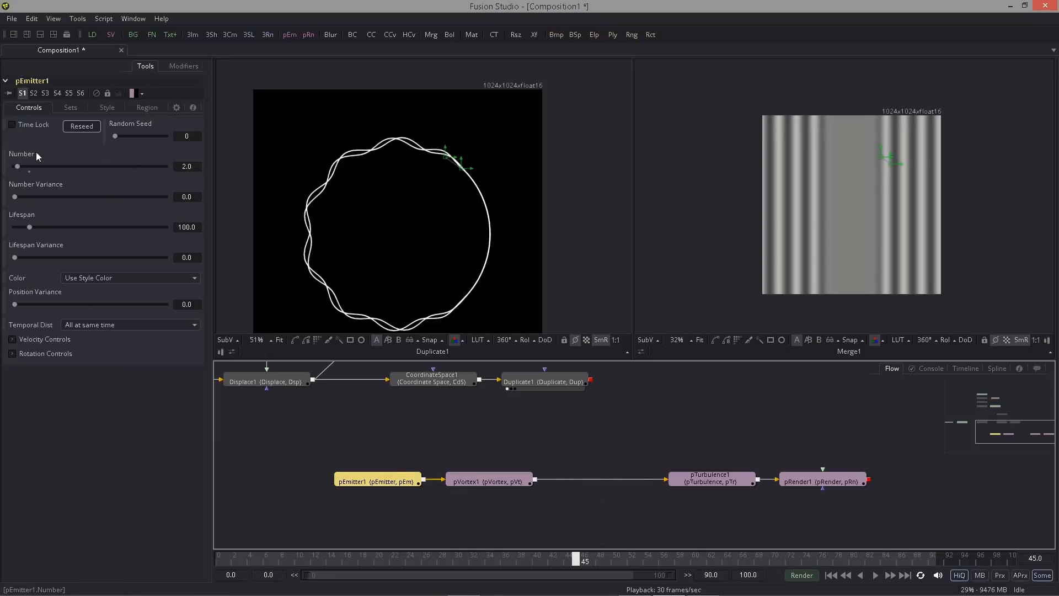
right_click(21, 153)
type("sine")
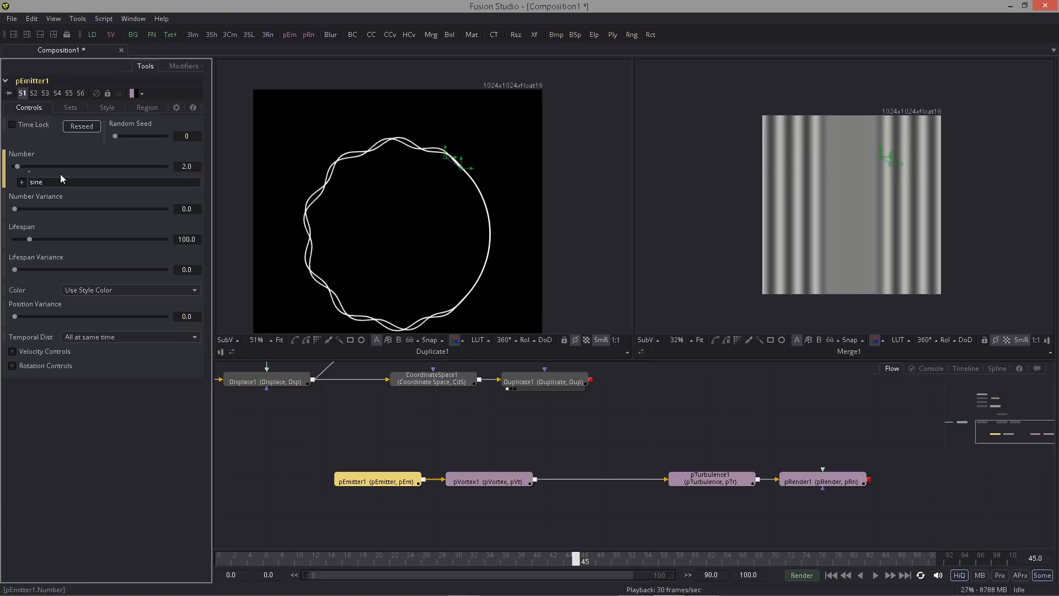
left_click(40, 182)
type("f")
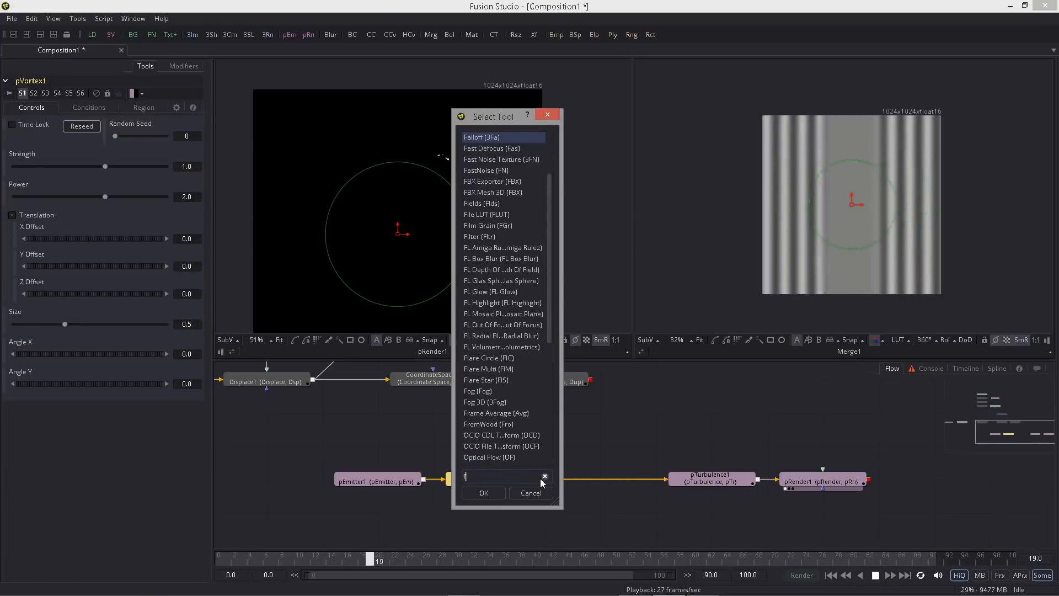
- Insert pFriction after the vortex, set vortex Strength to 1.2, and select the emitter
type("pfr")
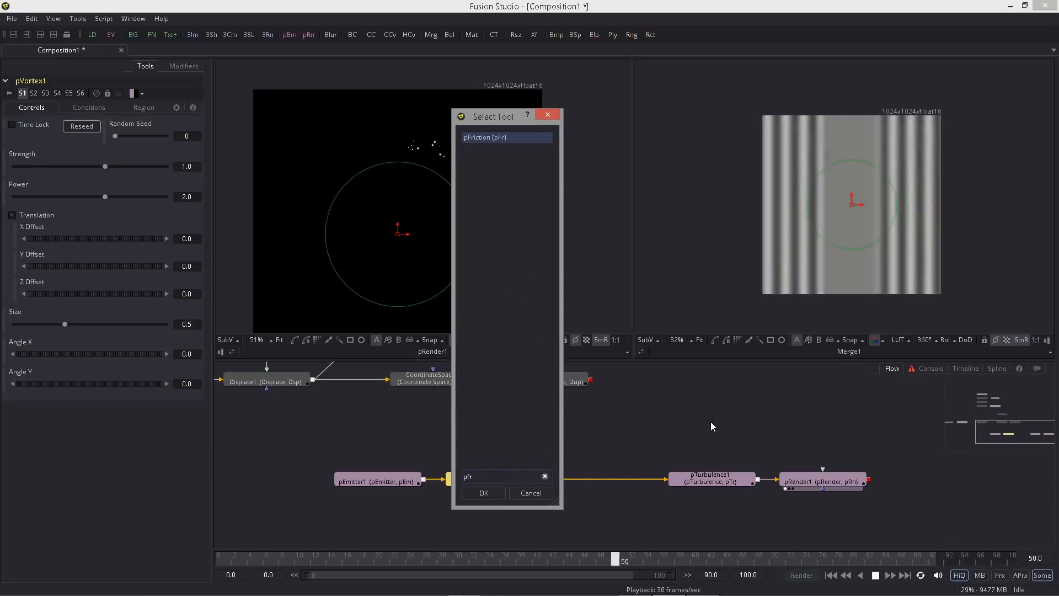
left_click(484, 493)
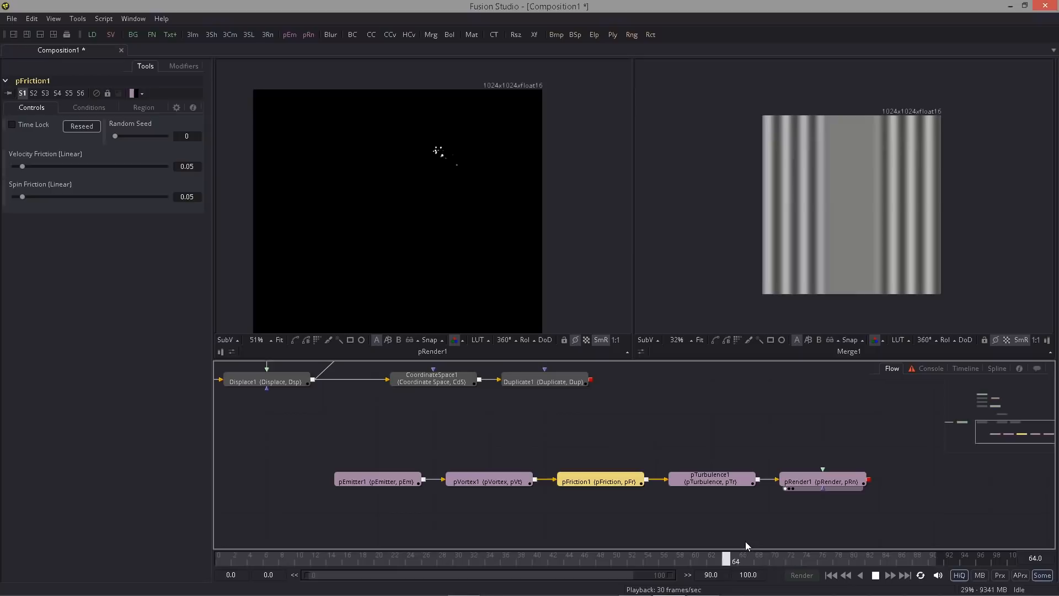
left_click(488, 480)
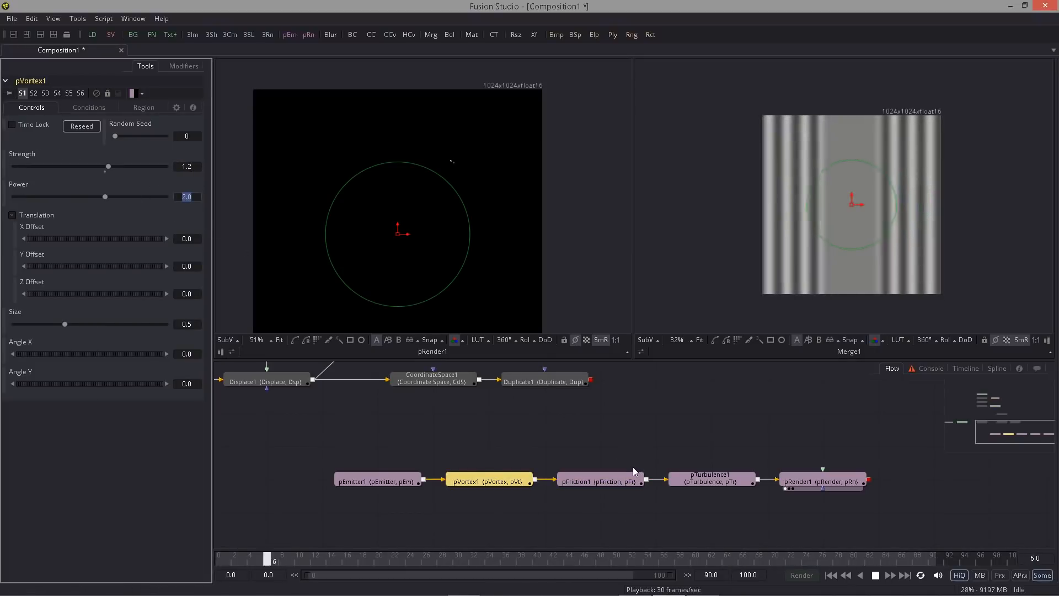
left_click(417, 560)
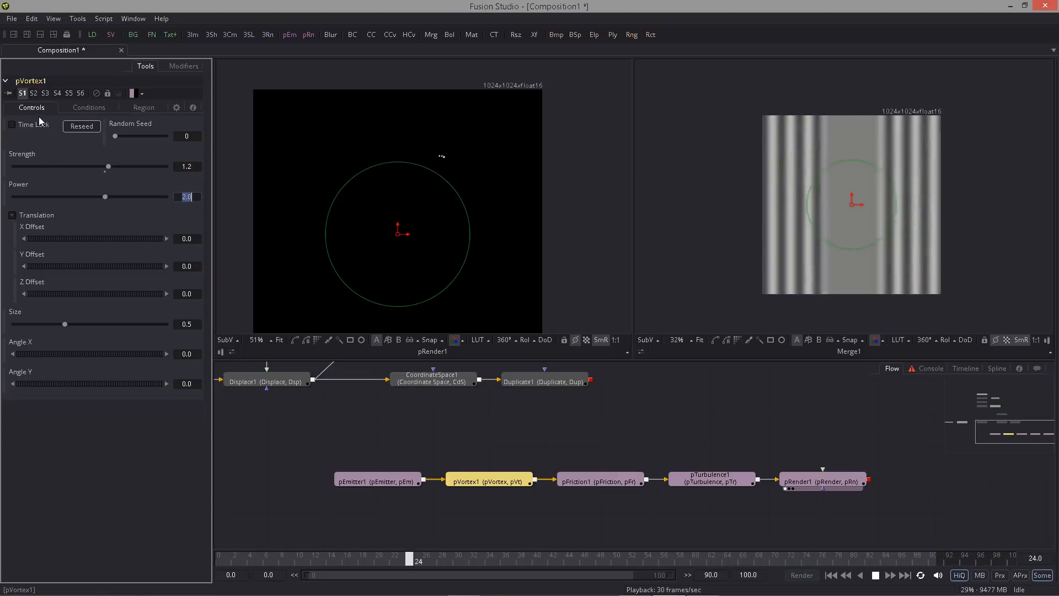
left_click(377, 479)
type("sin(time/2")
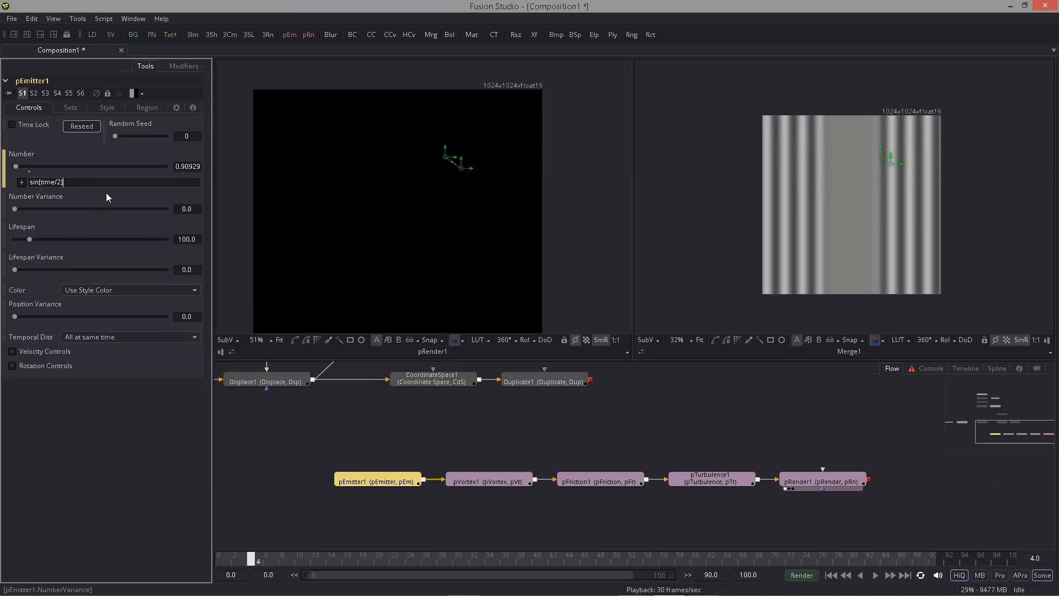
- Scale the emitter Number expression to sin(time/2)*4 and adjust the particle Style settings
type("*2")
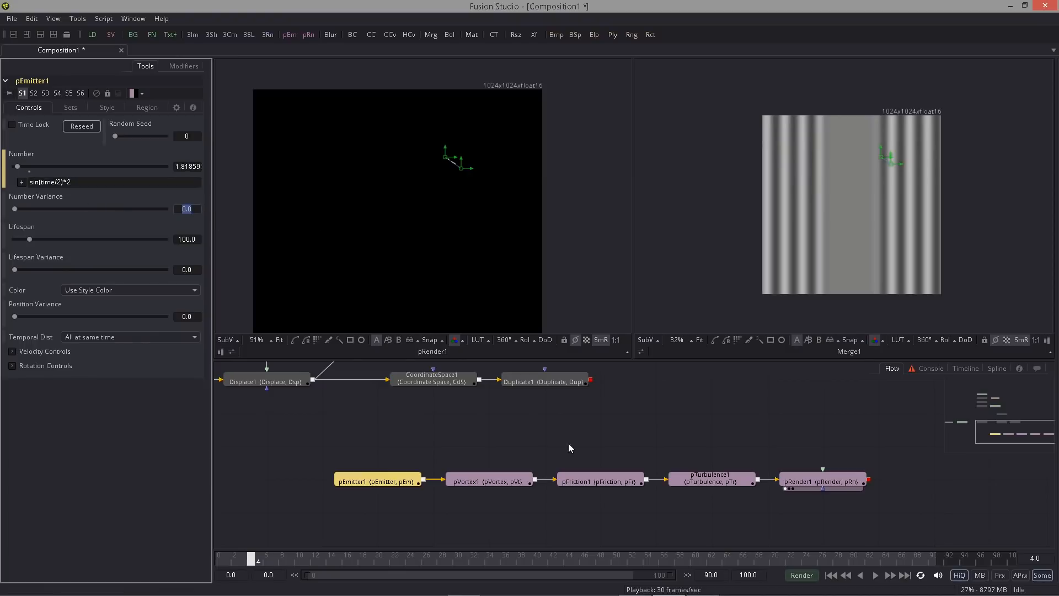
mouse_move(413, 224)
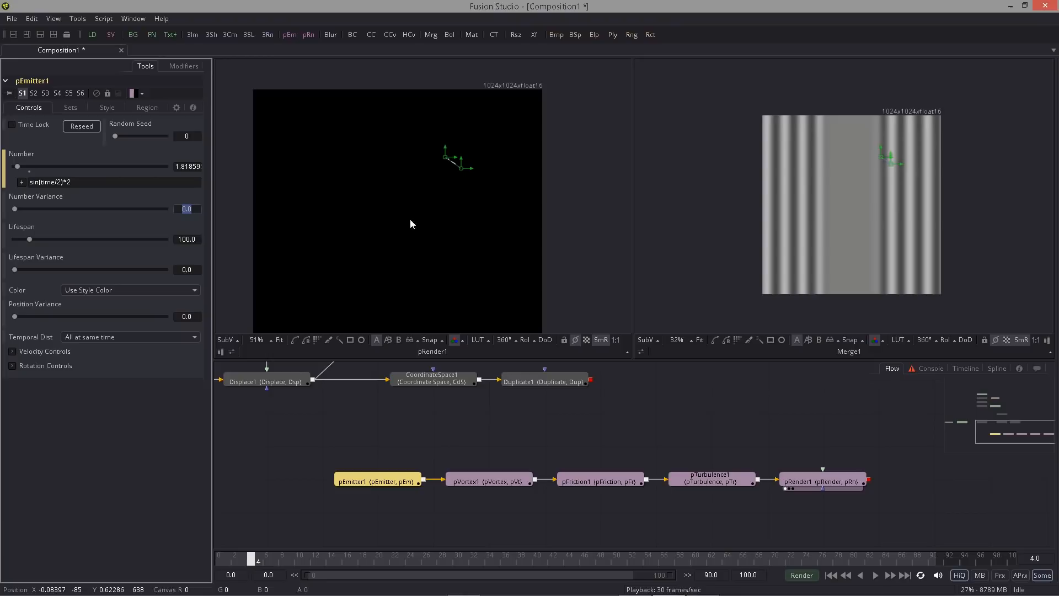
left_click(874, 575)
type("4")
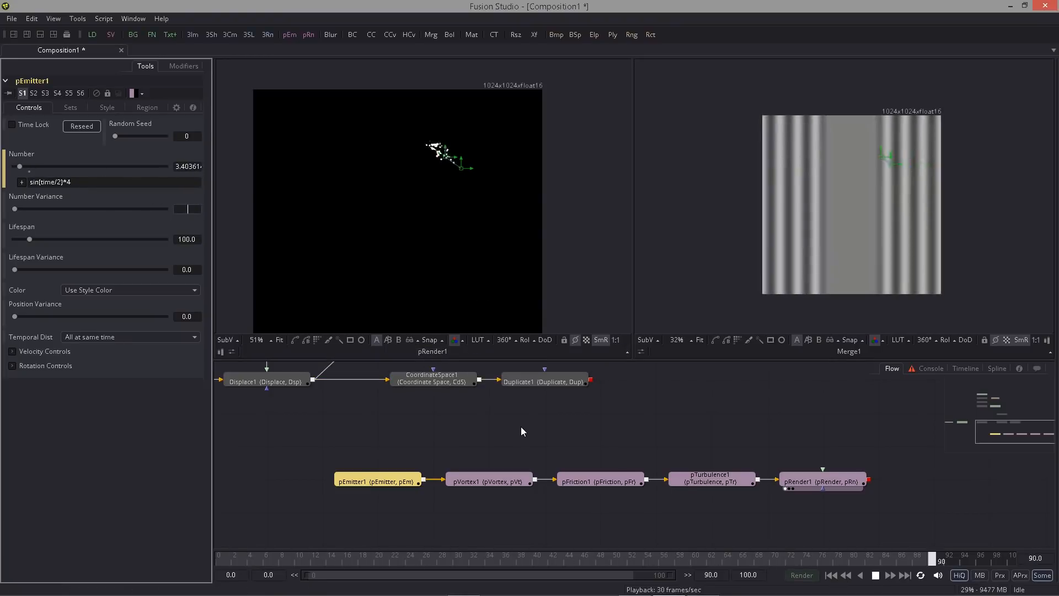
left_click(106, 108)
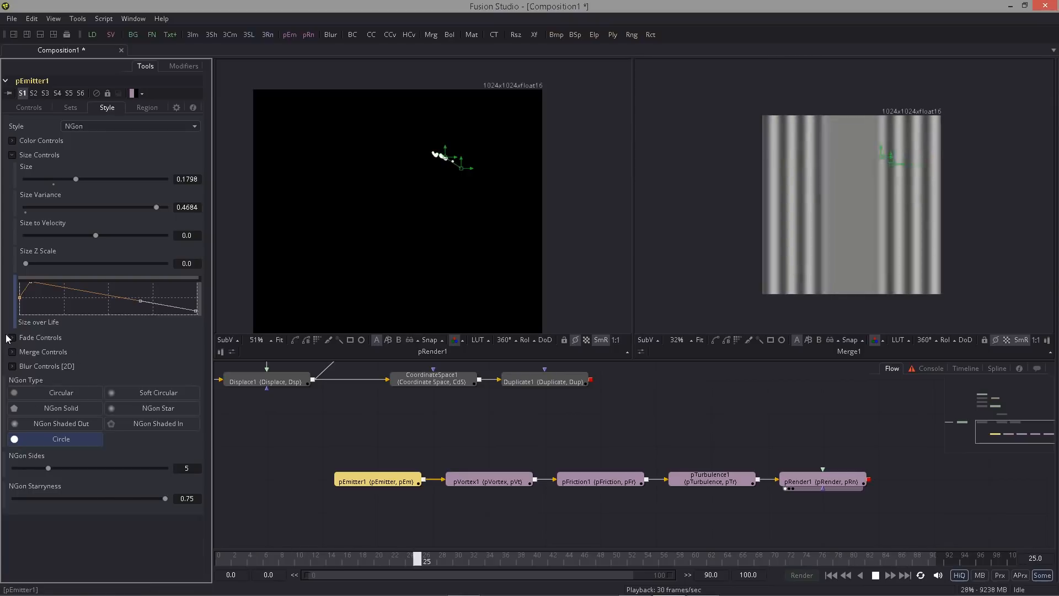
left_click(12, 338)
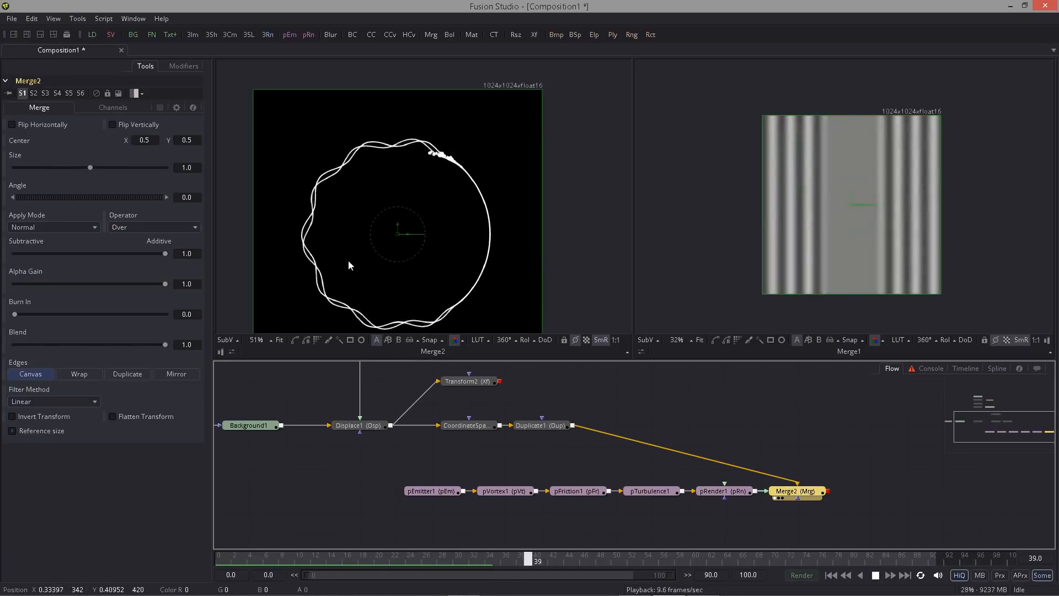
- Set pEmitter1 Velocity Variance to 0.166 and add Fade Out on the Style tab
left_click(652, 490)
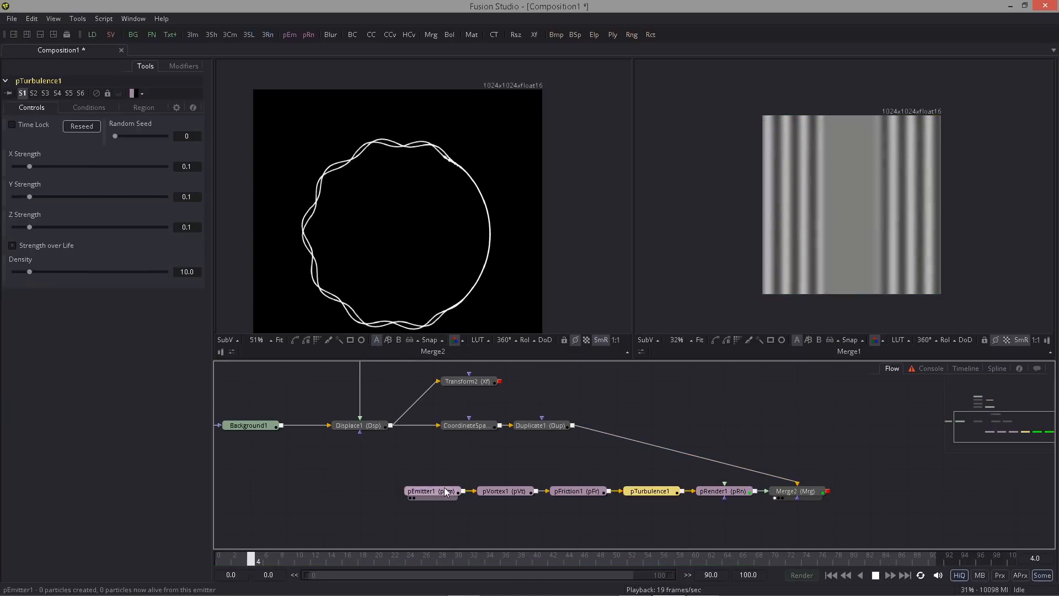
left_click(431, 490)
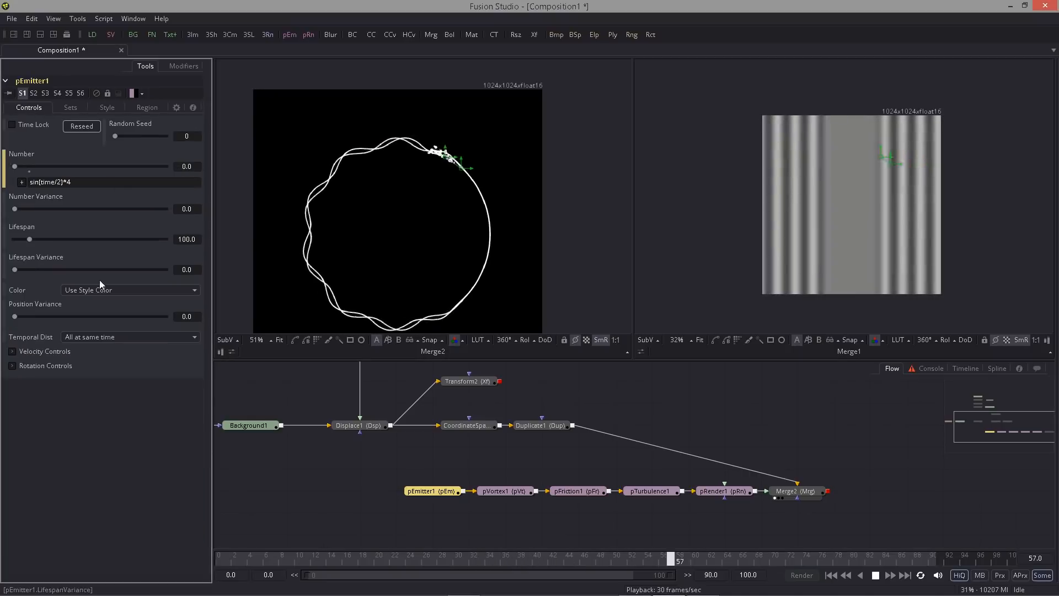
left_click(12, 351)
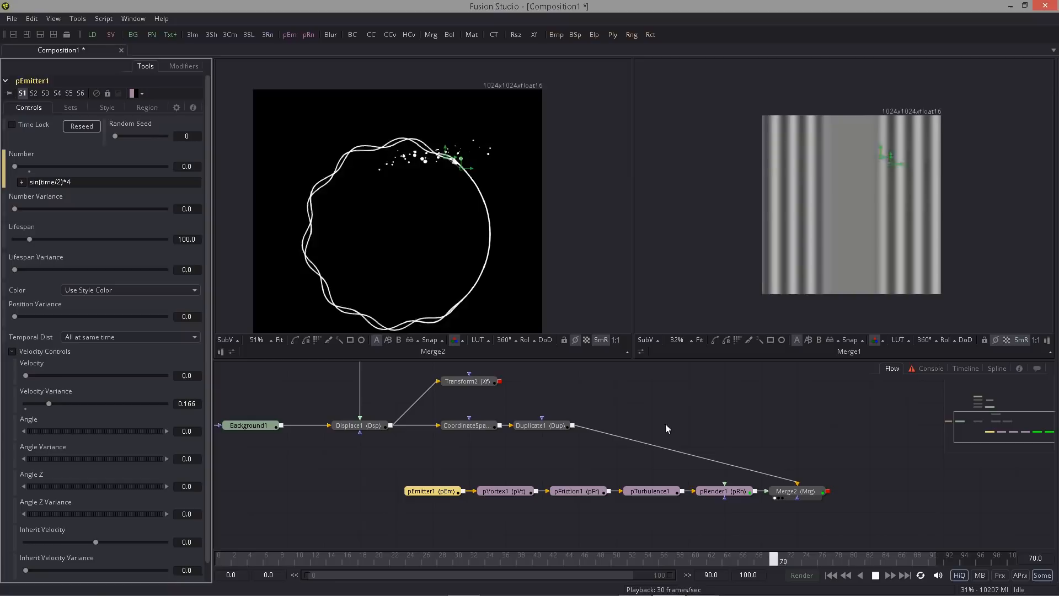
left_click(106, 108)
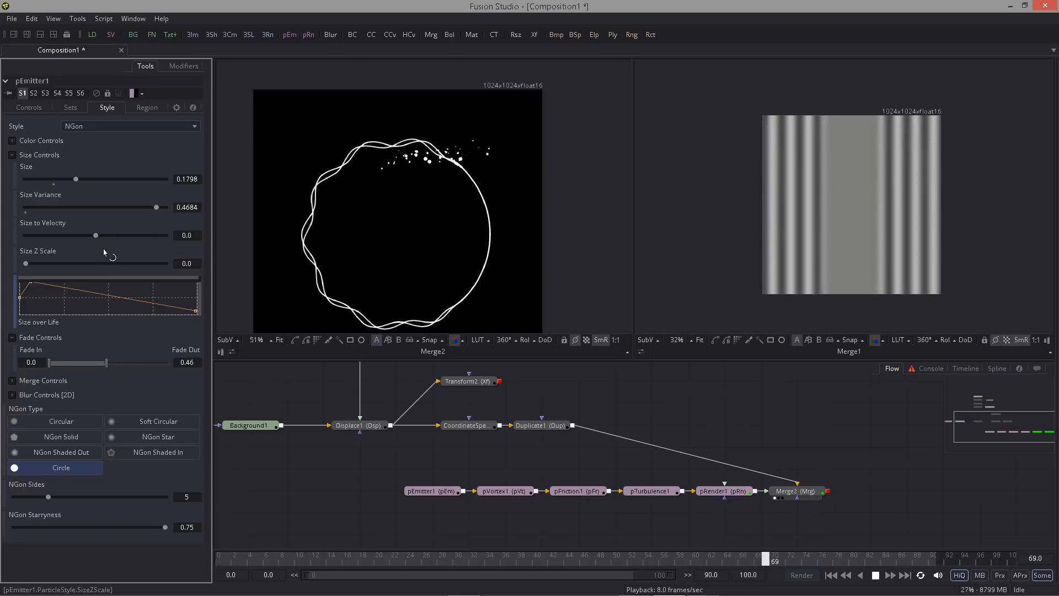
left_click(28, 107)
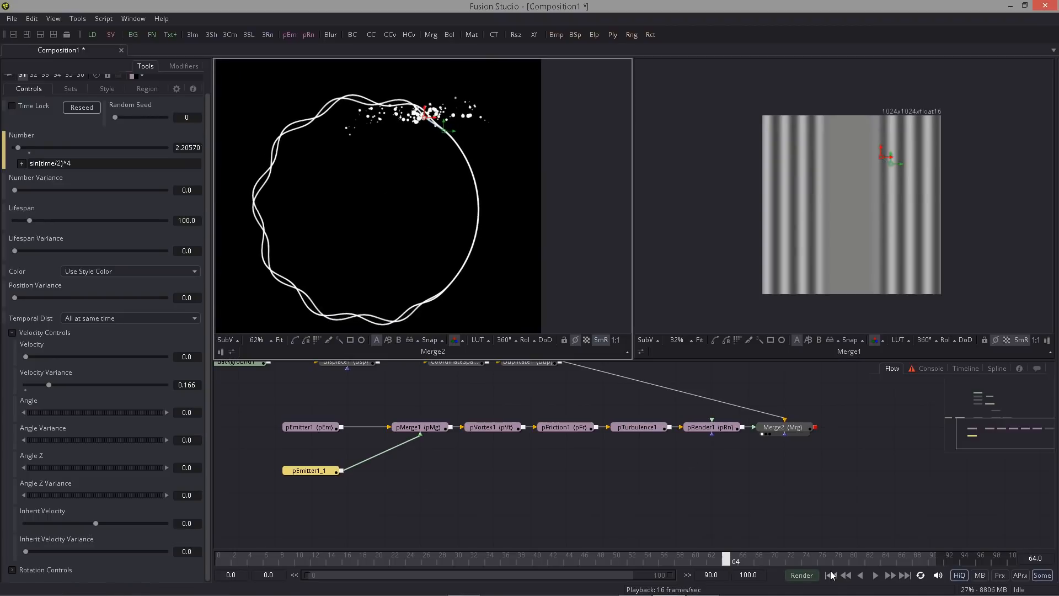
- Rewind to frame 0 and replay to watch particles burst from both crossing points
left_click(831, 575)
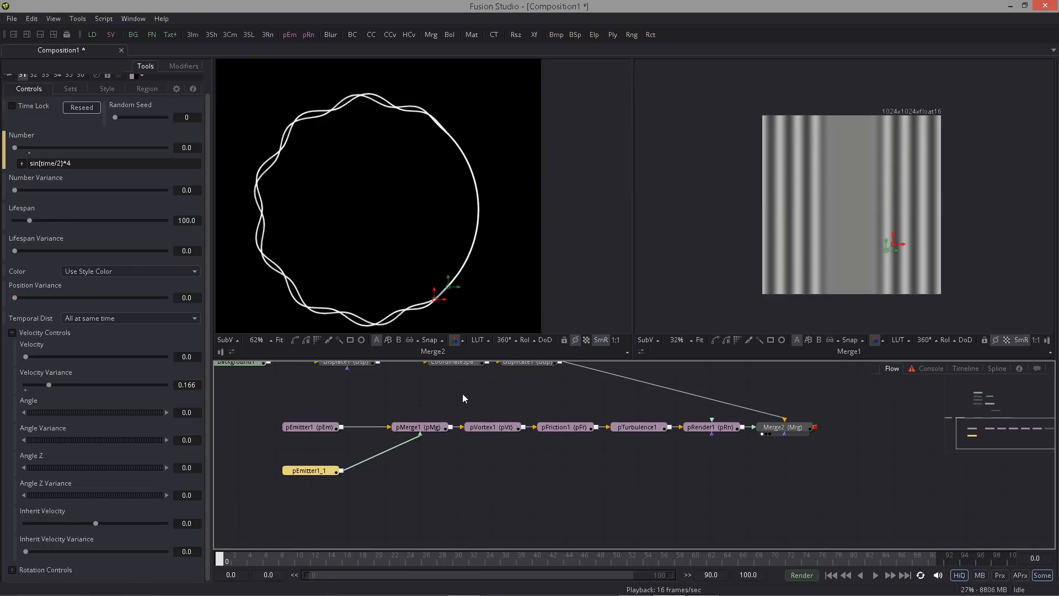
left_click(874, 575)
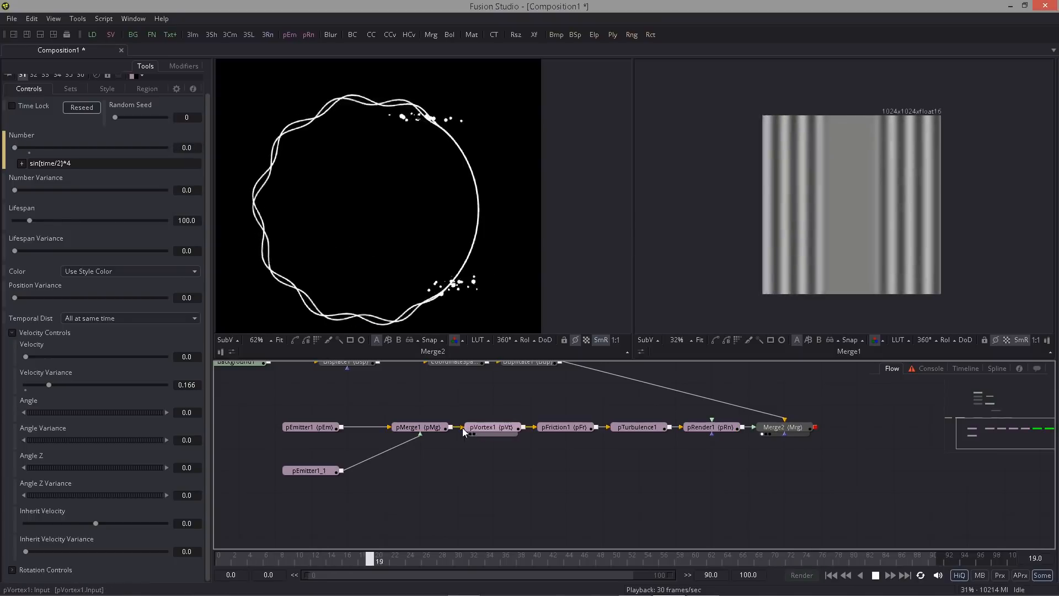
- Set pVortex1 strength 1.5, size 0.687, power 1.5, and pEmitter1 lifespan 80
left_click(490, 427)
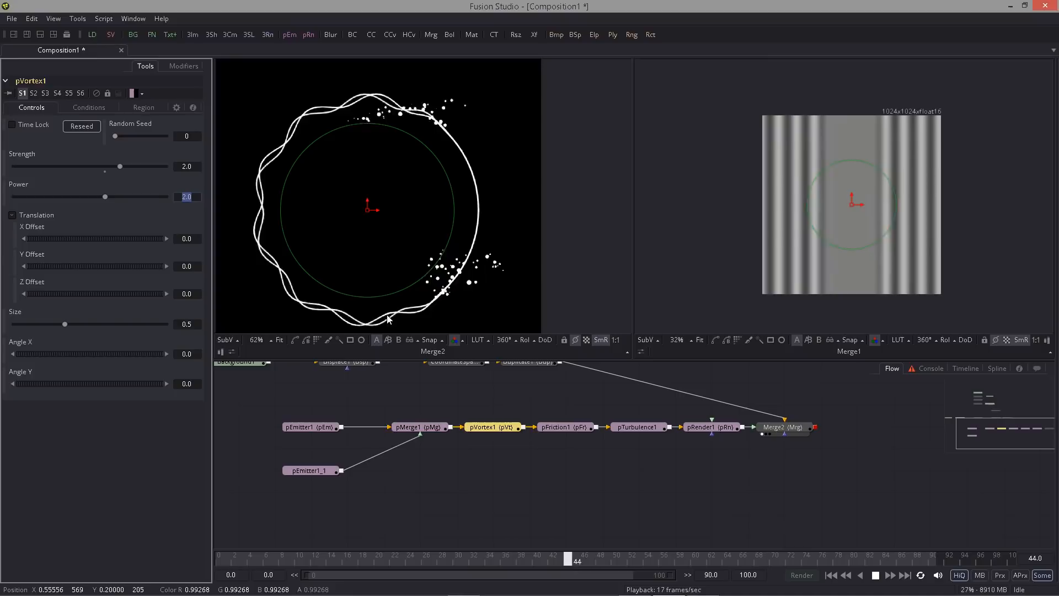
left_click(939, 555)
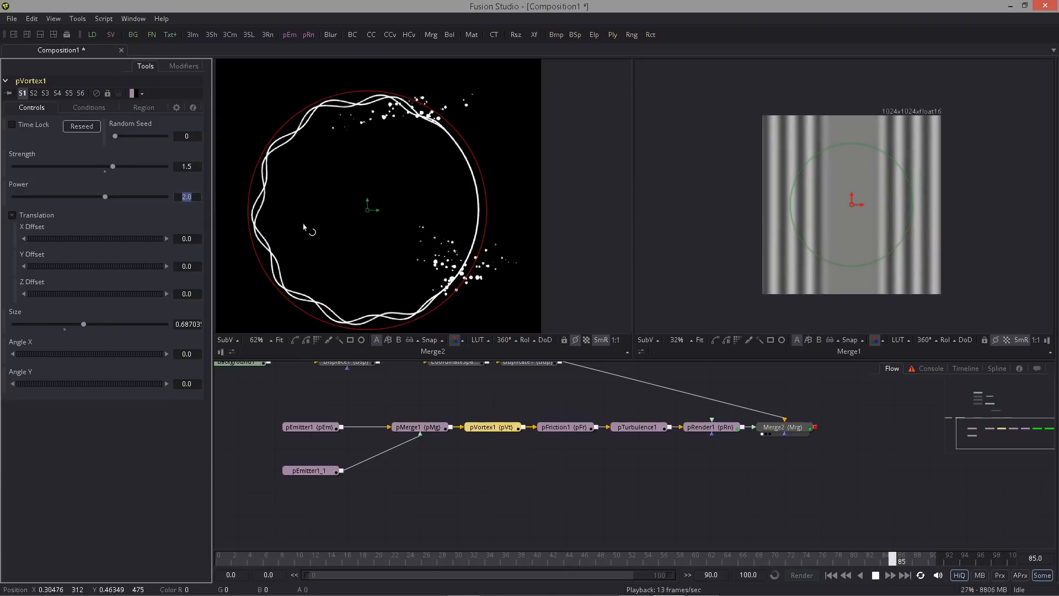
left_click(393, 561)
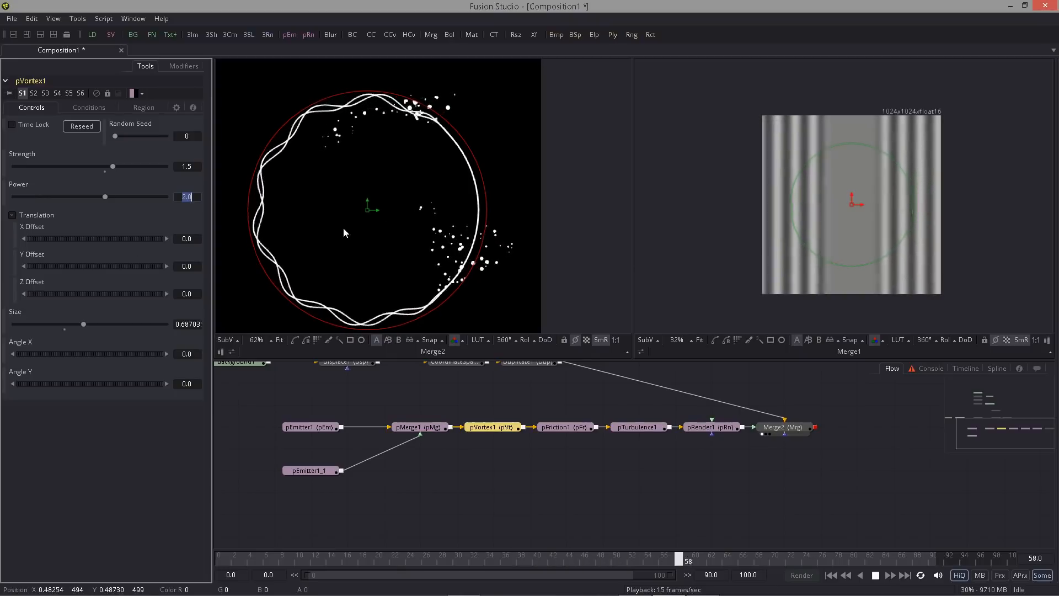
type("1.5")
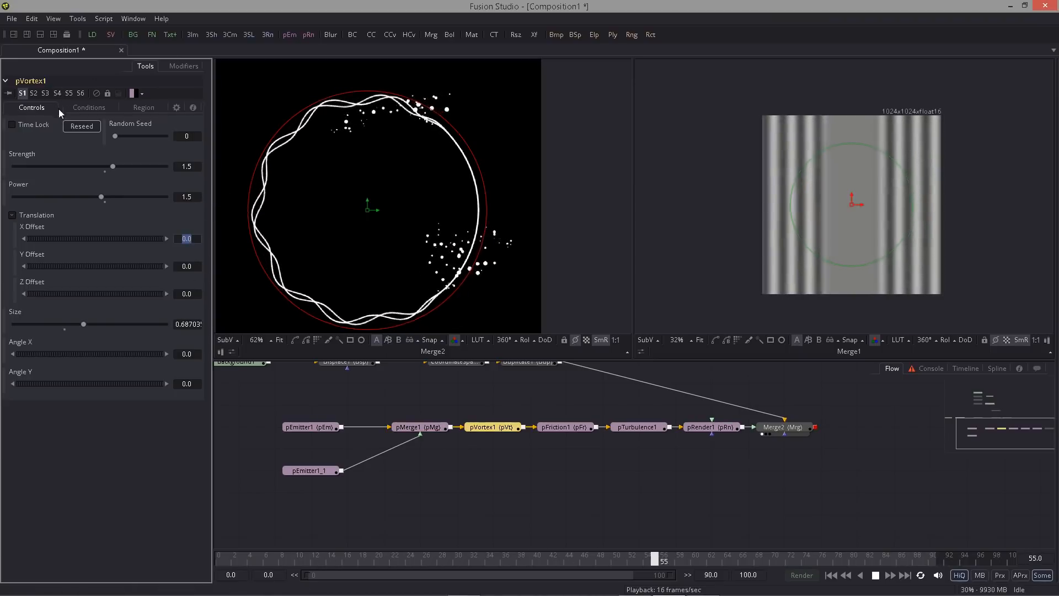
left_click(311, 426)
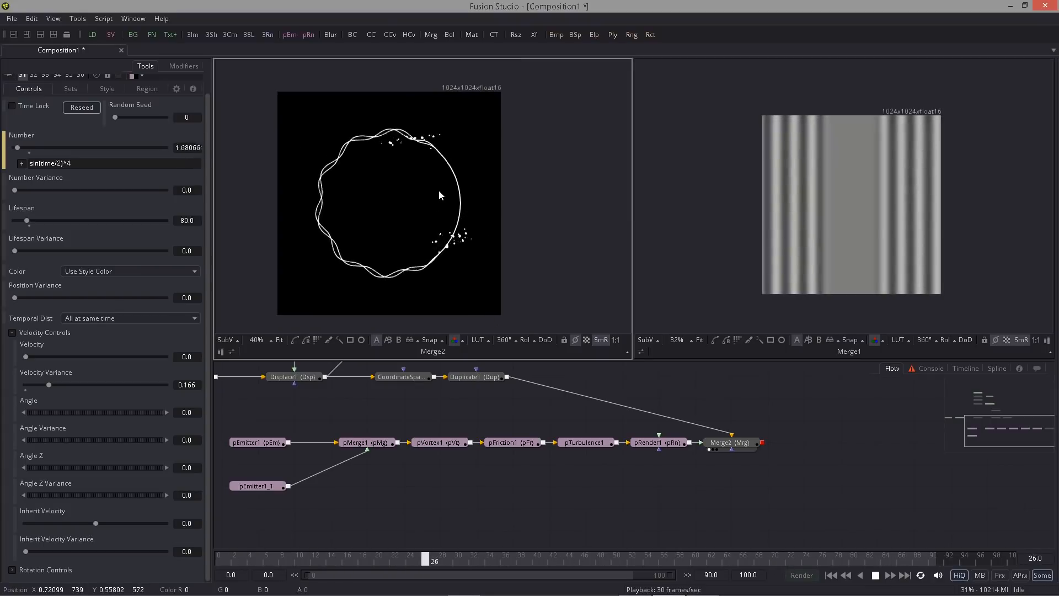
left_click(901, 557)
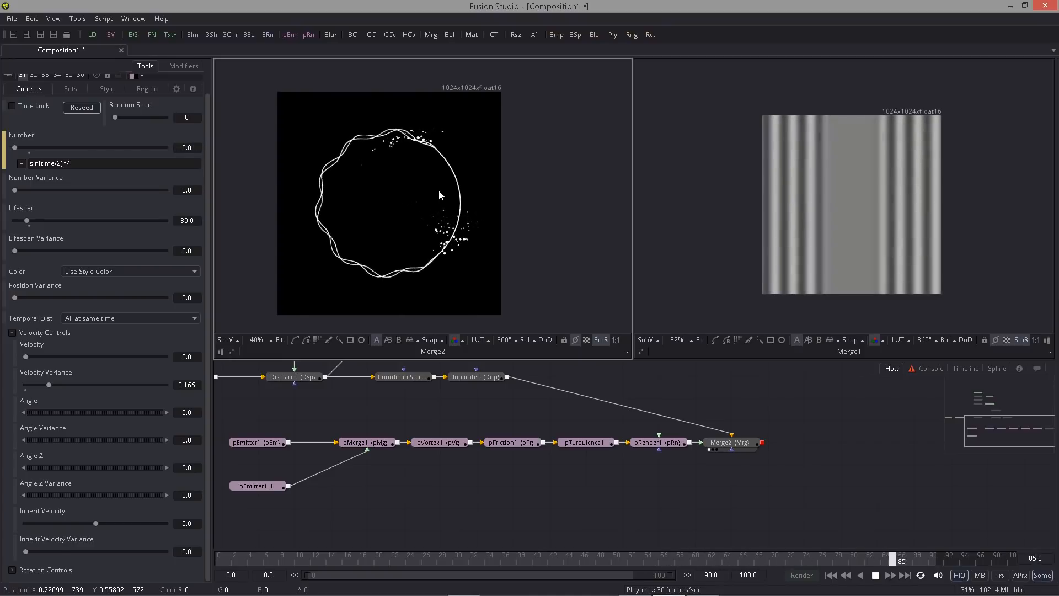